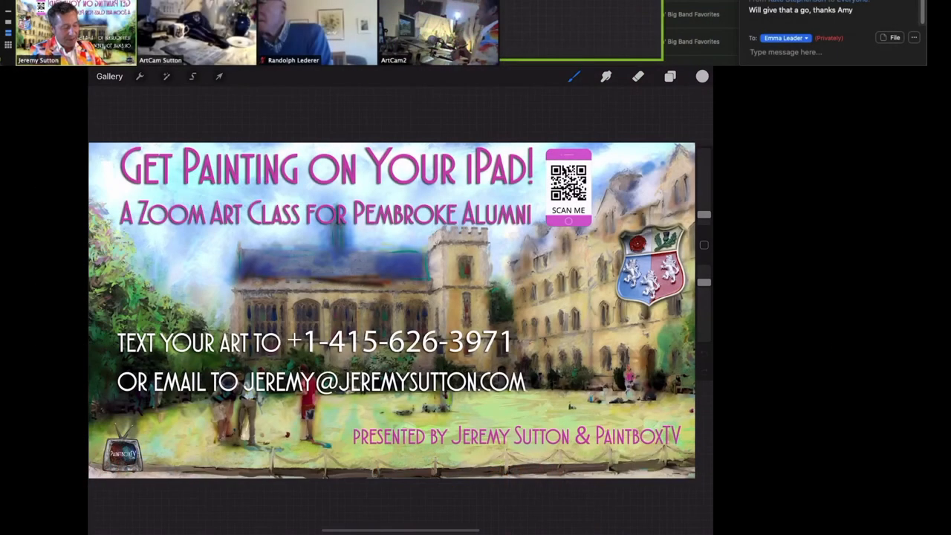
Step: Start a new blank canvas from a preset size in the Procreate gallery
click(110, 75)
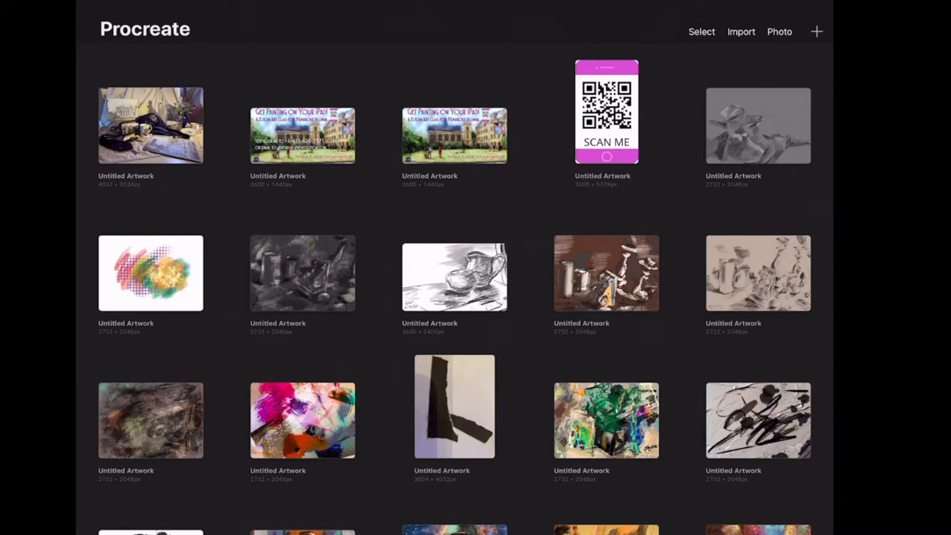
click(816, 31)
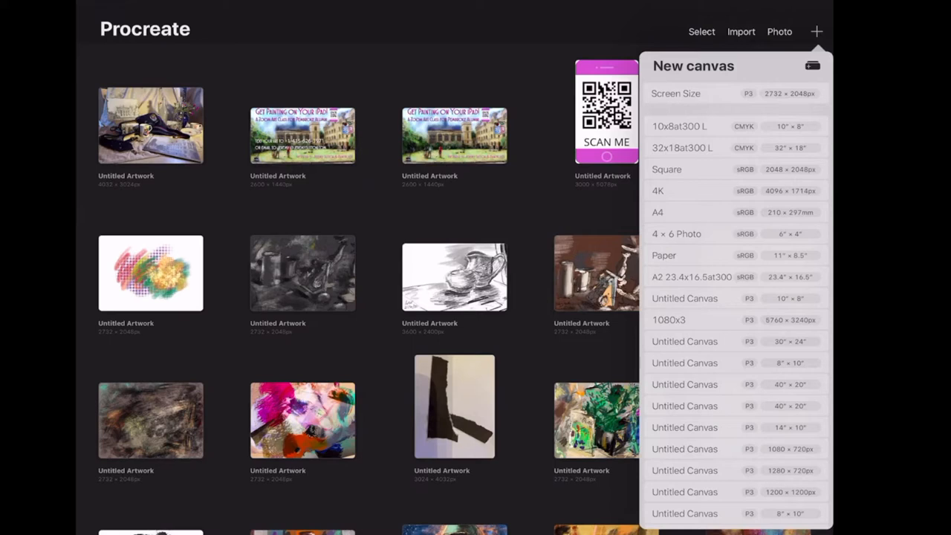
click(674, 92)
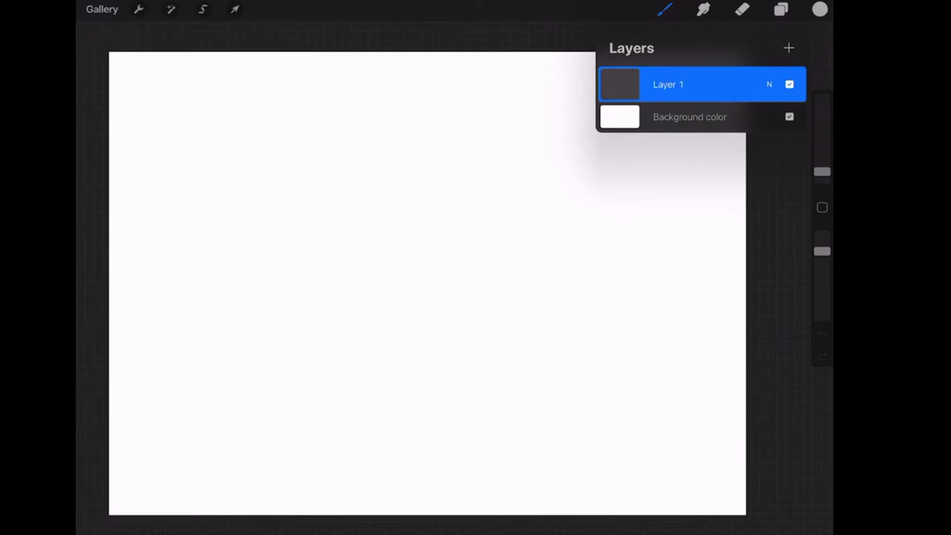
Step: Set the canvas background to a warm beige and lay down a first teal stroke
click(619, 116)
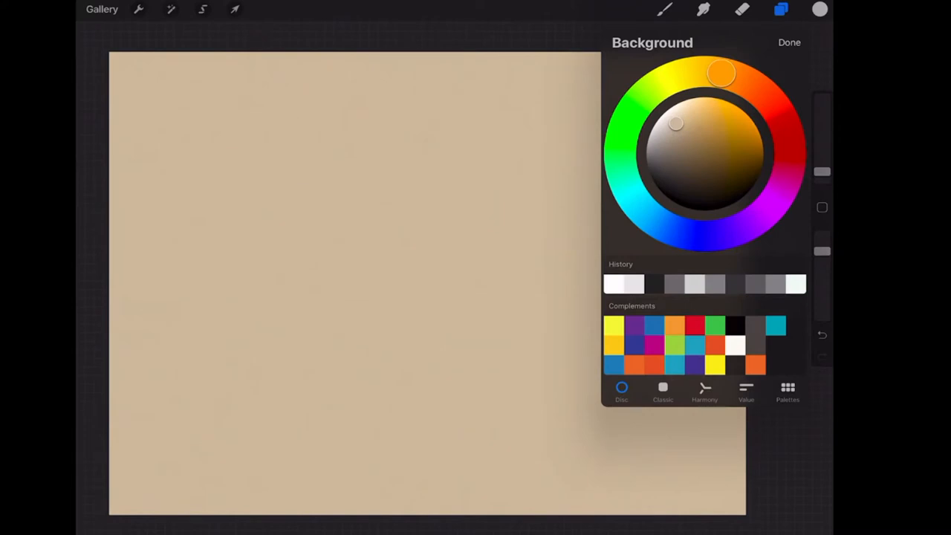
click(782, 9)
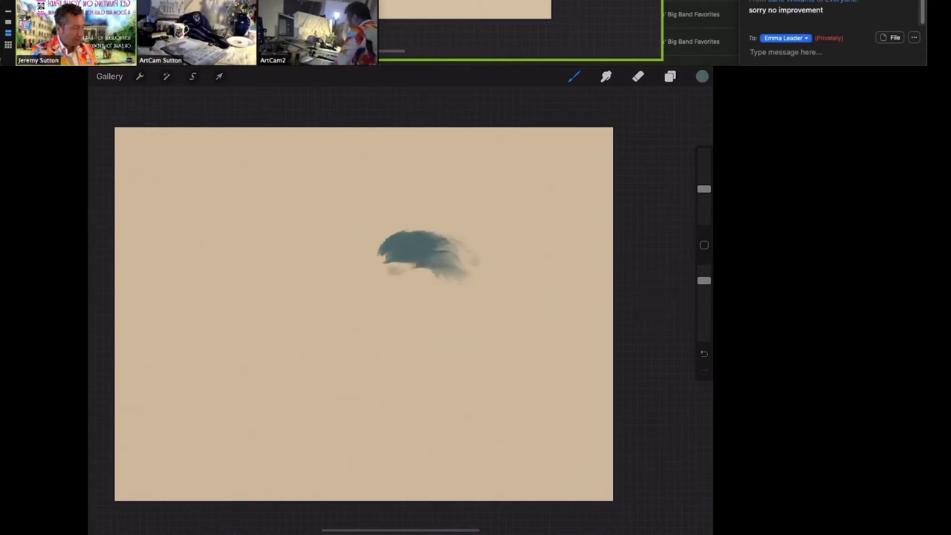
Step: Block in large teal shapes, then add navy, brown and purple strokes
drag(423, 256, 483, 279)
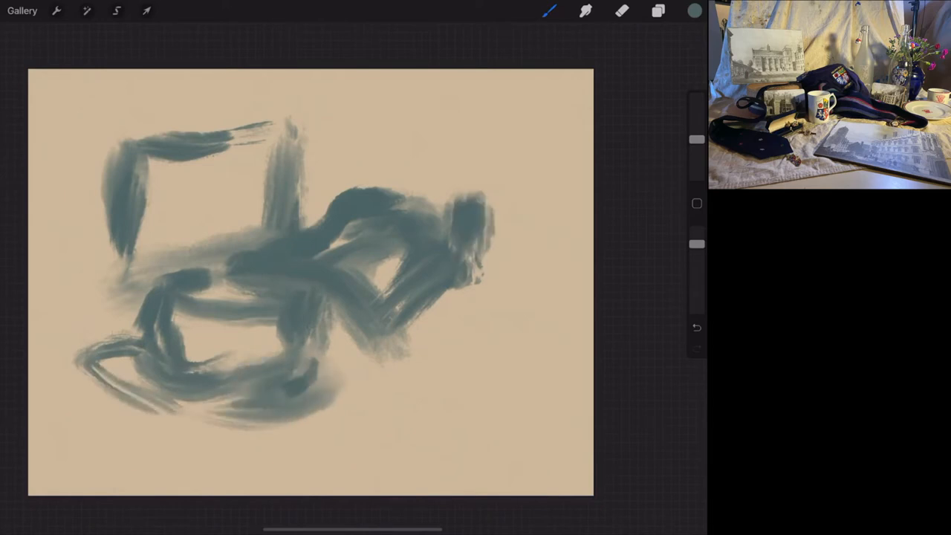
click(694, 10)
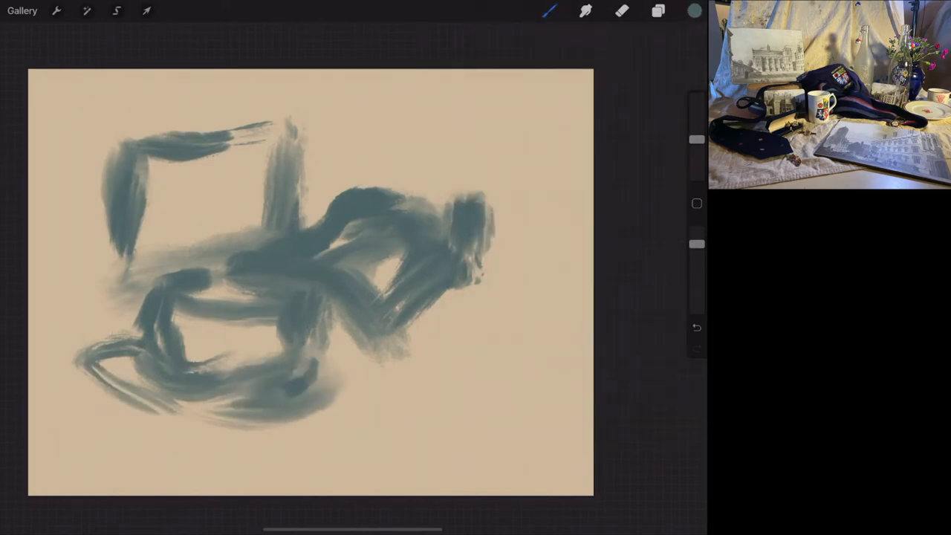
click(692, 11)
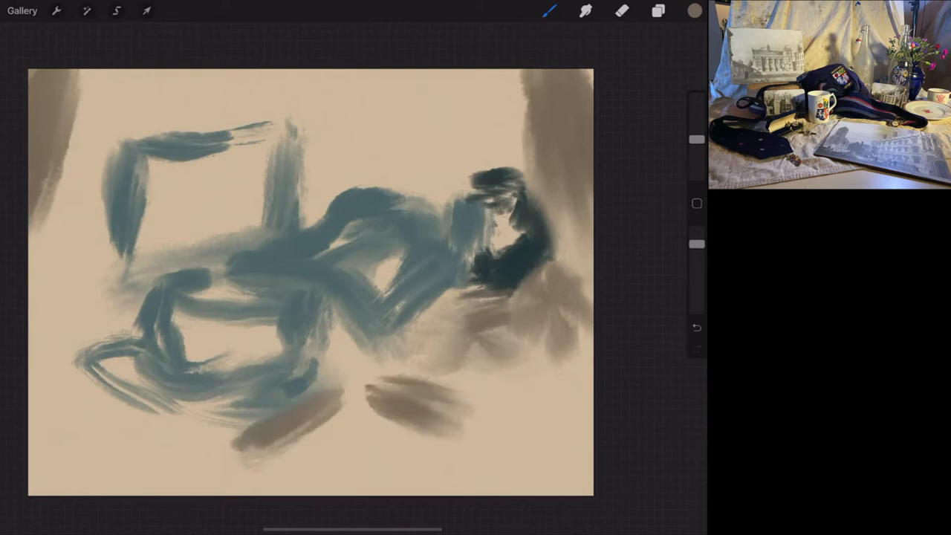
click(693, 10)
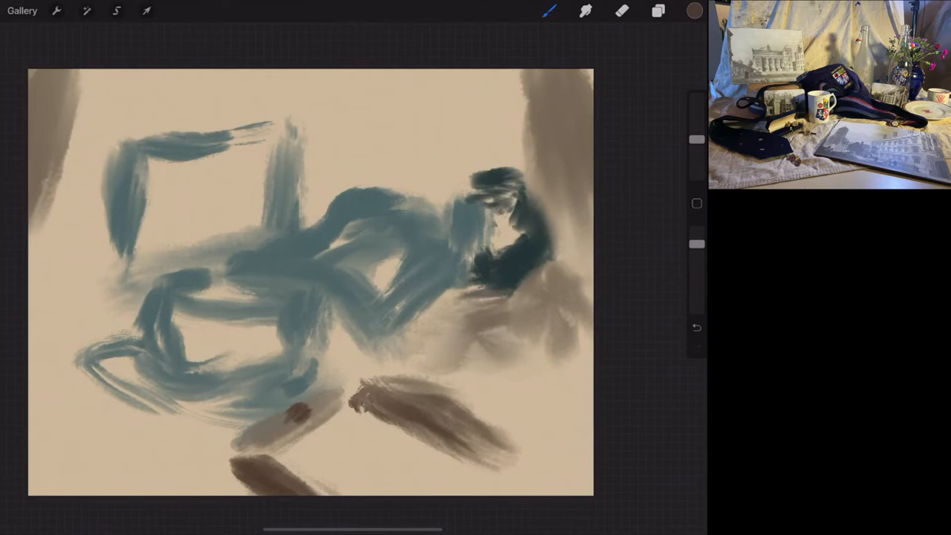
click(694, 11)
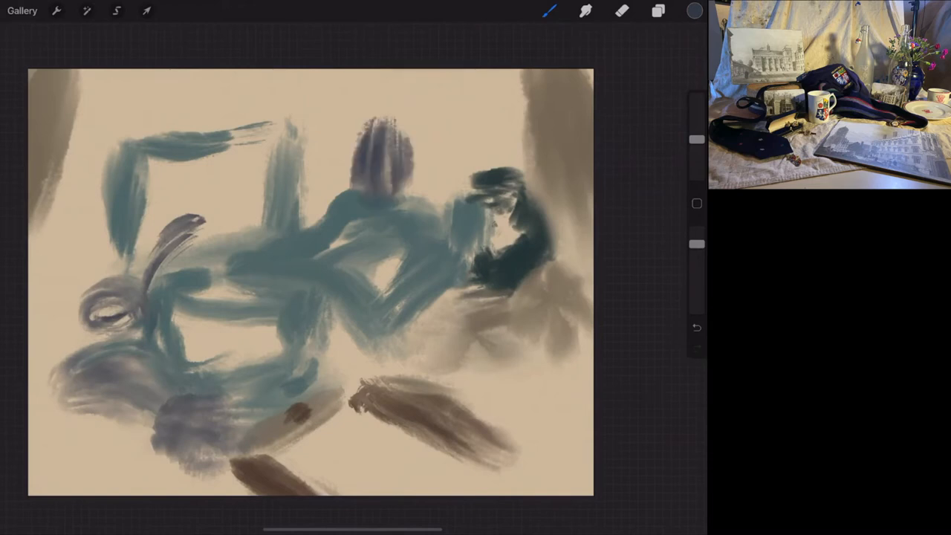
Step: Add orange strokes, an off-white highlight in the upper-left rectangle, and pale grey touches
click(694, 11)
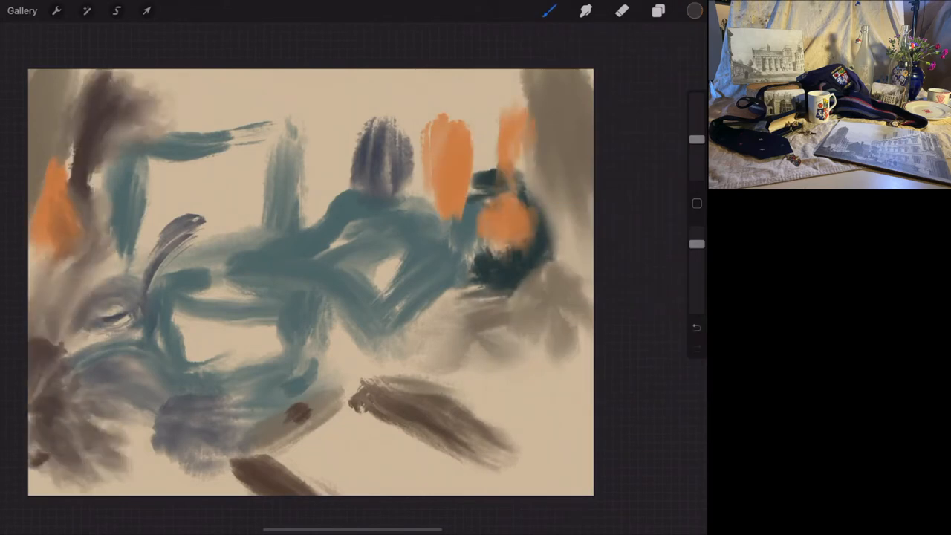
click(694, 11)
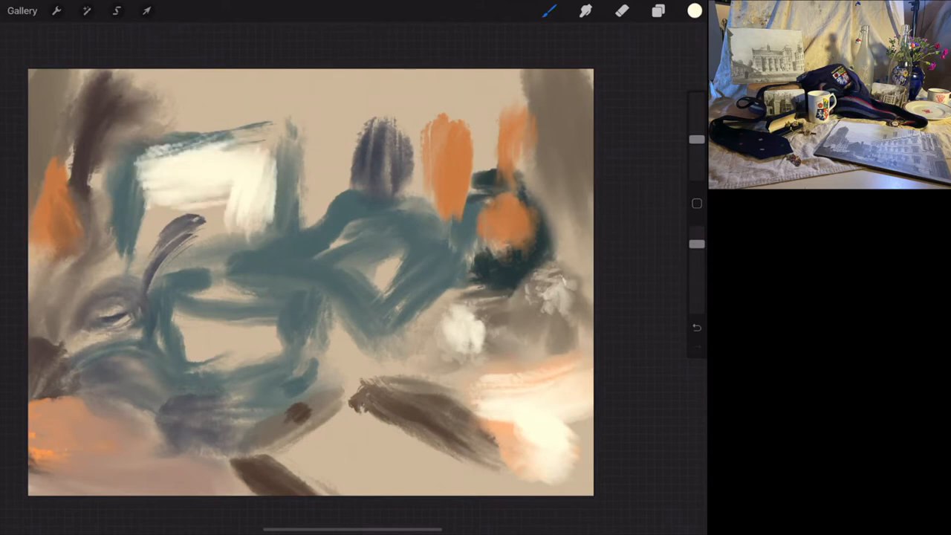
drag(148, 223, 216, 215)
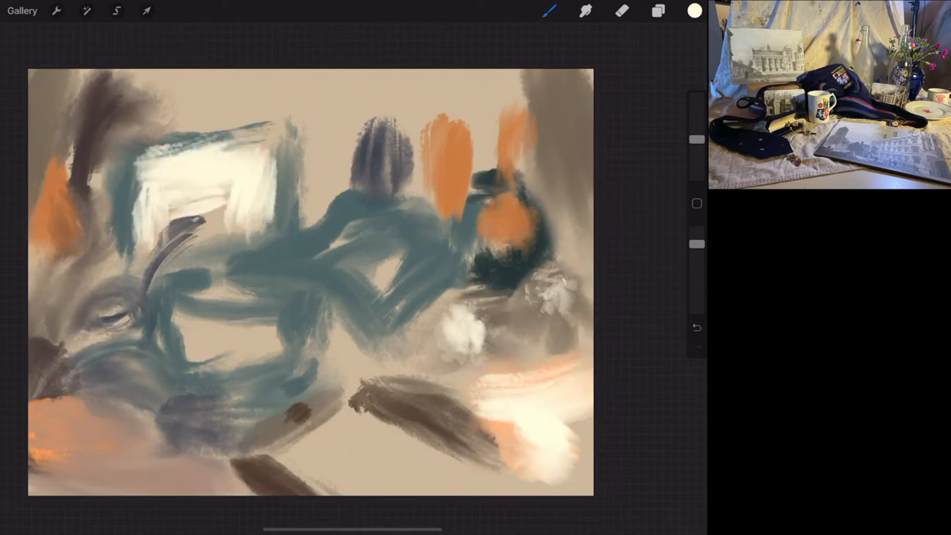
click(692, 10)
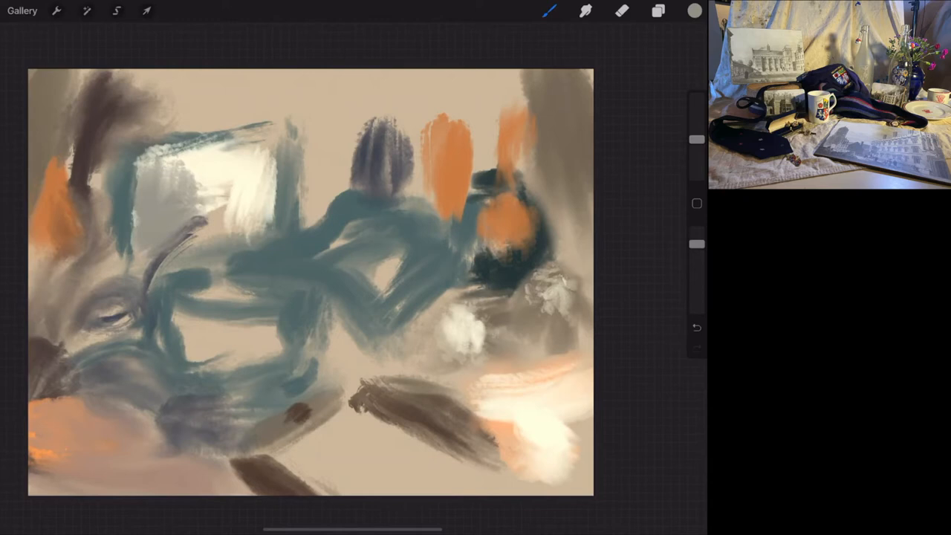
Step: Add an empty Layer 2 above the block-in and select a sketching pencil brush
click(658, 11)
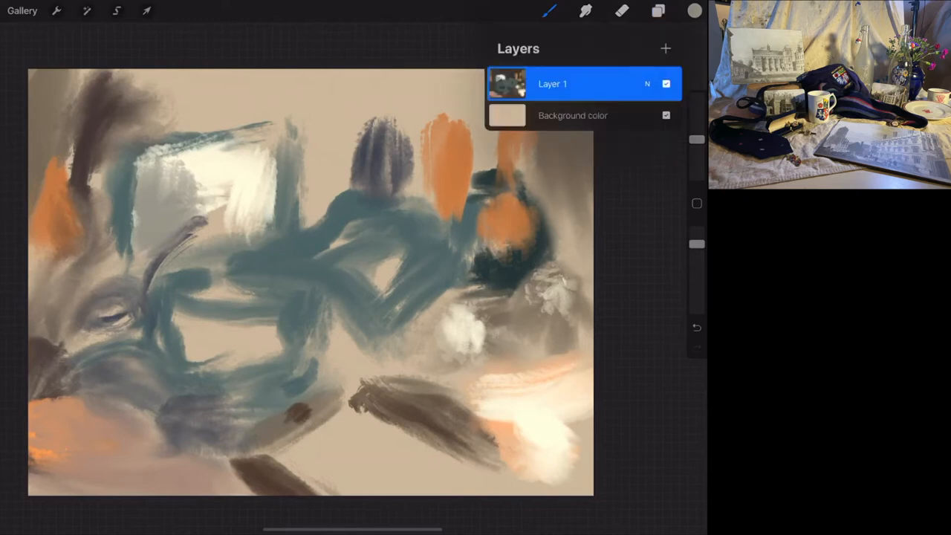
click(666, 47)
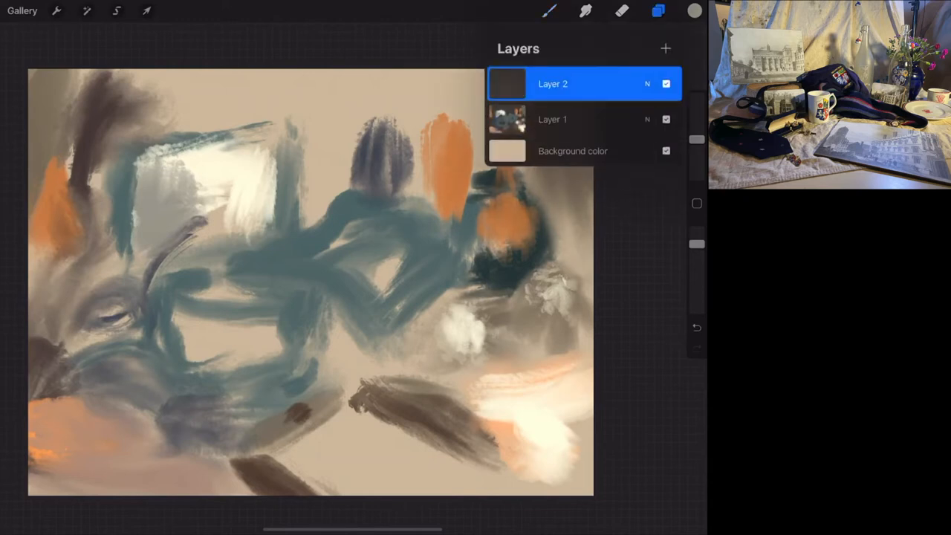
click(548, 10)
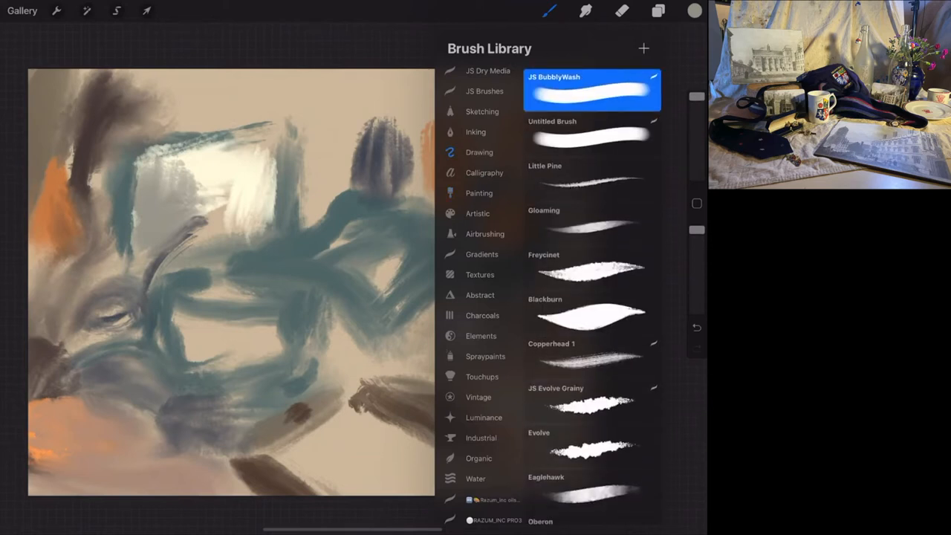
scroll(down, 3)
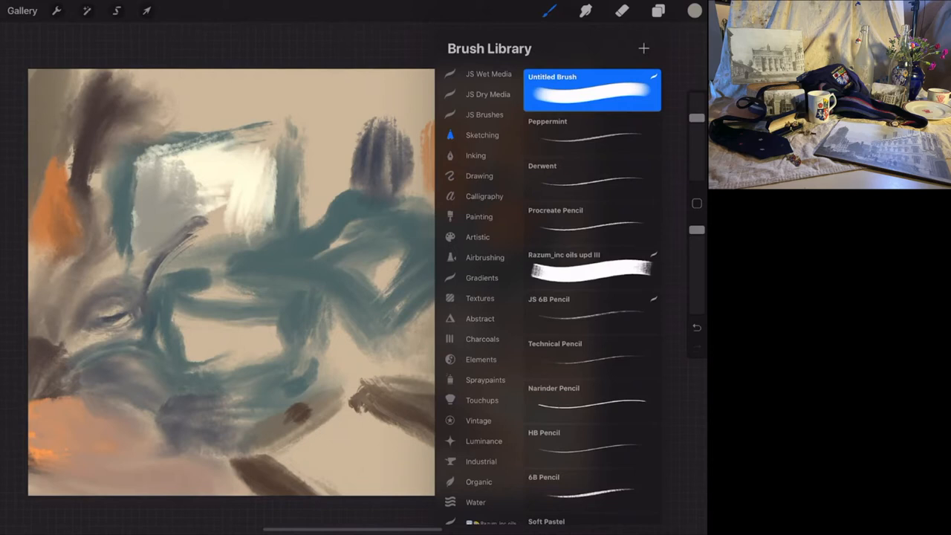
click(591, 299)
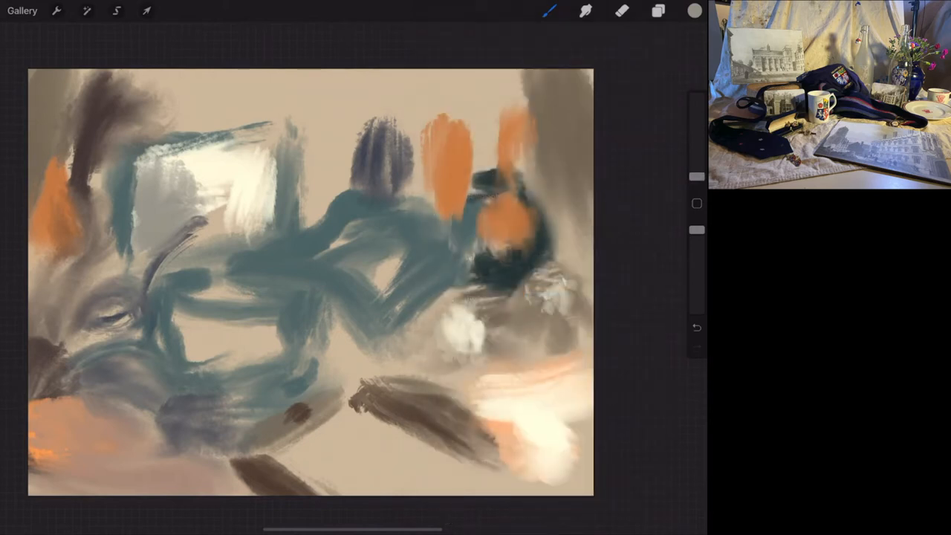
Step: Draw dark pencil contours around the upper-left window, the middle shapes and the figures
click(694, 11)
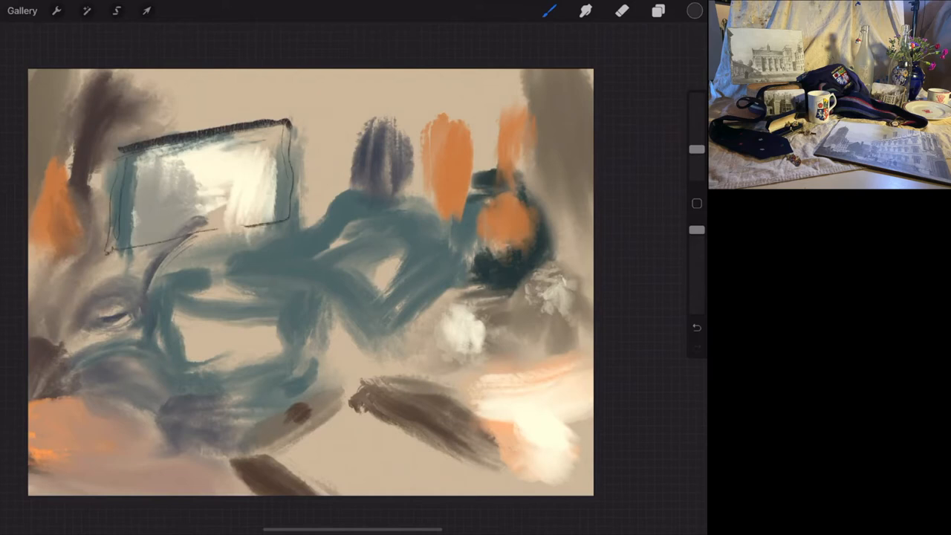
drag(290, 119, 401, 190)
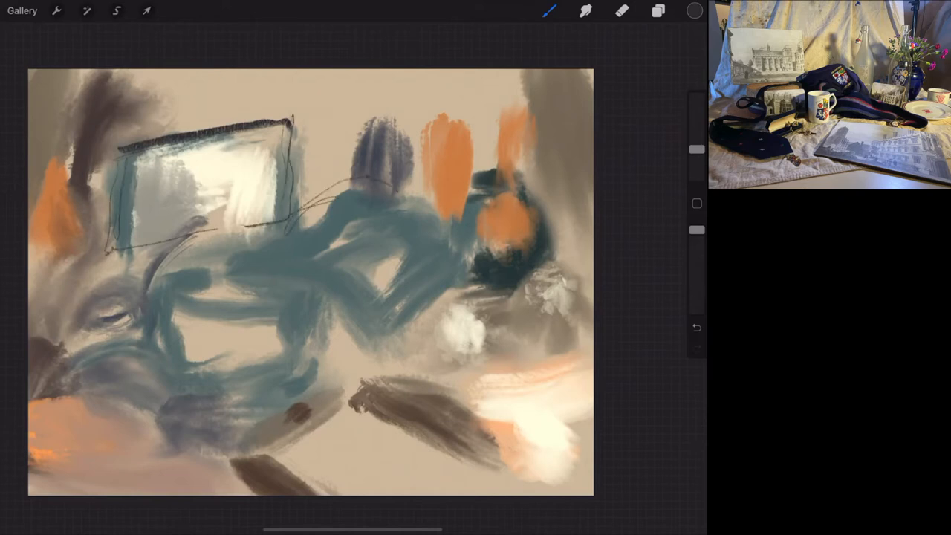
drag(286, 226, 443, 260)
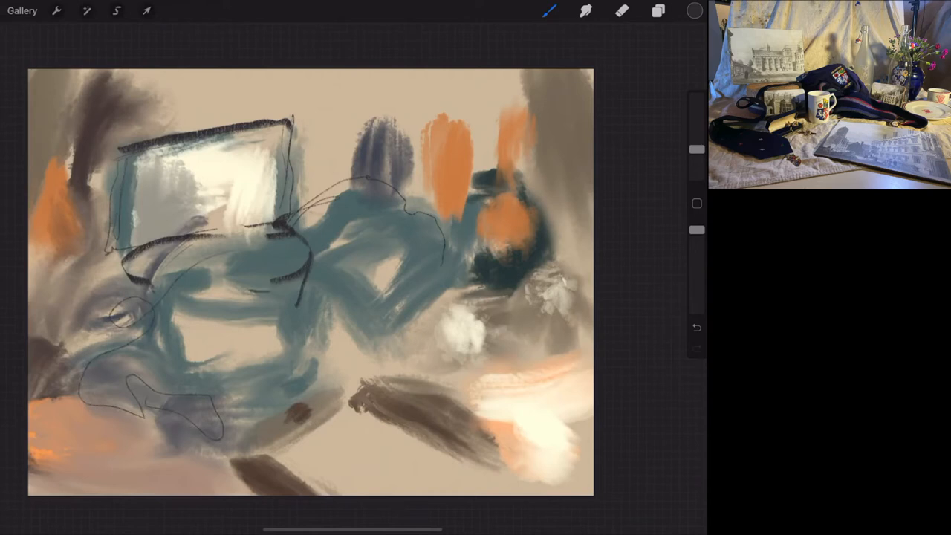
drag(186, 274, 268, 334)
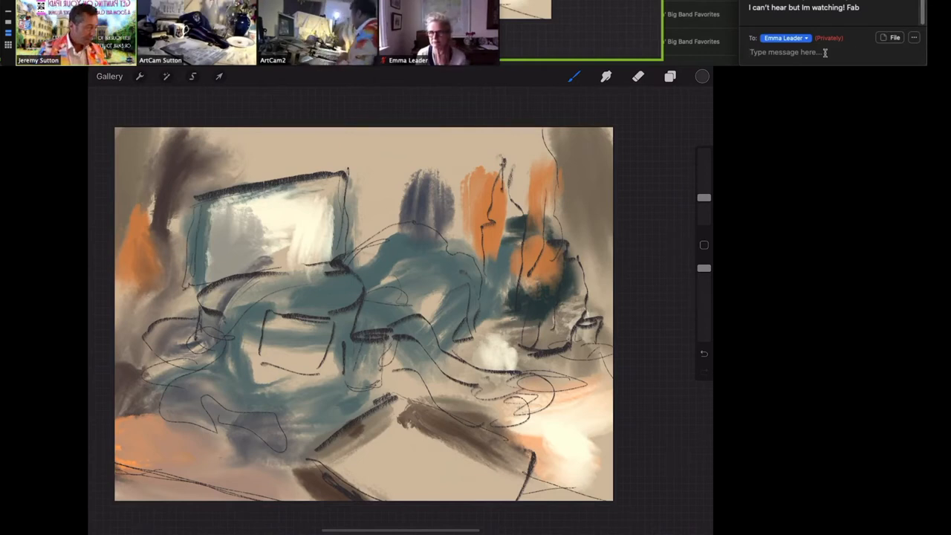
Step: Switch the active brush to the 6B Pencil from the Sketching set
click(573, 77)
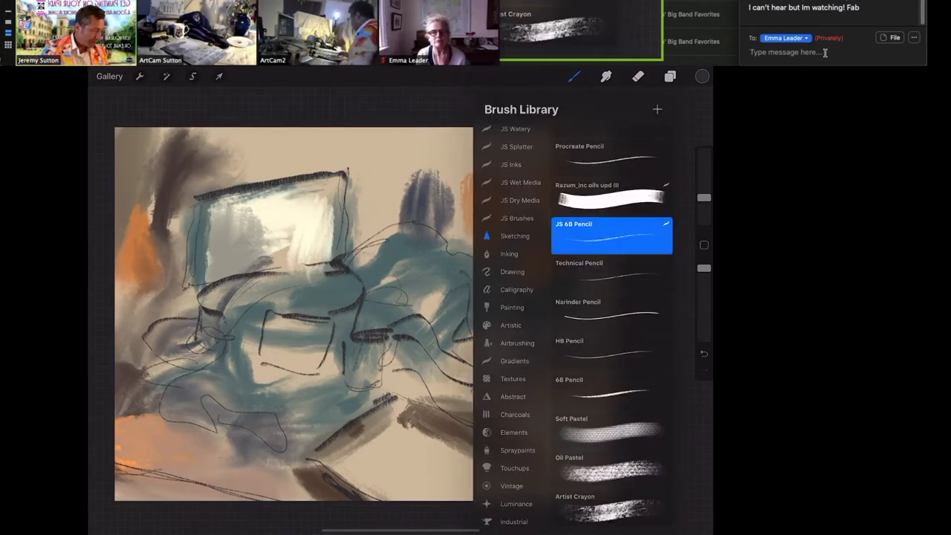
click(512, 306)
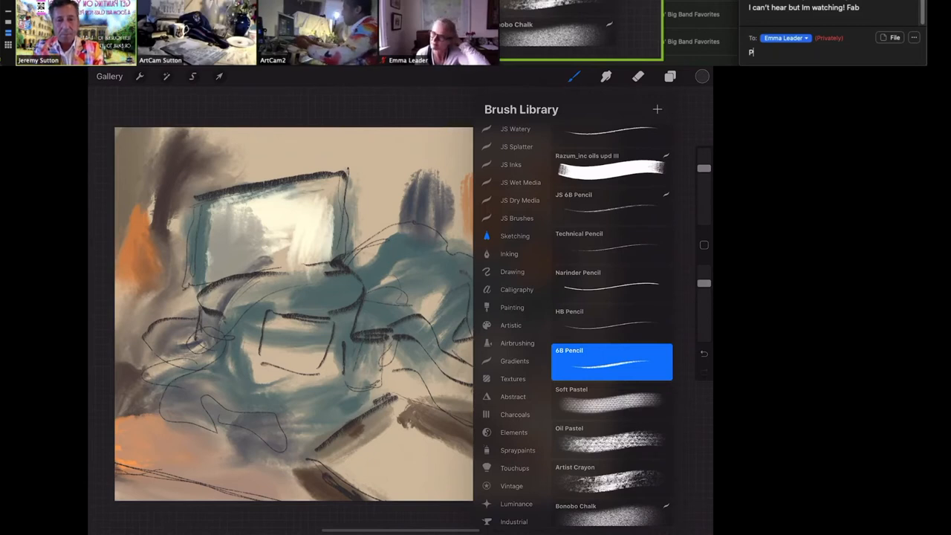
text(Painting/)
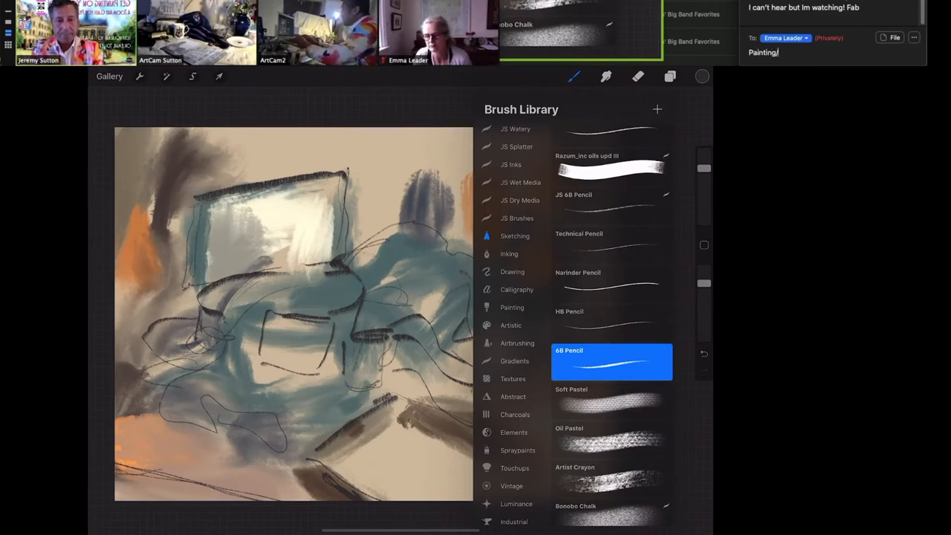
text(Oil B)
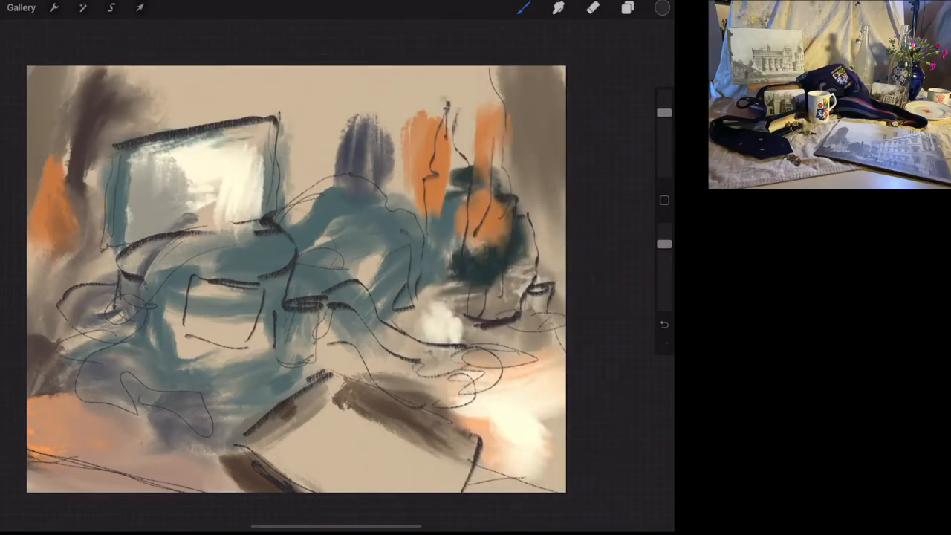
Step: Add Layer 3 below the sketch layer and paint orange strokes and dark lines on the right
click(627, 9)
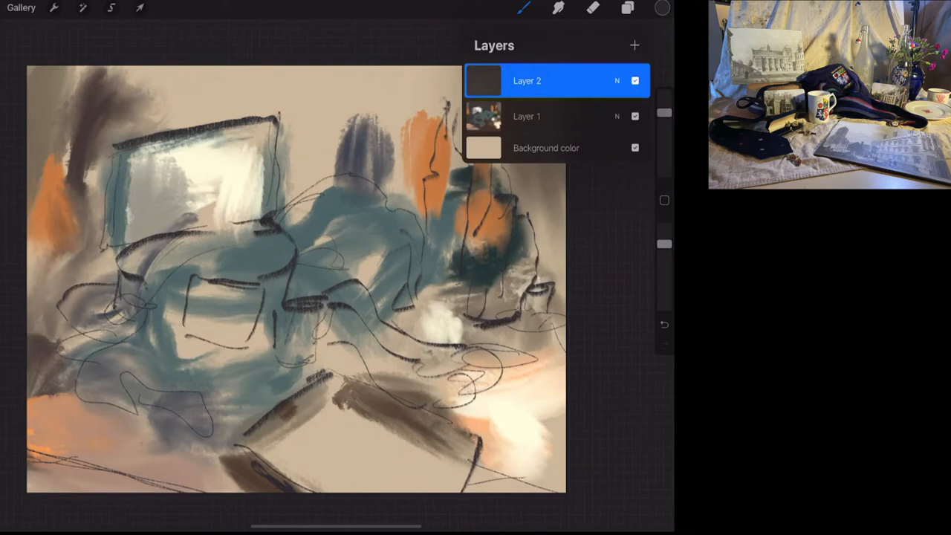
click(633, 45)
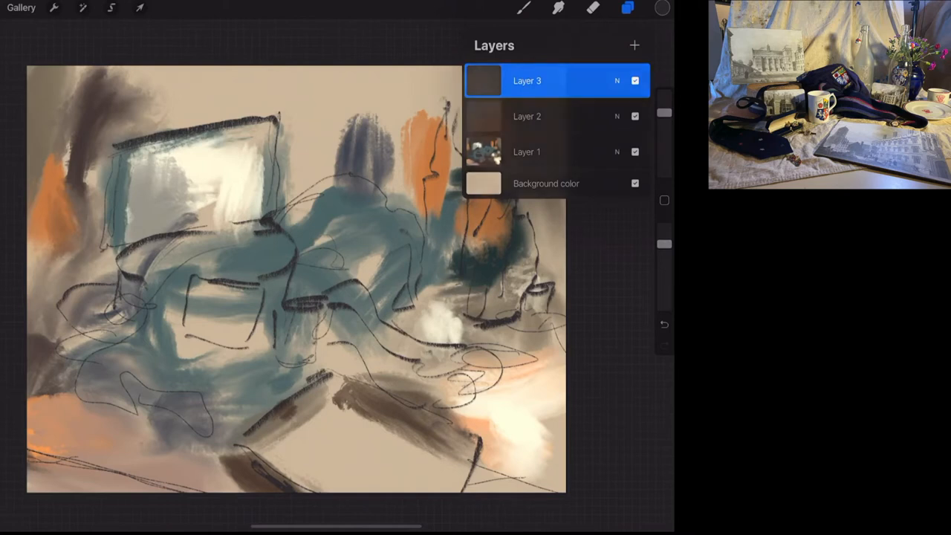
click(627, 9)
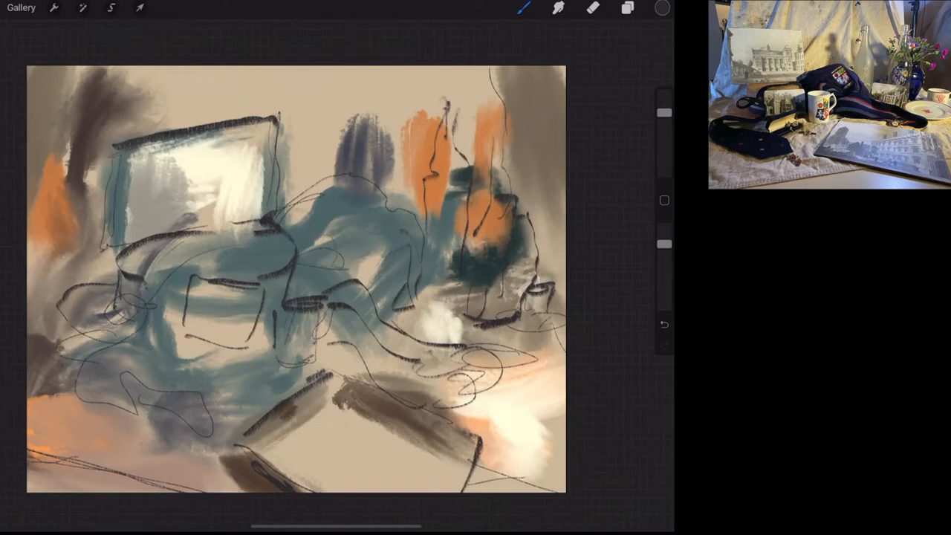
click(627, 9)
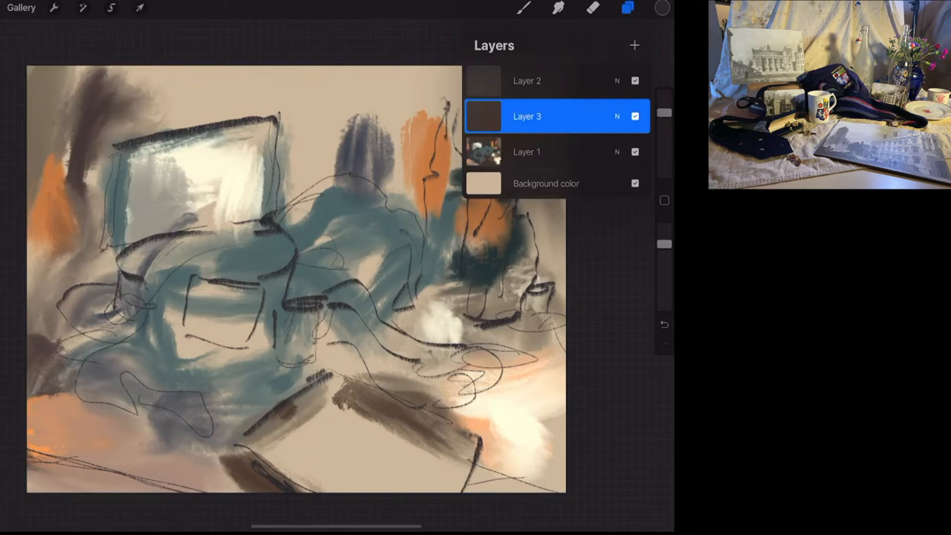
click(523, 9)
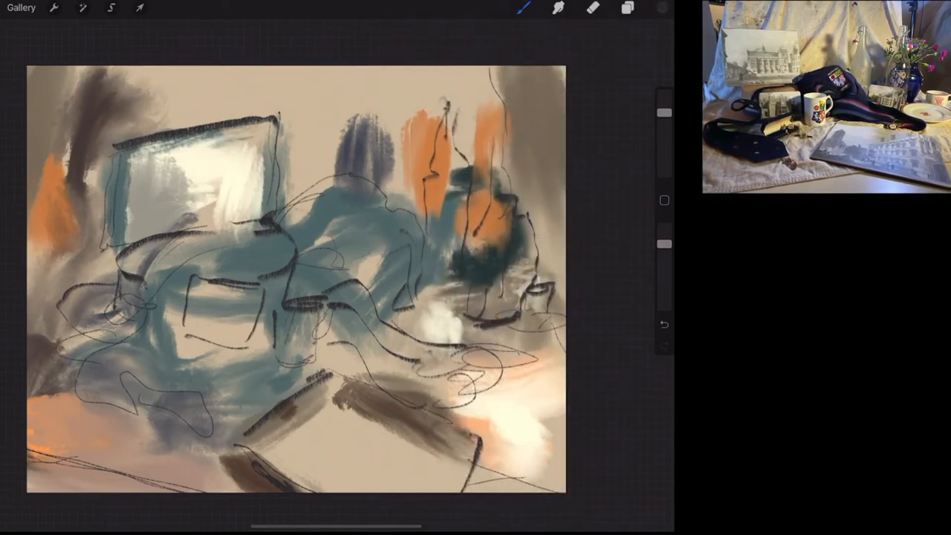
Step: Paint orange accents and pale peach highlights over the central objects
click(663, 9)
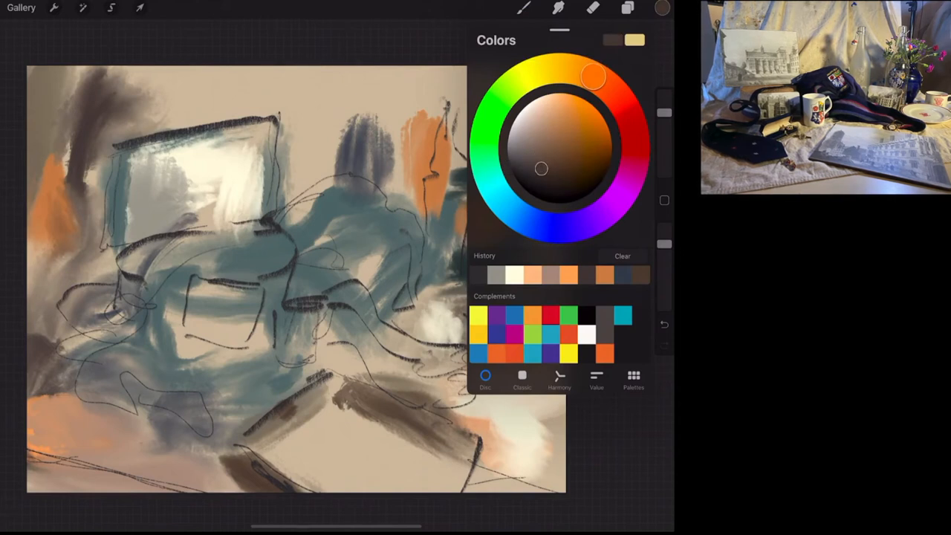
click(663, 9)
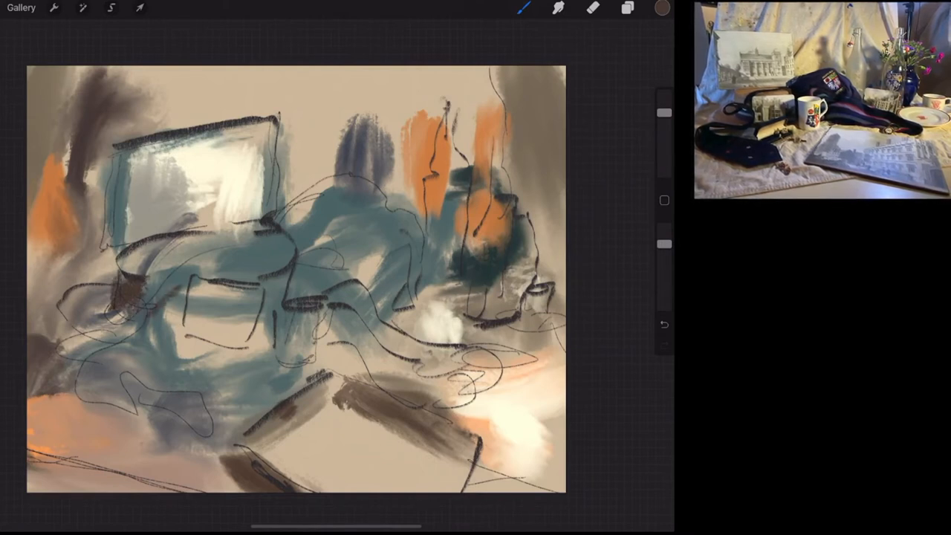
click(661, 9)
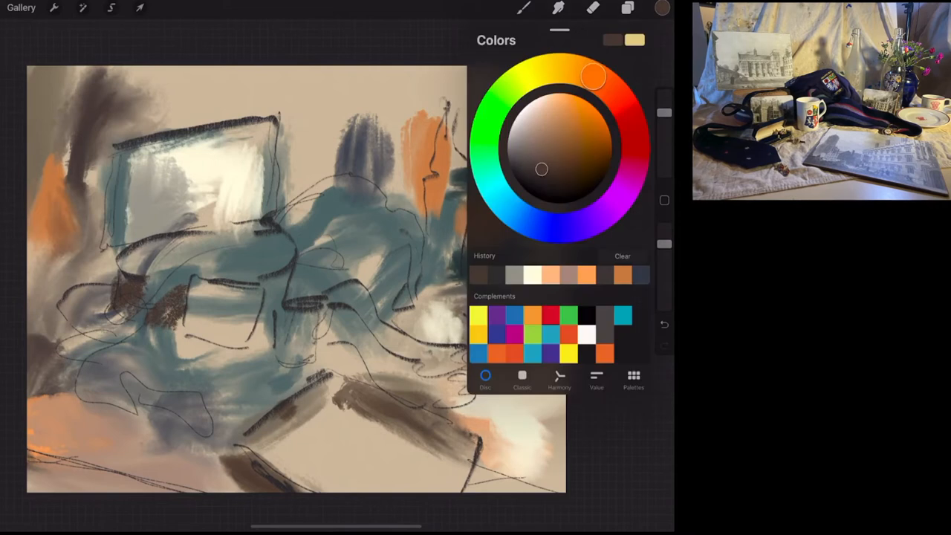
click(663, 9)
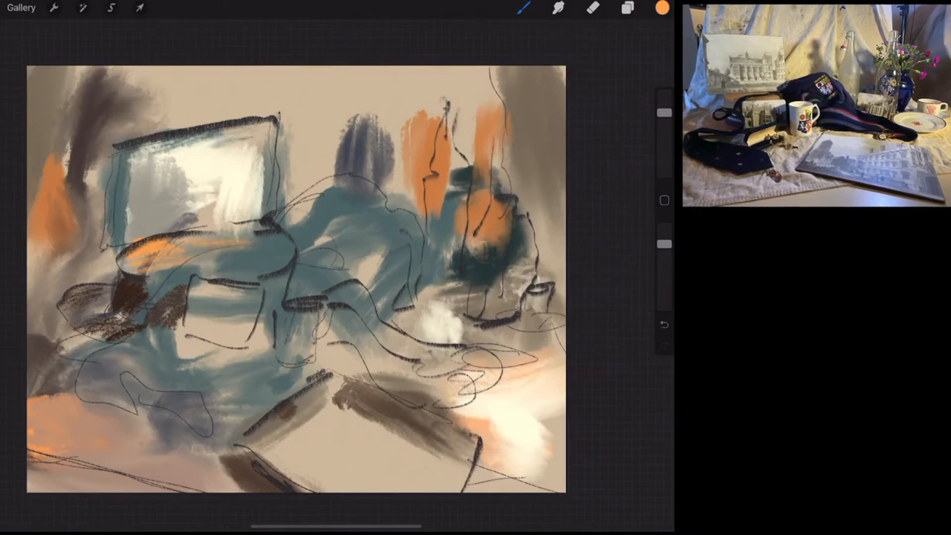
click(661, 9)
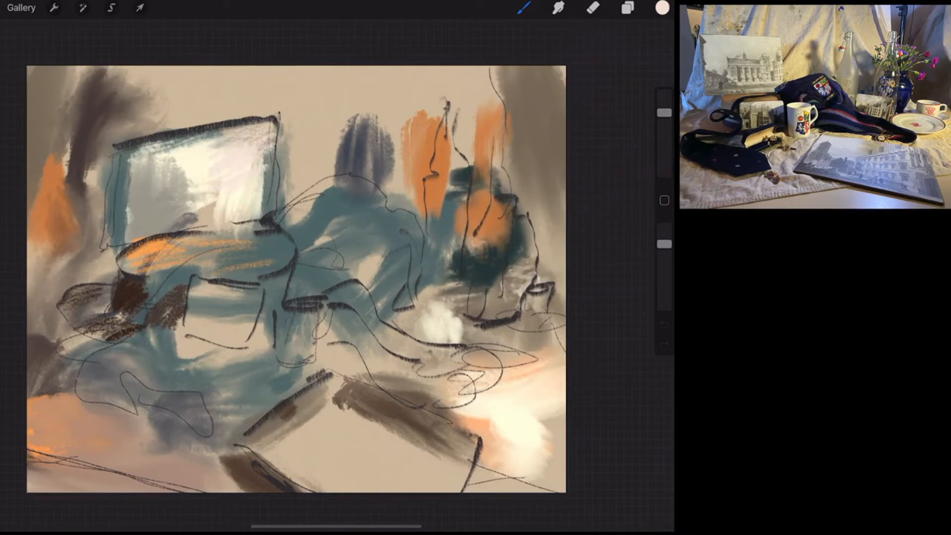
click(663, 9)
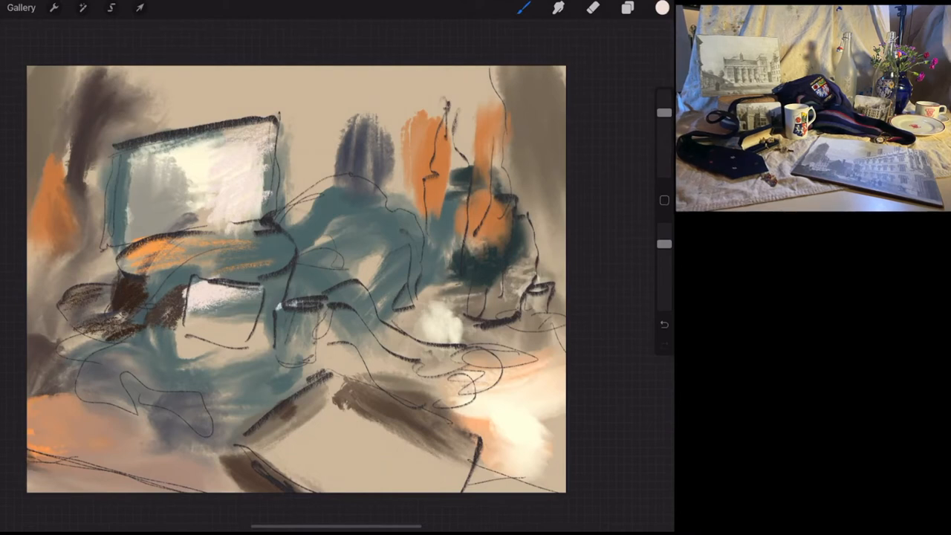
Step: Add dark hatching to the central objects, then pick a magenta colour
click(663, 9)
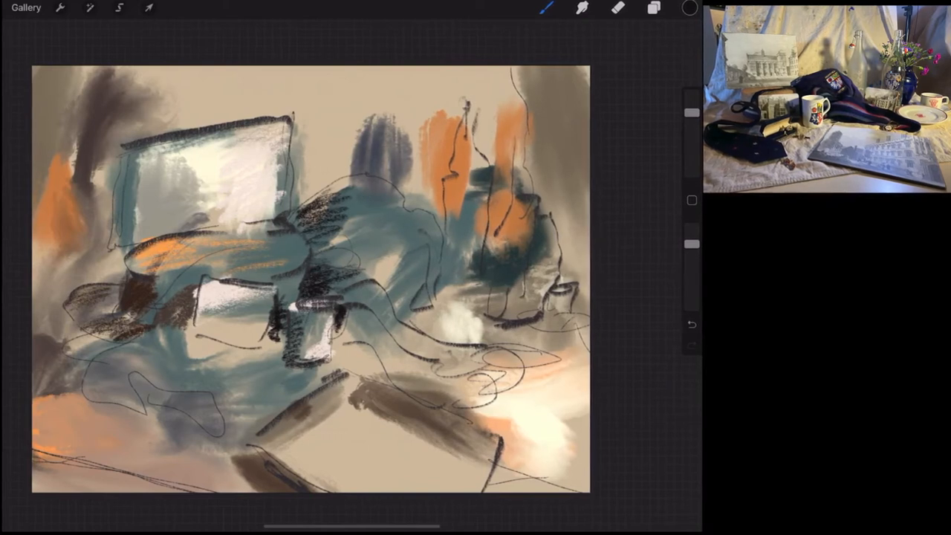
click(689, 9)
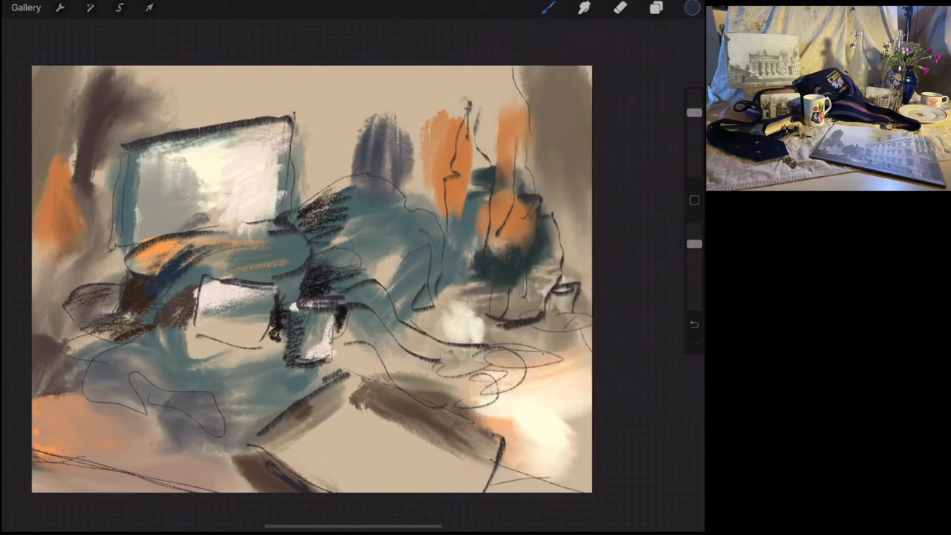
click(691, 9)
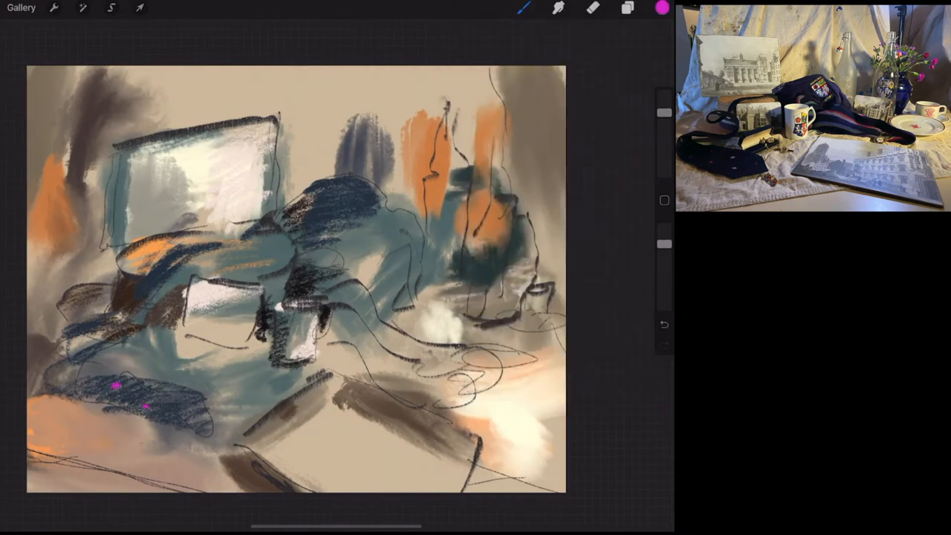
Step: Paint dark blue hatching, then pink-red, light pink and bright red accents across the centre
click(663, 9)
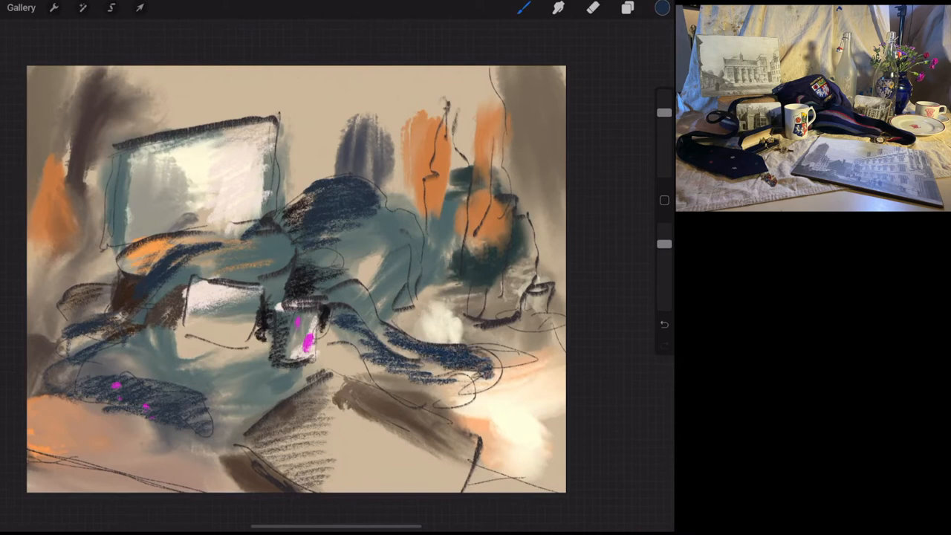
click(661, 9)
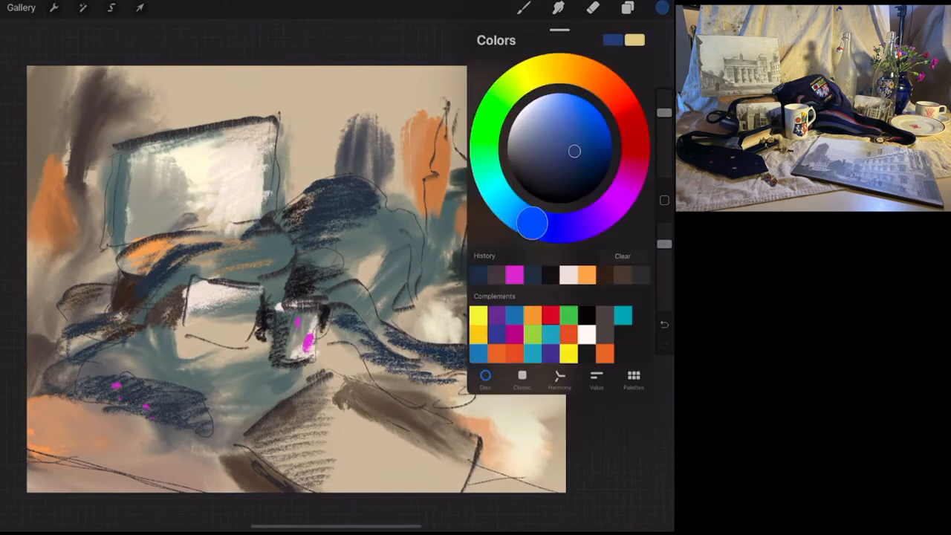
click(661, 9)
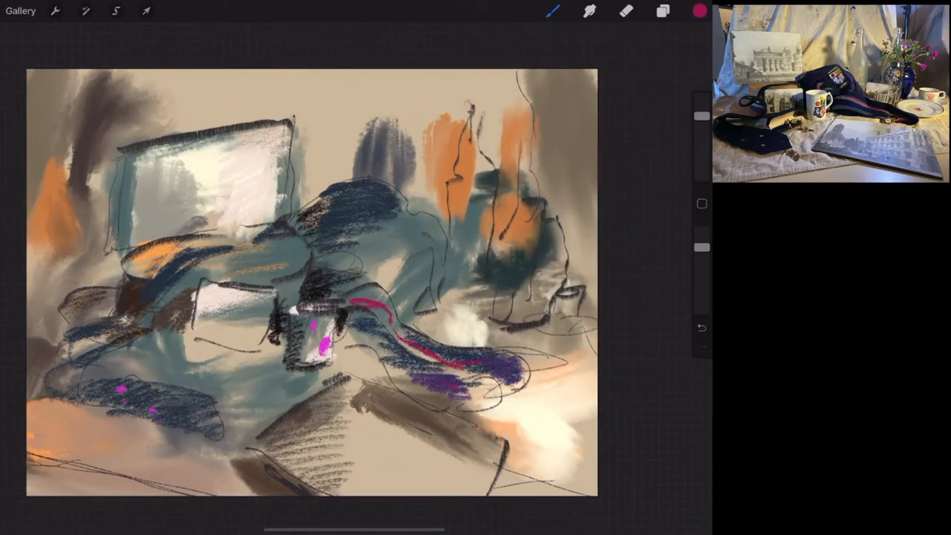
click(692, 11)
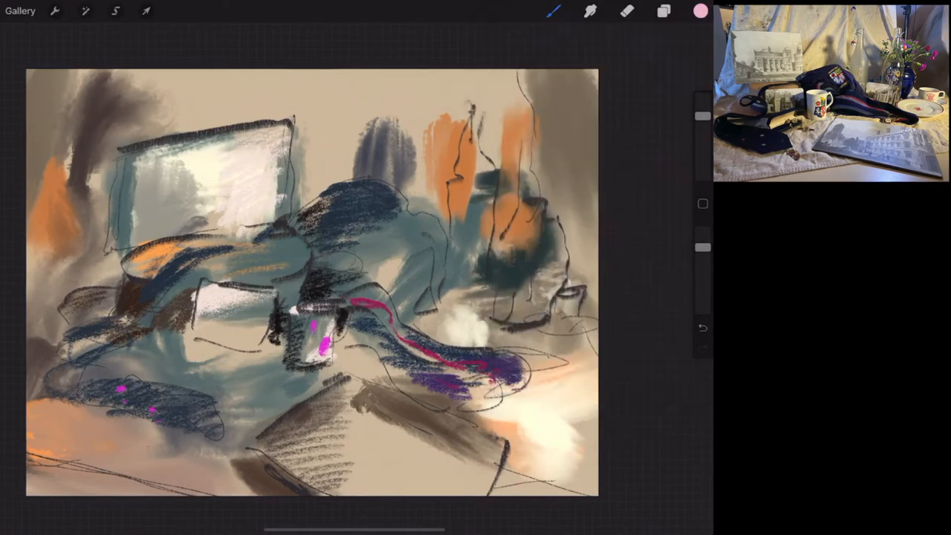
click(698, 10)
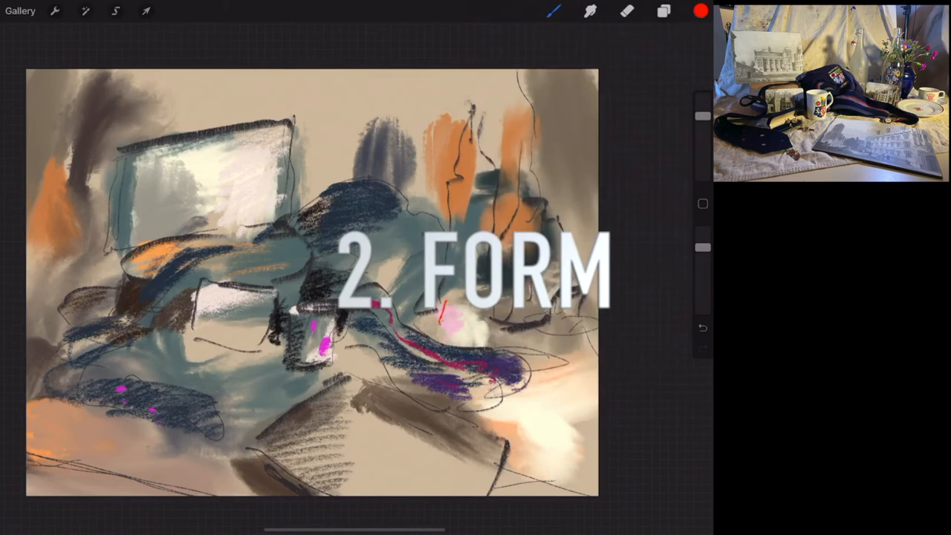
Step: Outline a small red box right of centre and add thin white vertical strokes beside it
drag(445, 304, 488, 320)
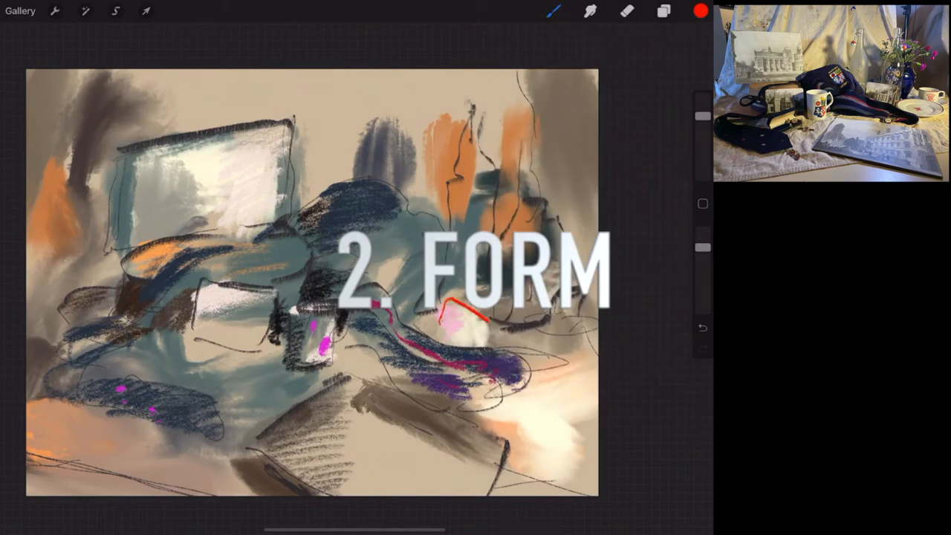
click(701, 10)
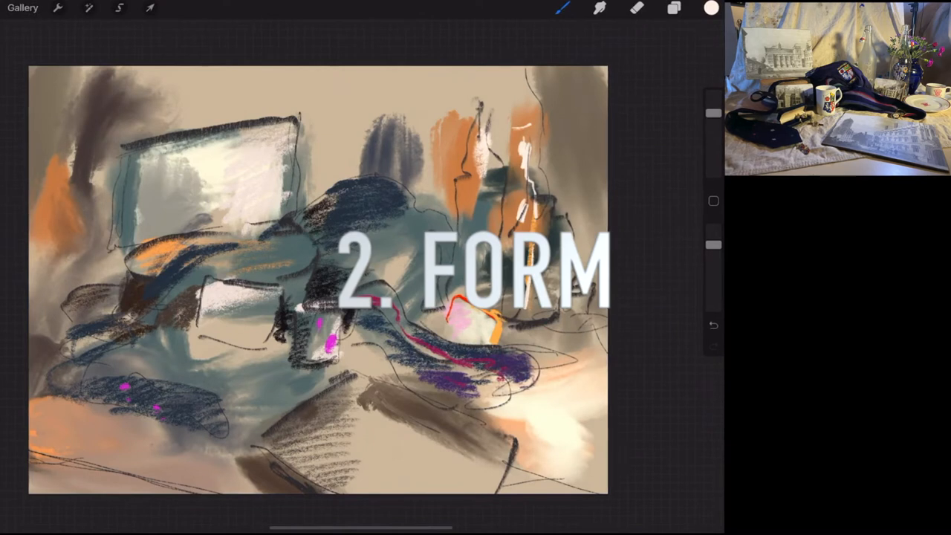
click(711, 9)
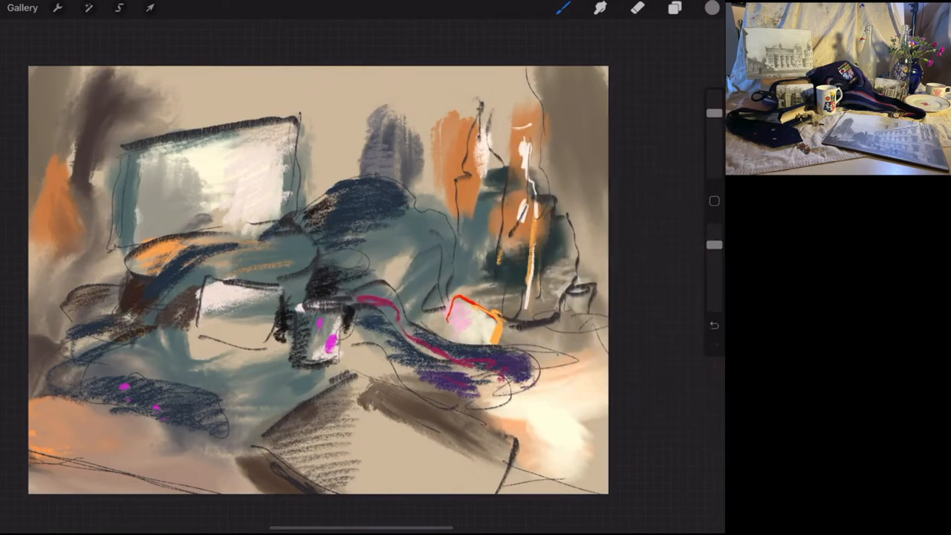
click(710, 9)
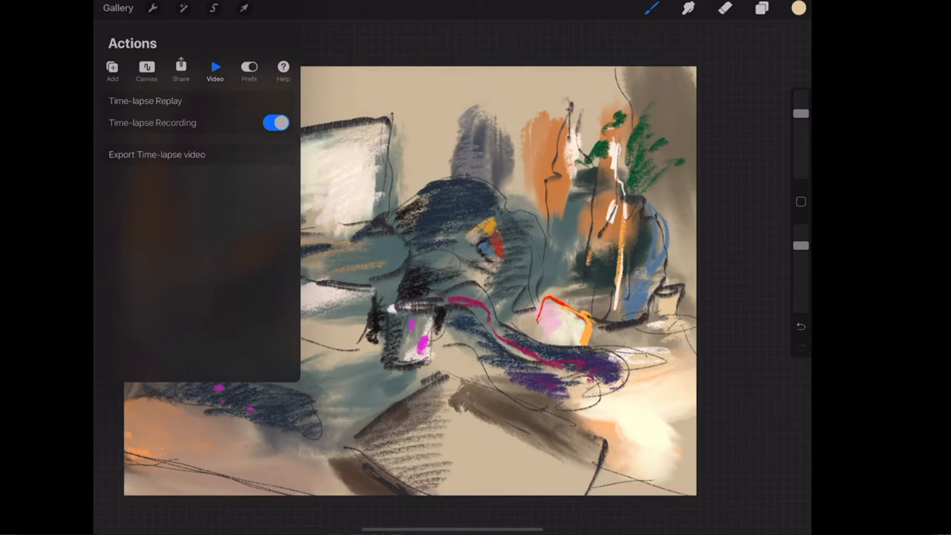
click(151, 9)
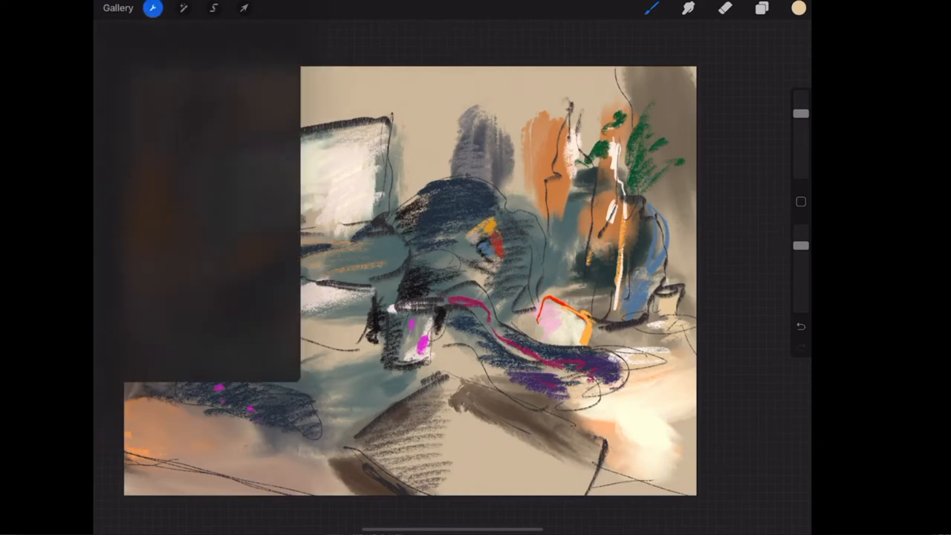
click(152, 9)
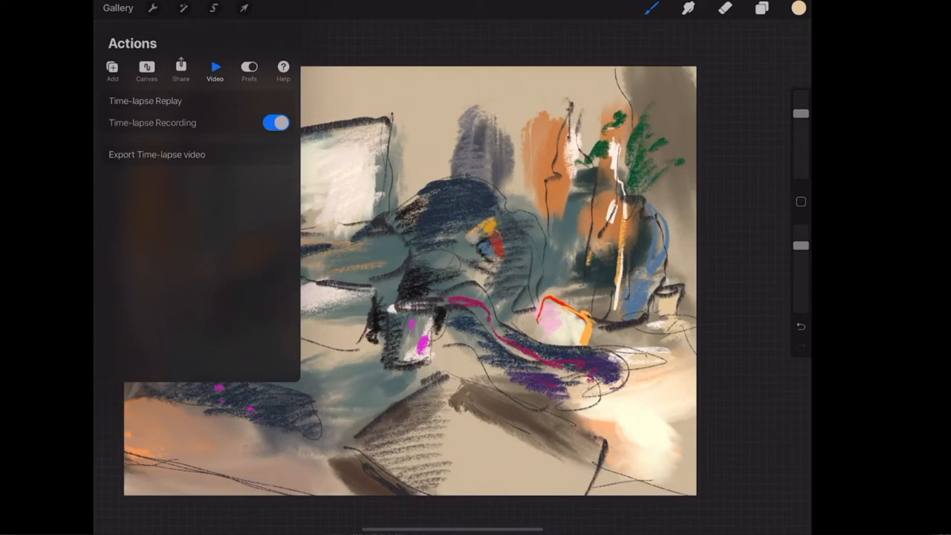
click(145, 102)
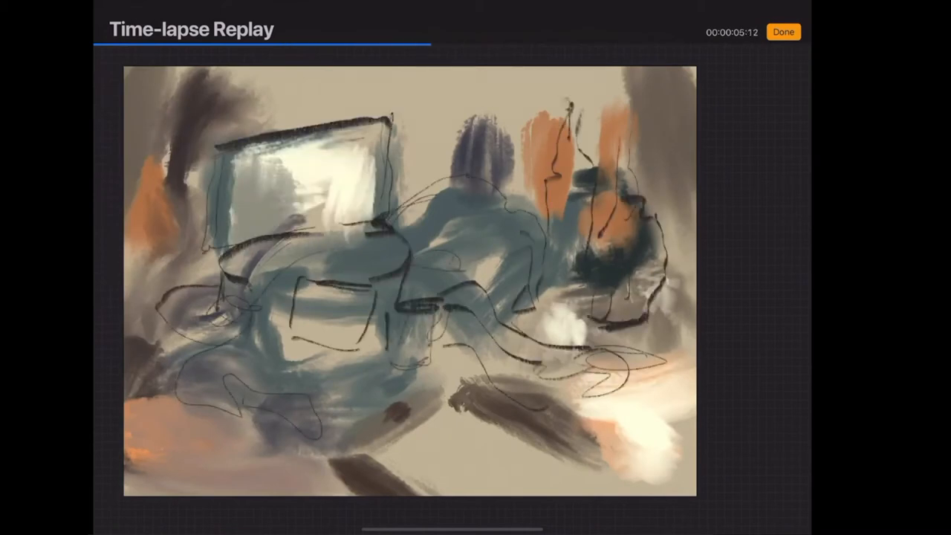
click(783, 32)
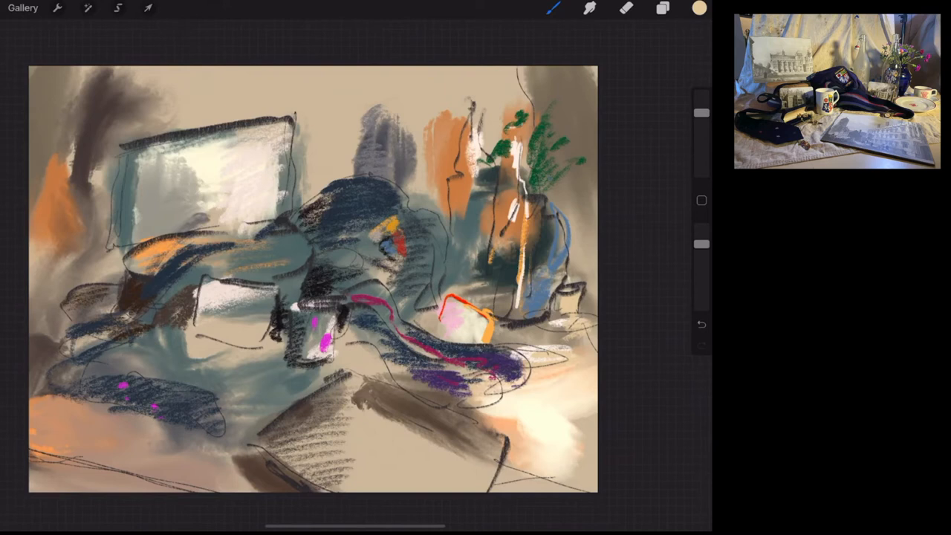
click(553, 9)
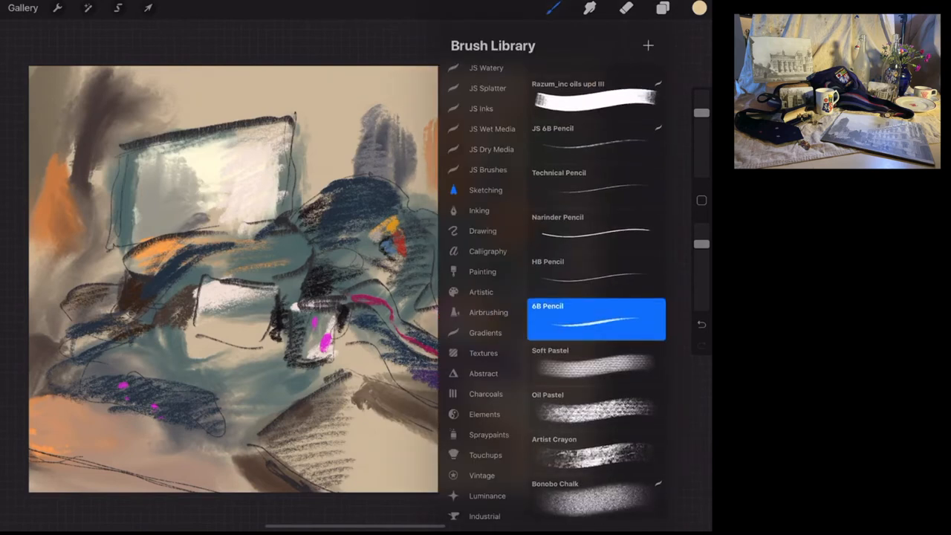
click(479, 211)
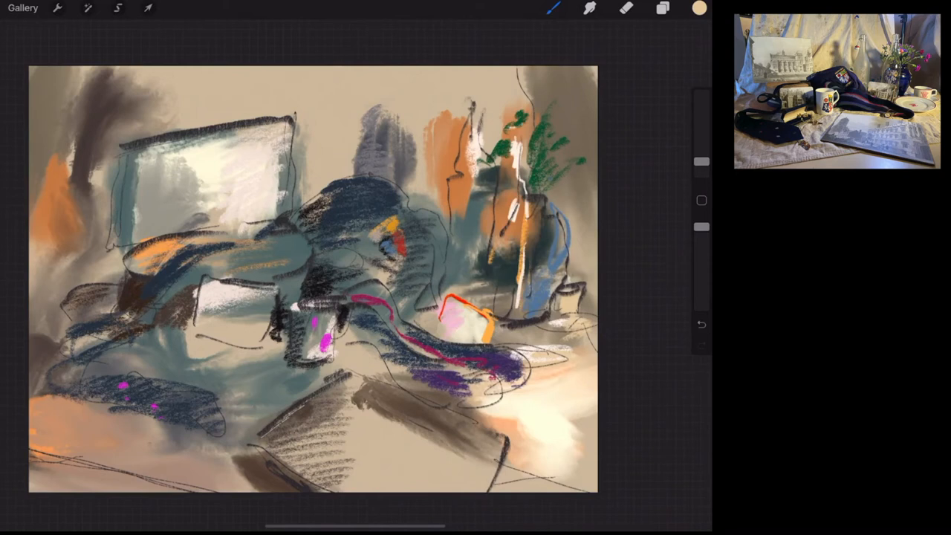
click(553, 9)
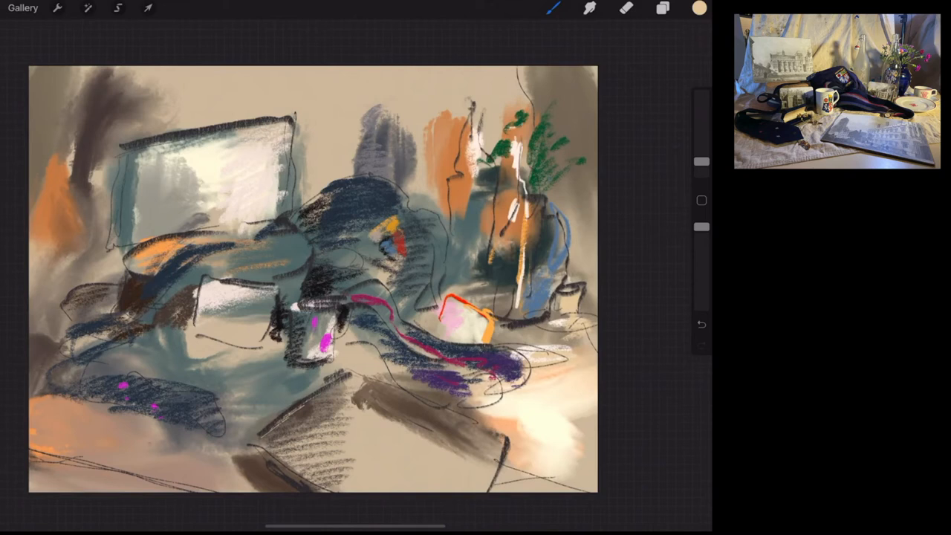
click(661, 9)
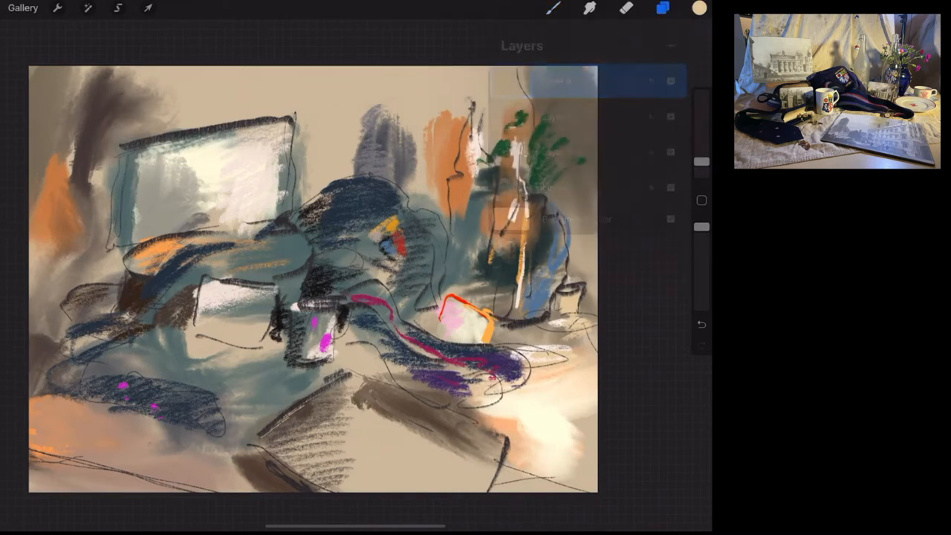
click(663, 9)
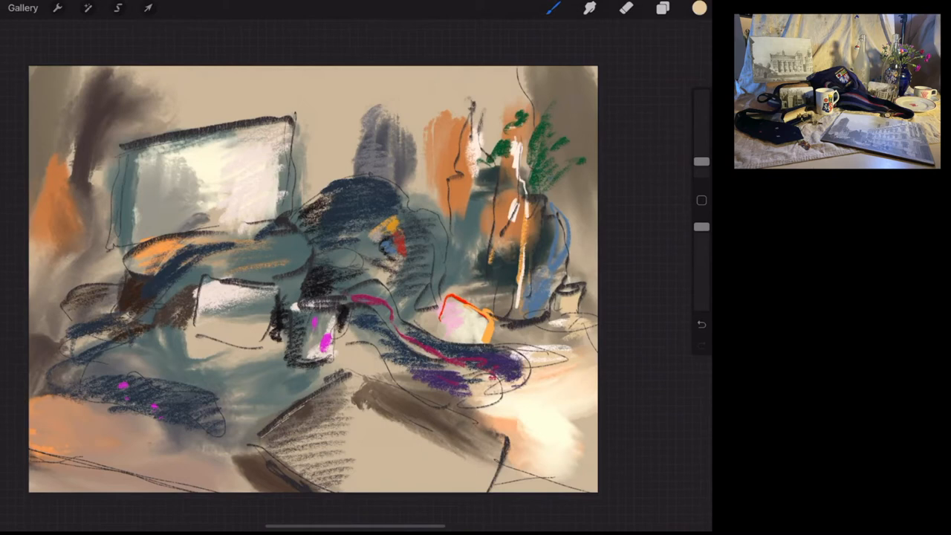
click(698, 9)
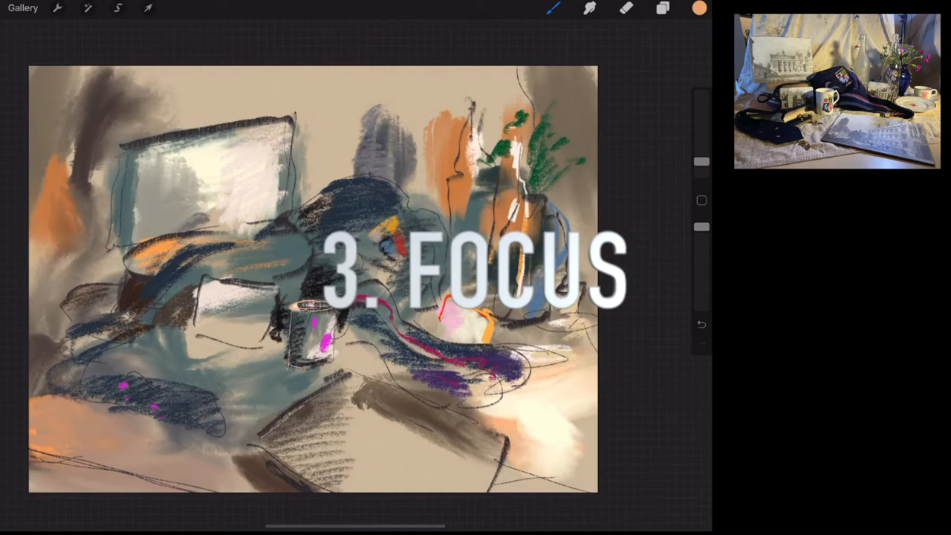
Step: Deepen the dark shadow hatching beside the mug using a dark colour from the Colors panel
click(699, 9)
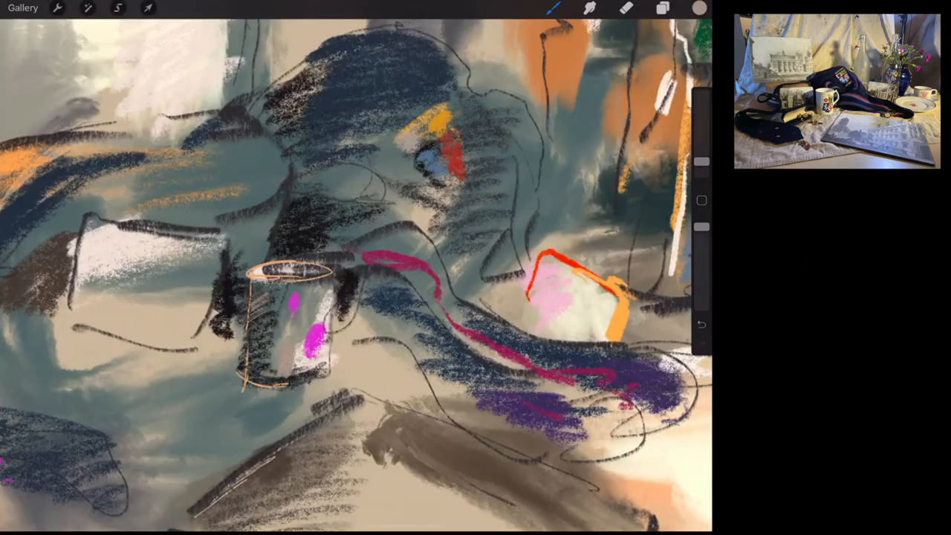
click(698, 9)
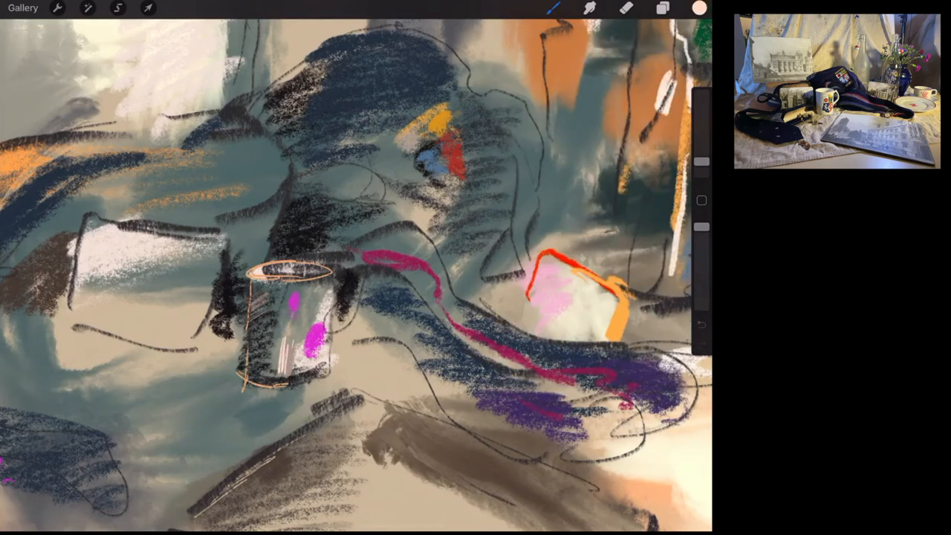
click(698, 9)
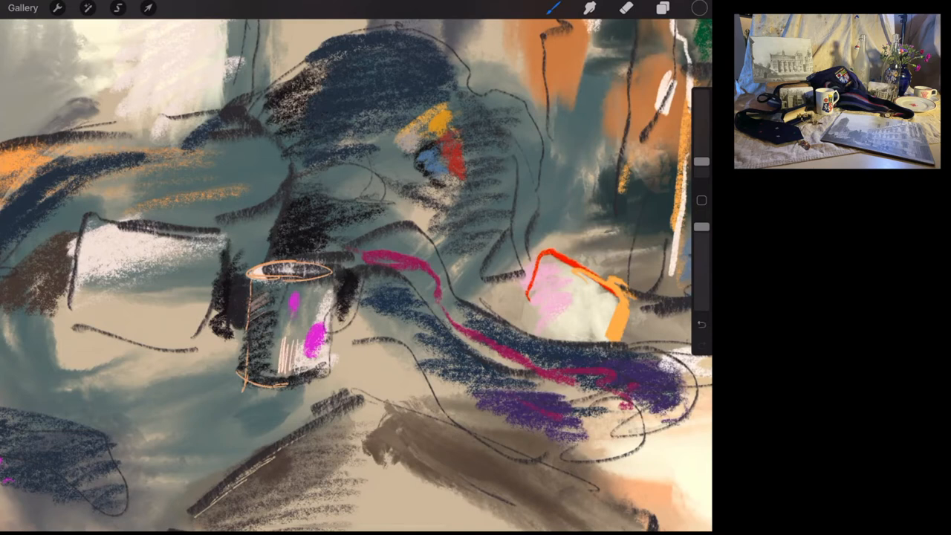
click(698, 9)
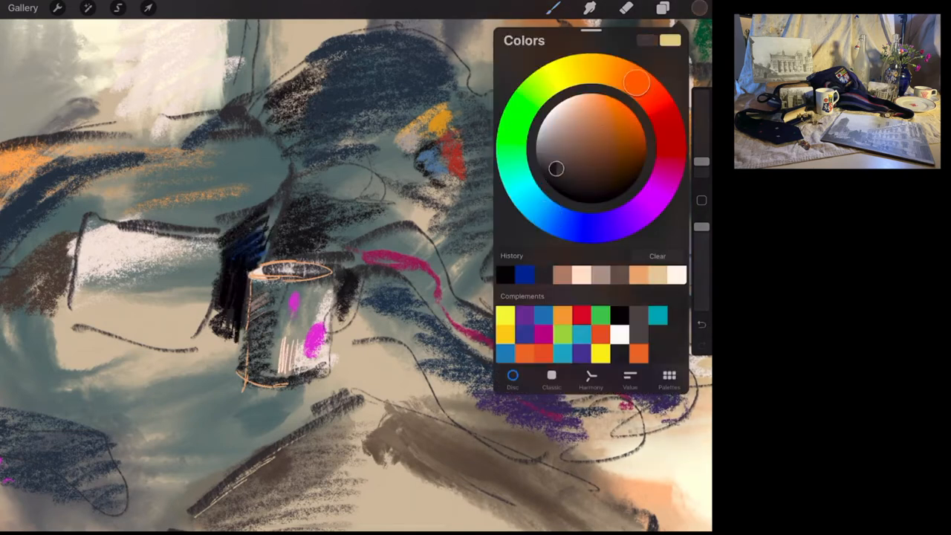
click(699, 9)
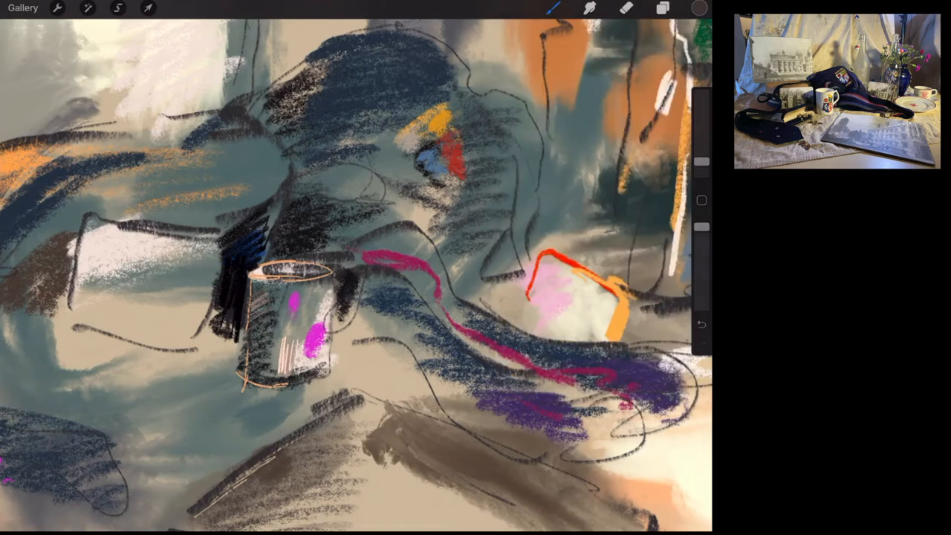
Step: Paint pale and white highlights inside the mug and along its handle
click(698, 9)
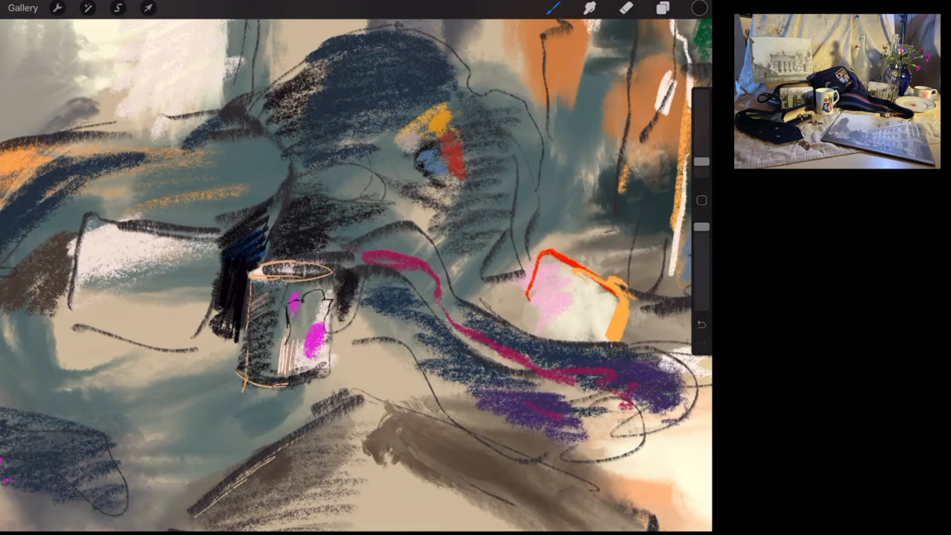
drag(294, 349, 320, 361)
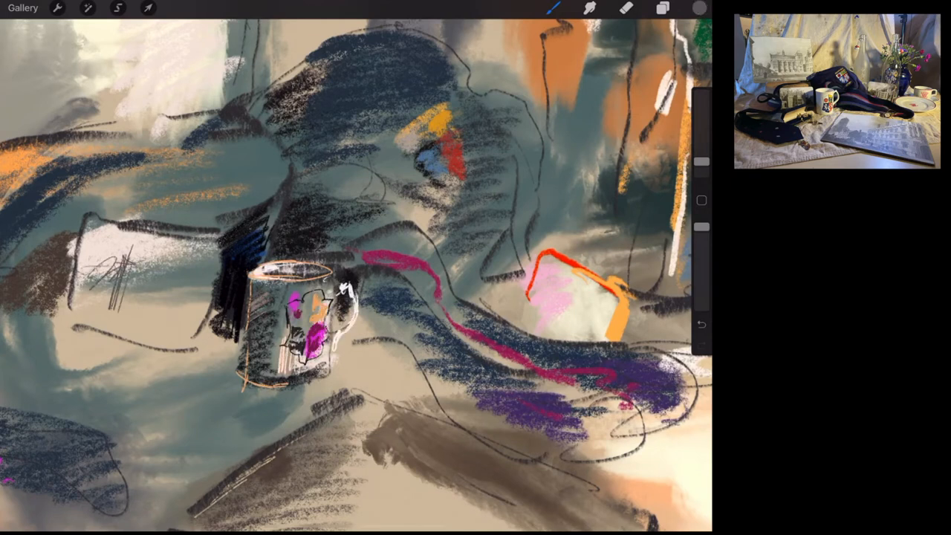
click(552, 9)
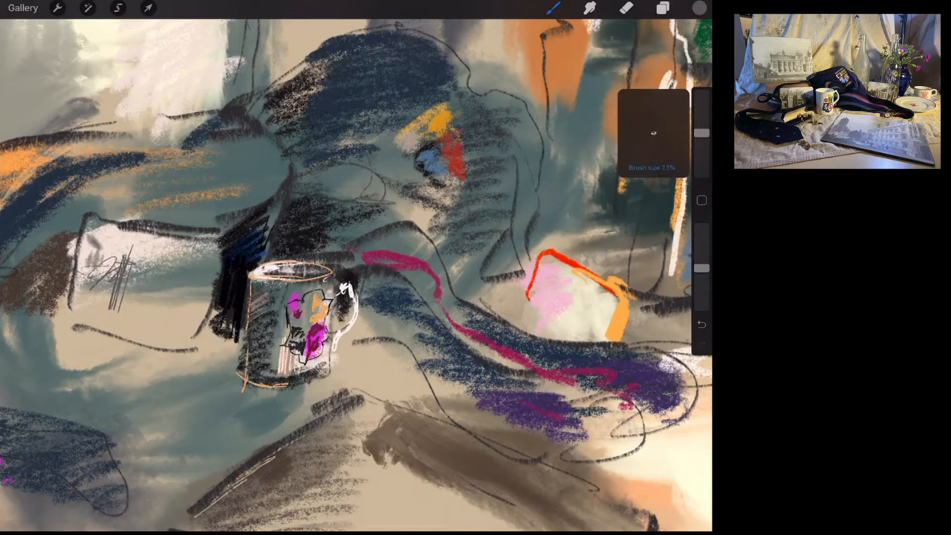
Step: Sketch a pillared building with dark lines and columns on the monitor screen
drag(701, 133, 702, 136)
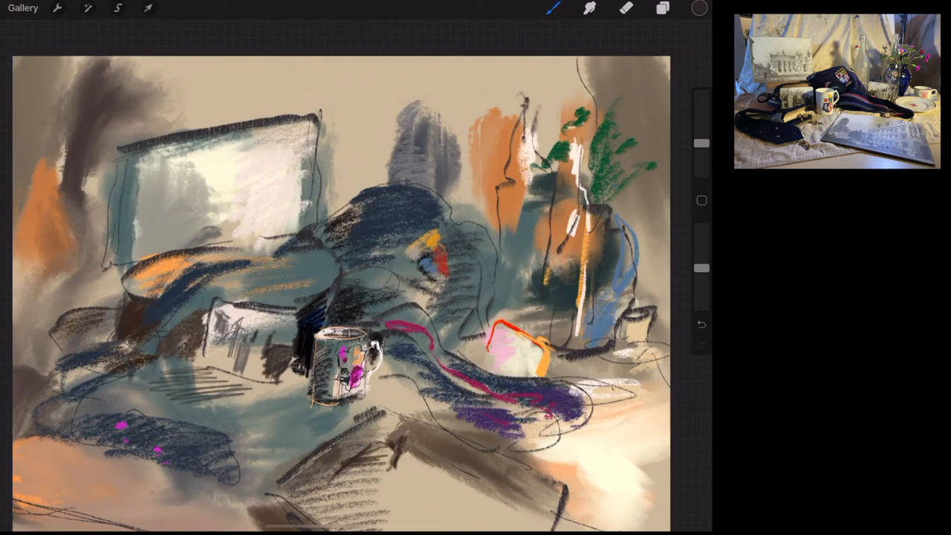
drag(335, 461, 386, 483)
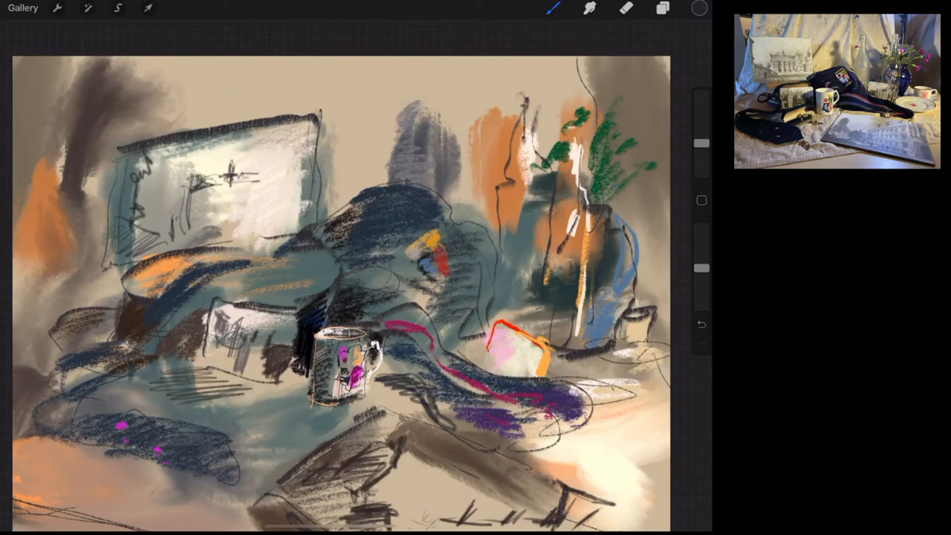
drag(170, 193, 260, 186)
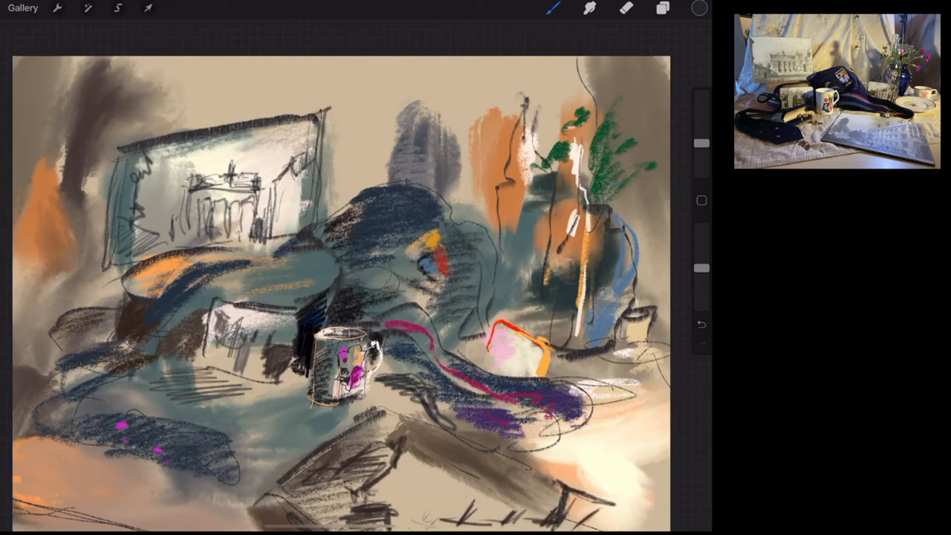
Step: Choose a warm orange from the Colors panel for accents on the fabric's colourful patch
click(698, 9)
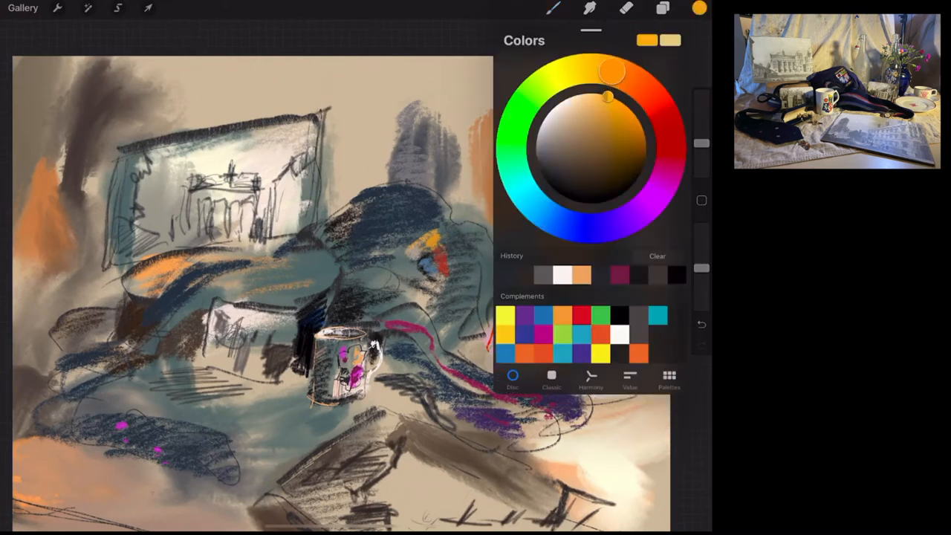
click(699, 9)
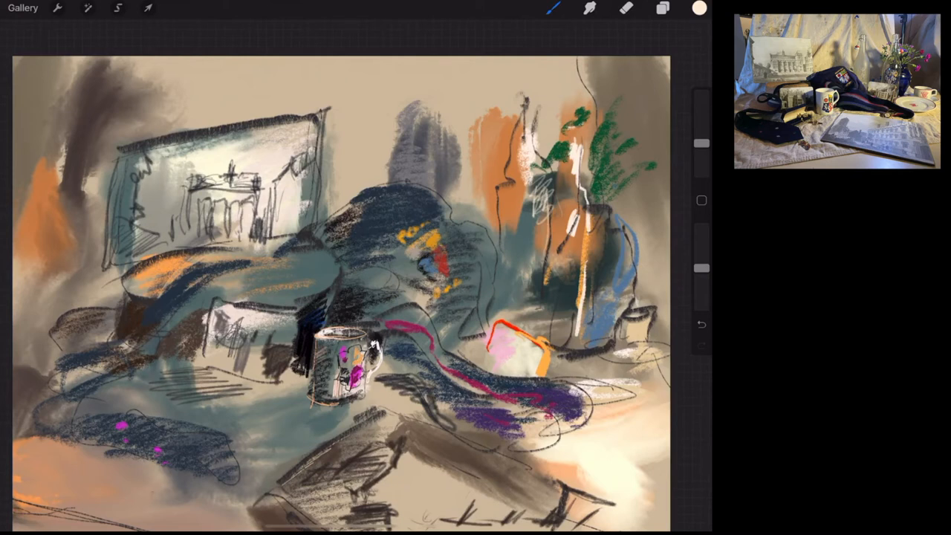
Step: Select the Wild Light brush from the Artistic set in the Brush Library
click(553, 9)
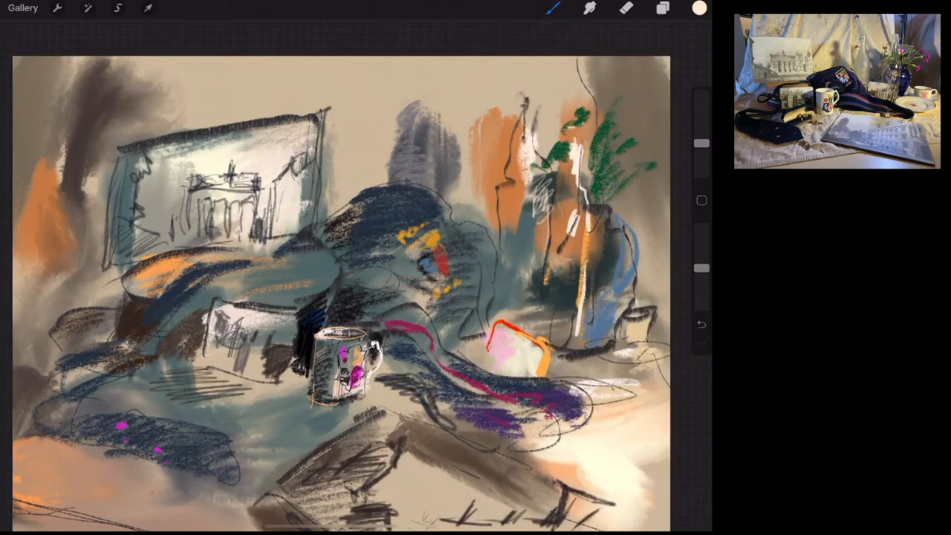
click(552, 9)
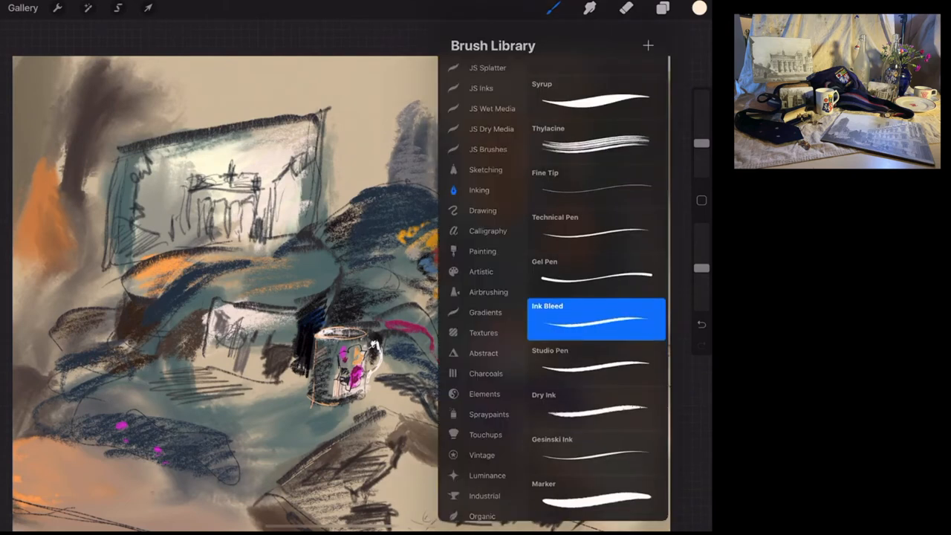
click(481, 271)
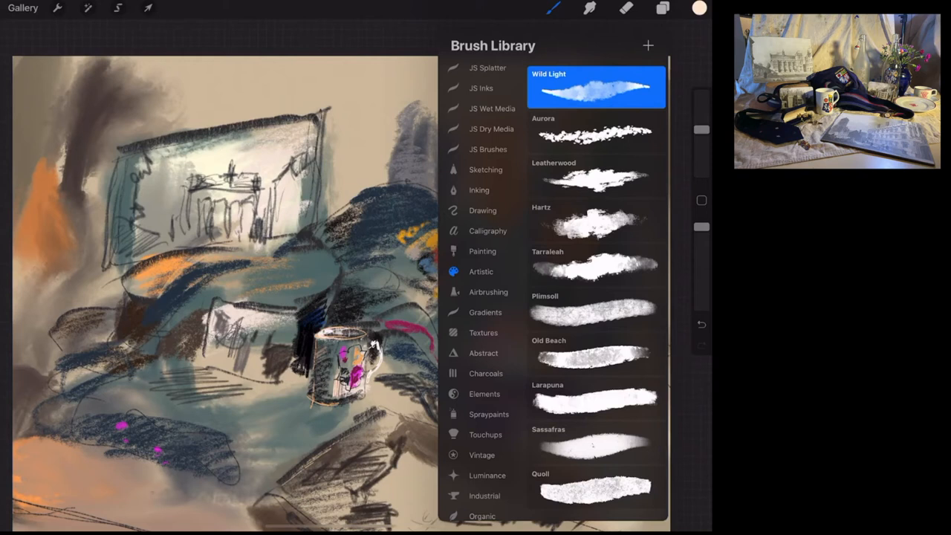
click(595, 265)
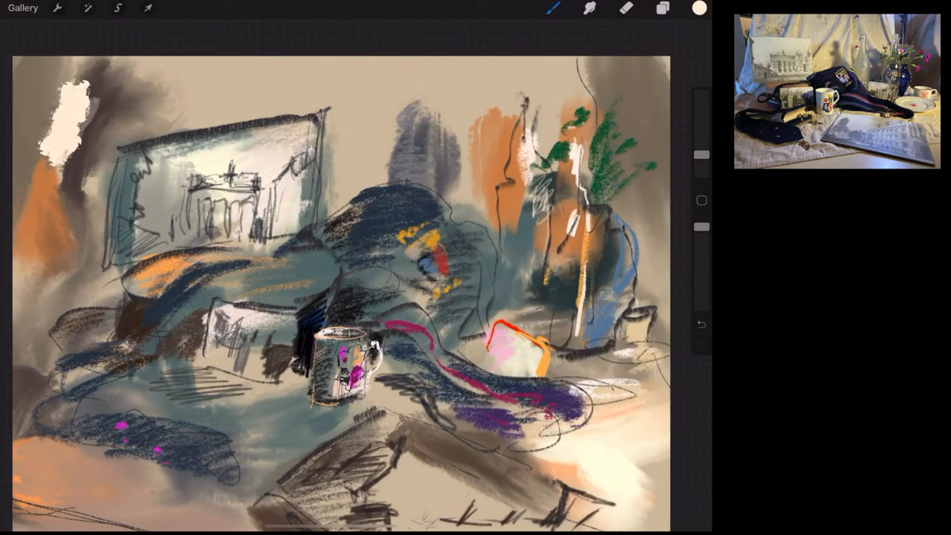
Step: Paint textured cream and warm brown washes into the top-left background around the monitor
click(699, 9)
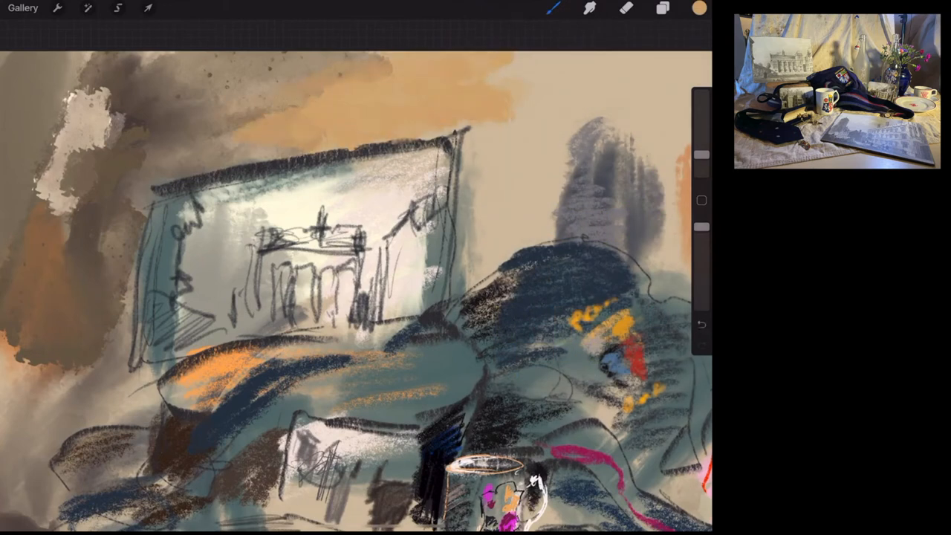
click(699, 8)
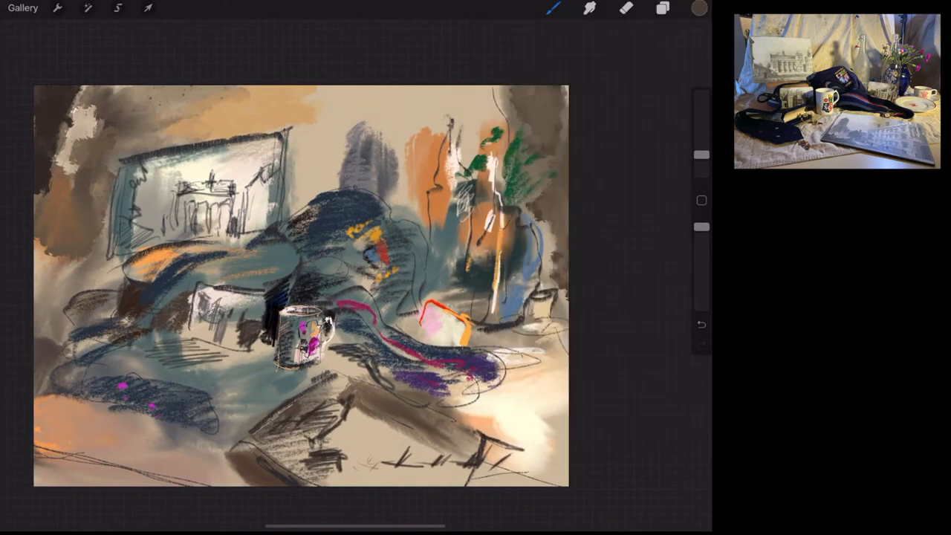
Step: Switch brushes and paint pink and red blossoms on the plant and an orange outline on the box
click(553, 9)
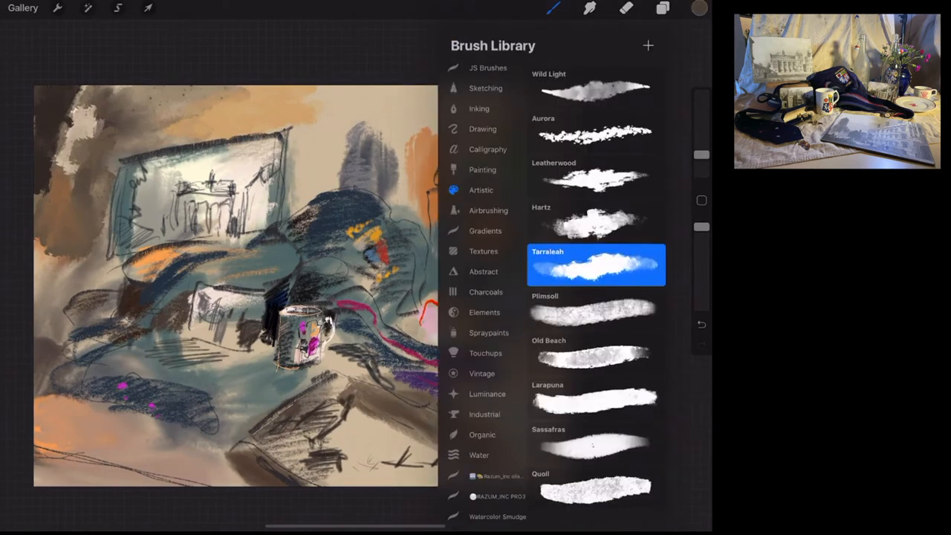
click(595, 175)
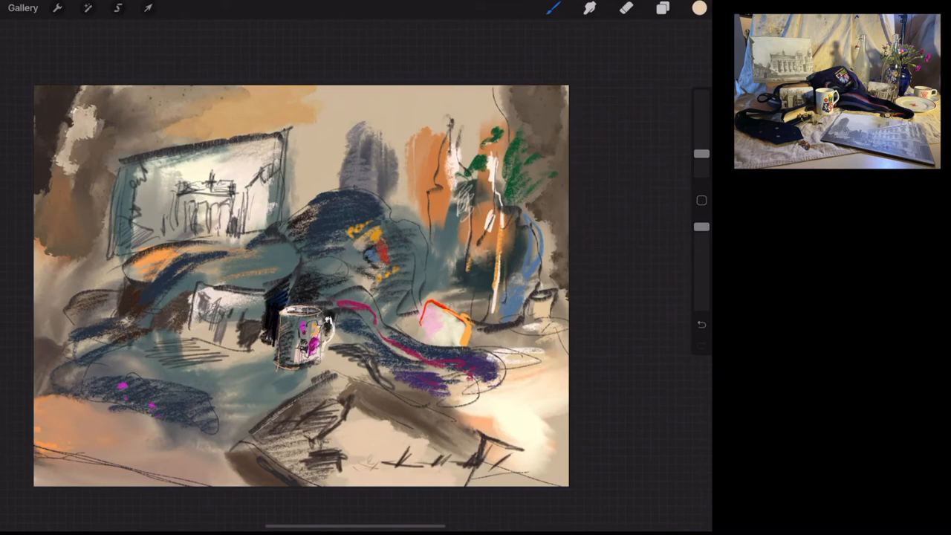
click(699, 8)
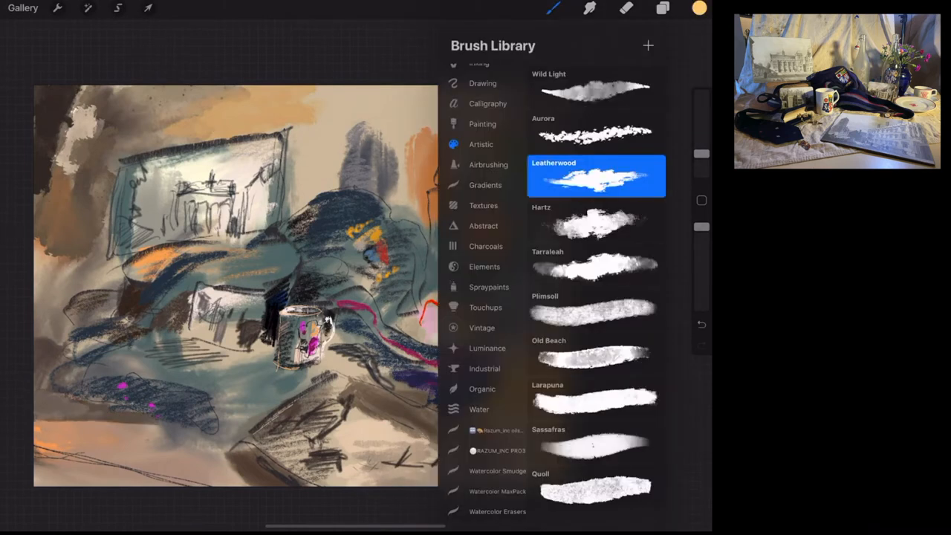
scroll(down, 3)
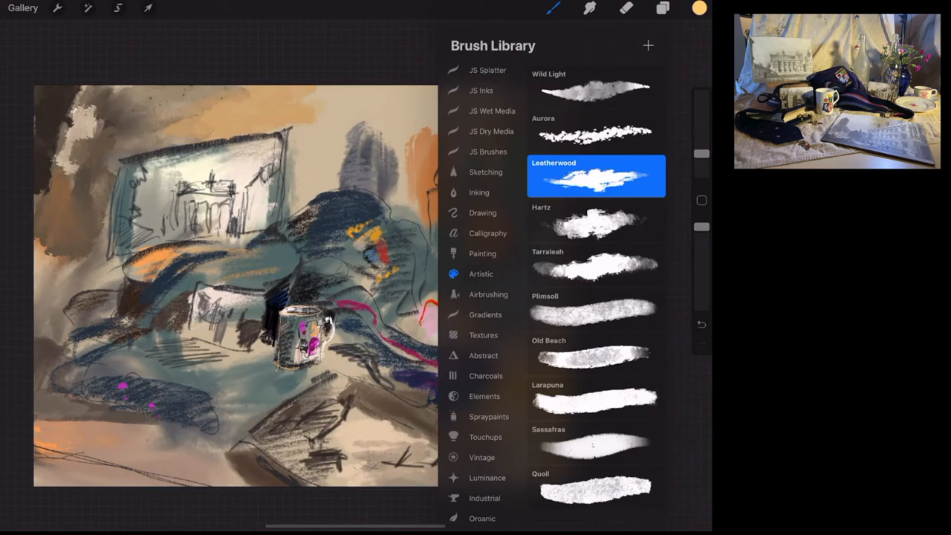
click(484, 172)
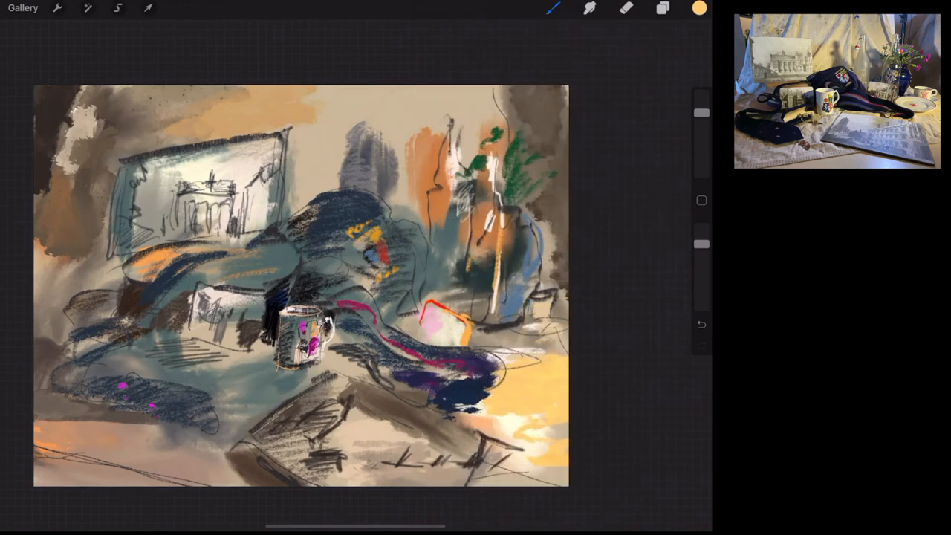
click(699, 9)
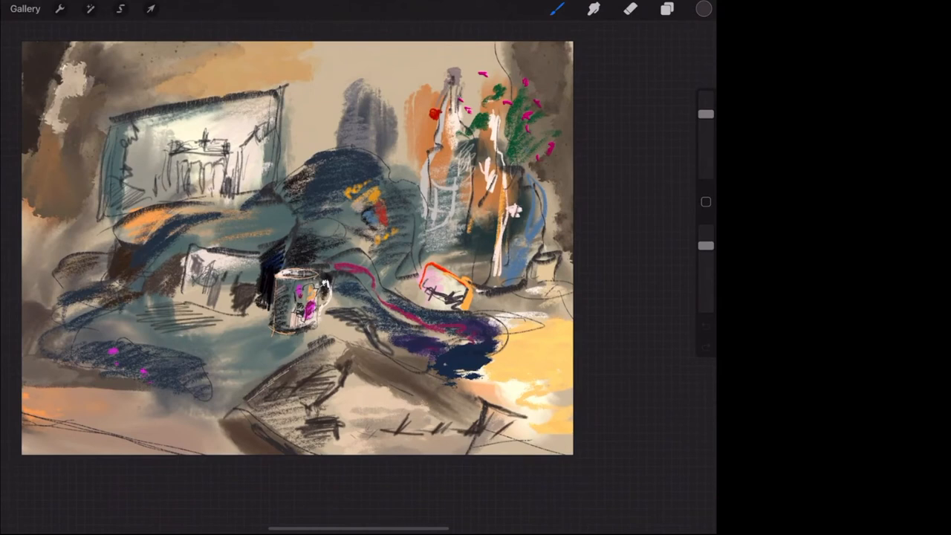
Step: Handwrite the signature and date in the bottom-left corner, then reach the time-lapse video options
click(665, 9)
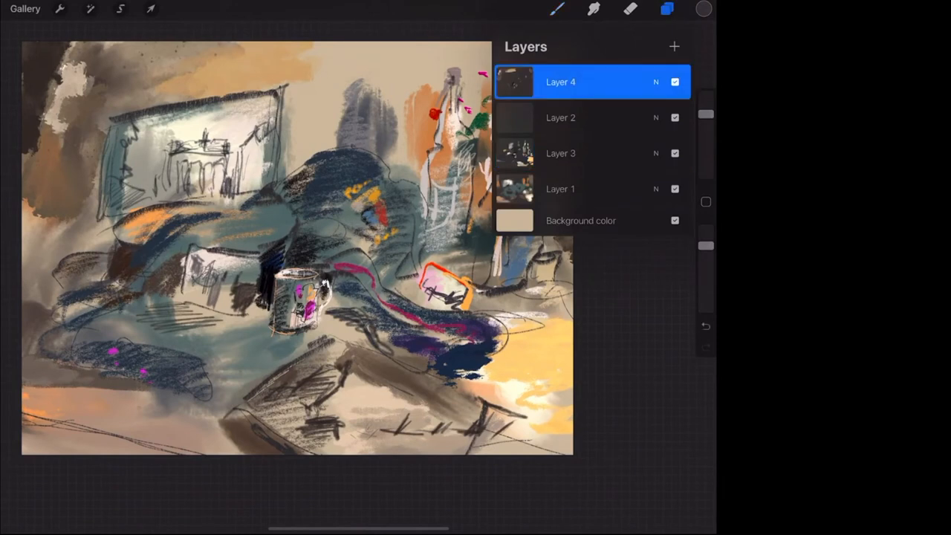
click(666, 8)
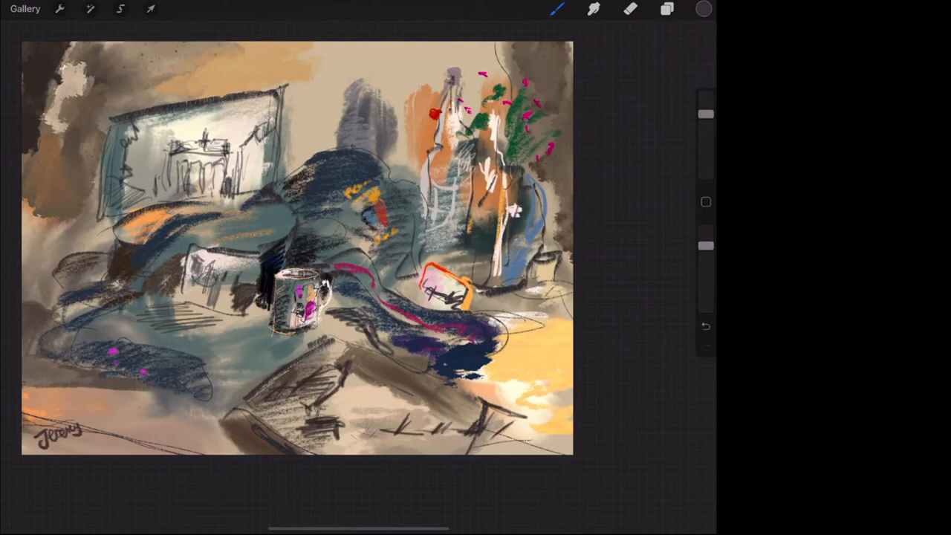
drag(74, 416, 116, 419)
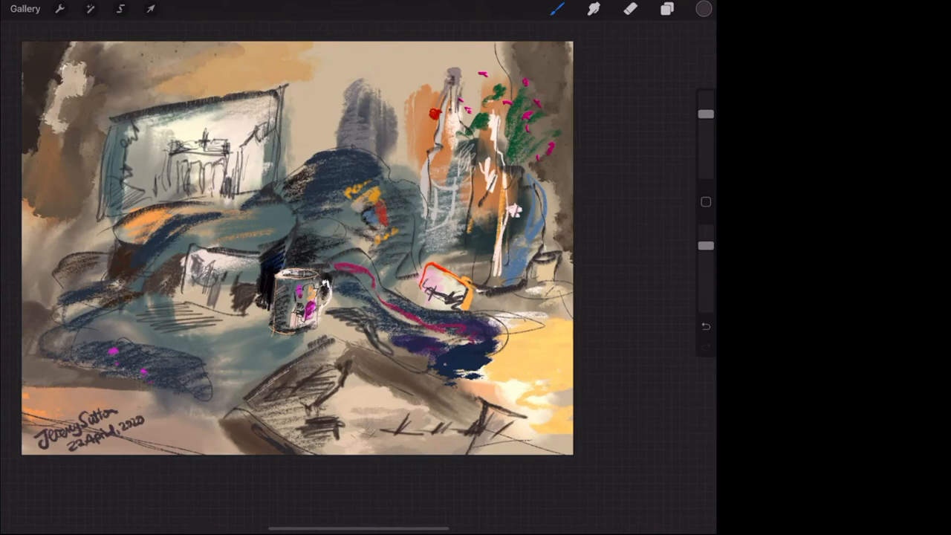
click(60, 8)
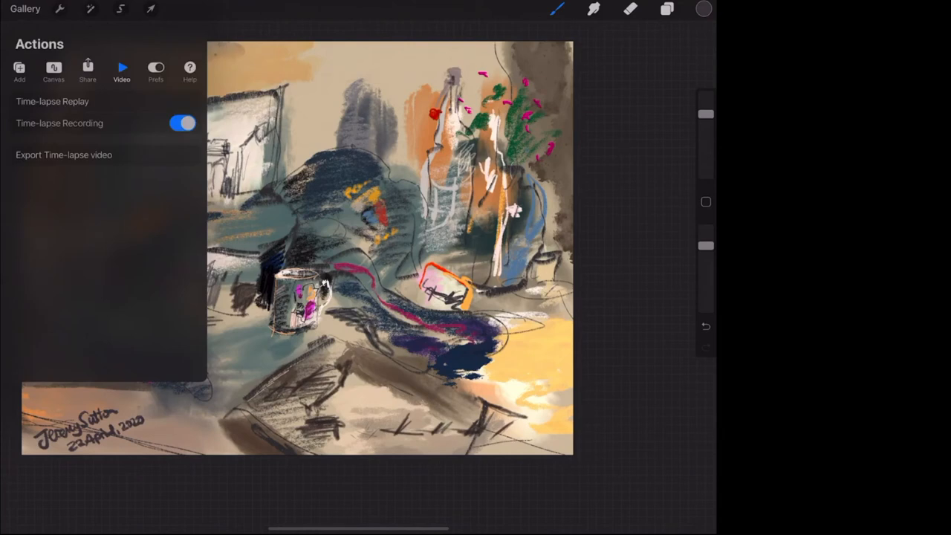
click(59, 9)
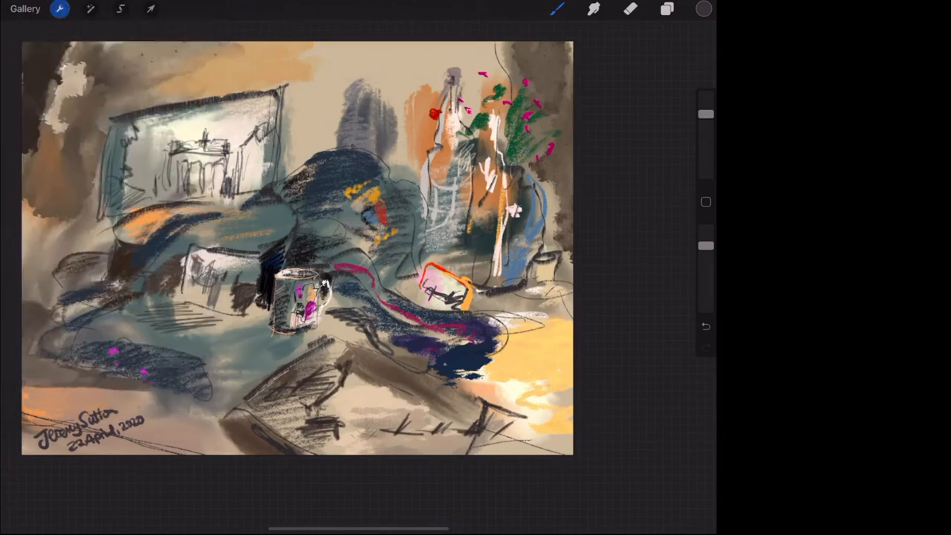
click(59, 9)
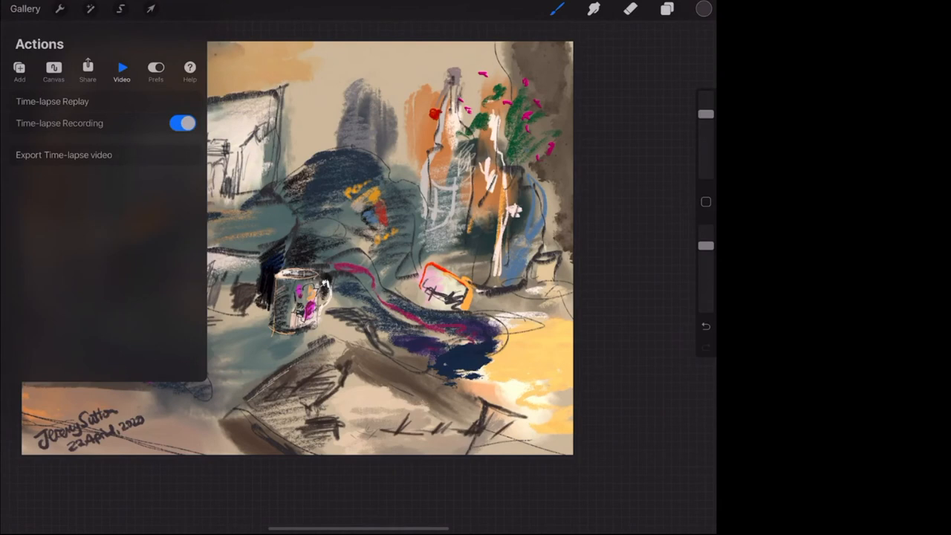
click(52, 101)
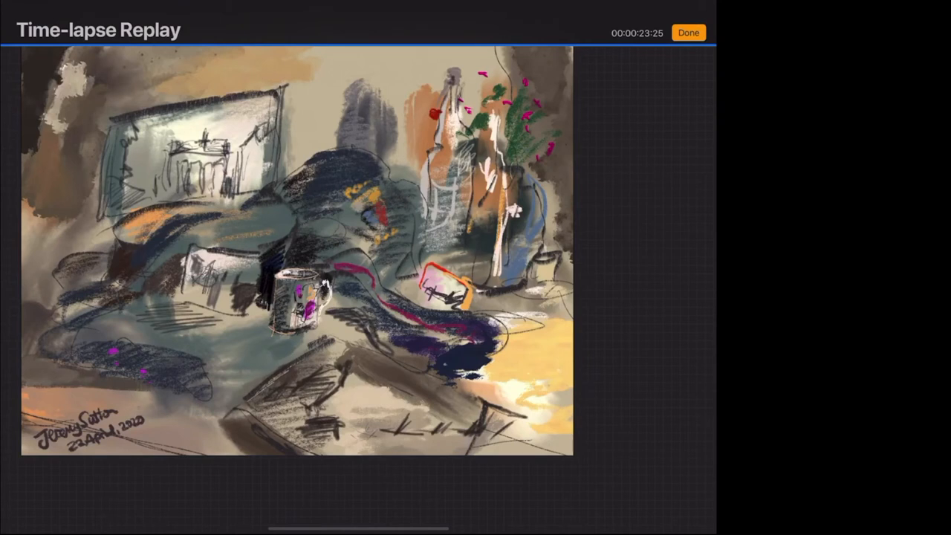
click(686, 33)
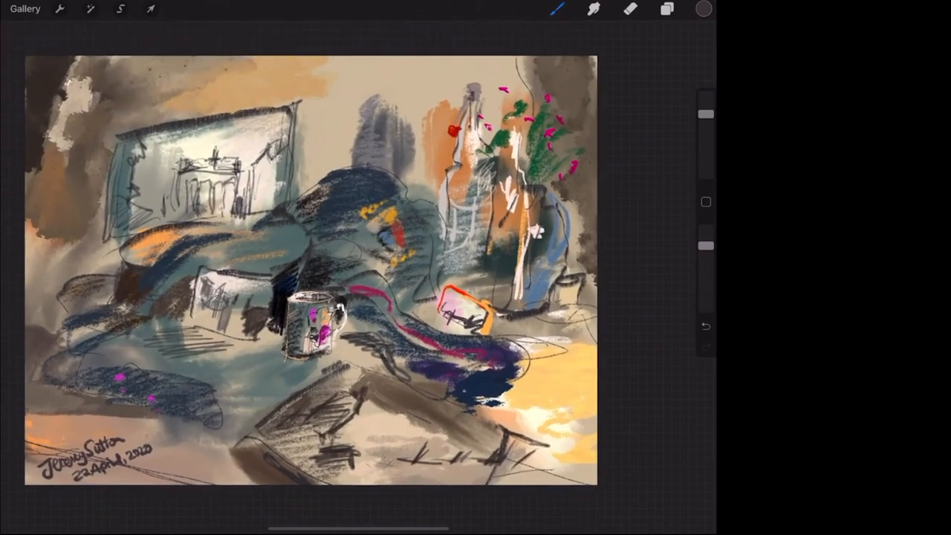
click(60, 9)
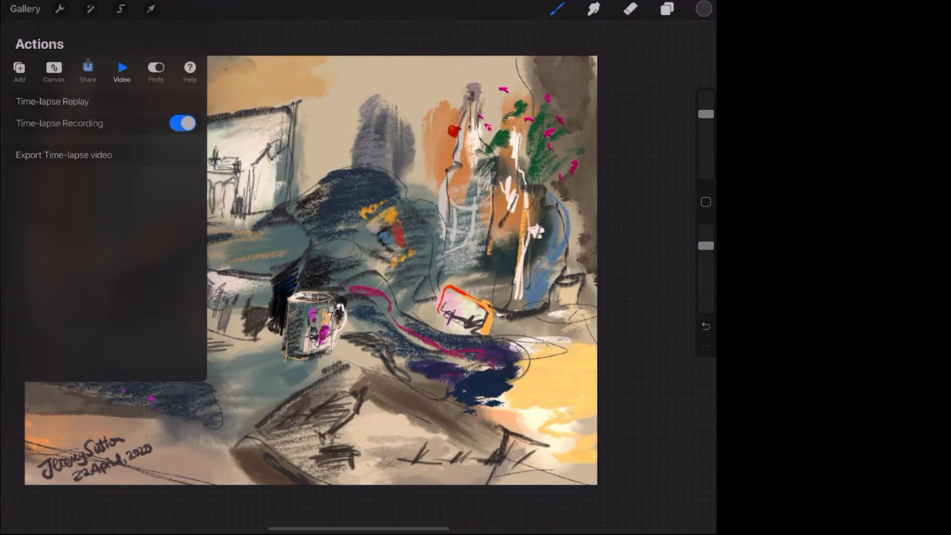
Step: Share the finished painting in an export format and return to the gallery
click(86, 71)
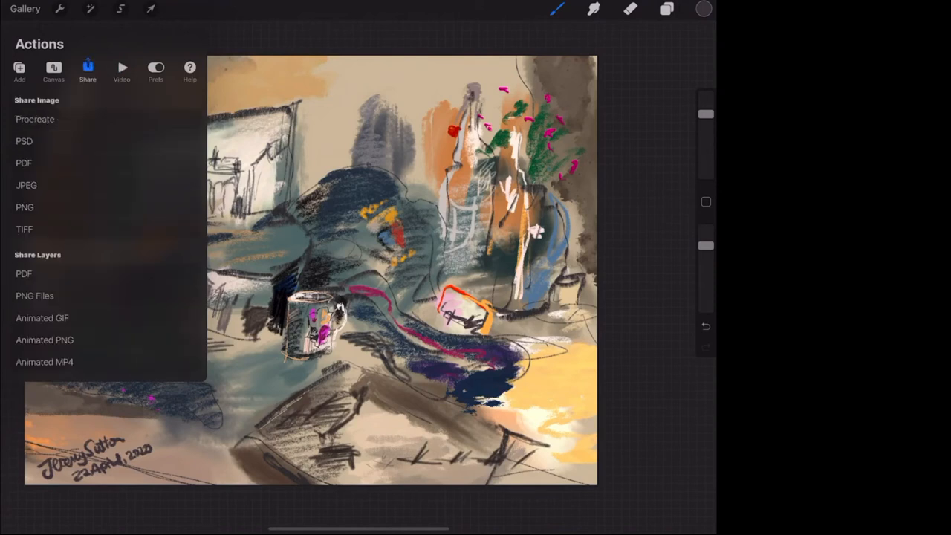
click(27, 184)
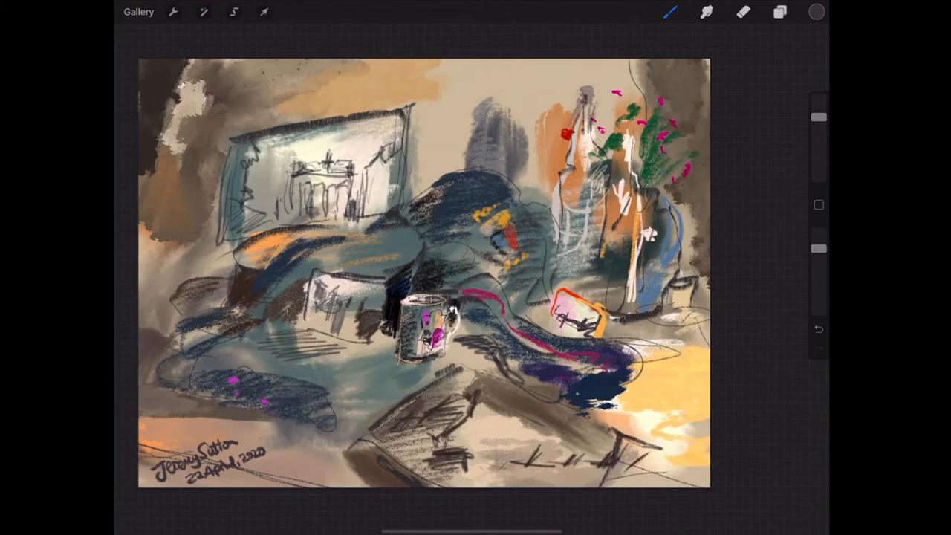
click(139, 12)
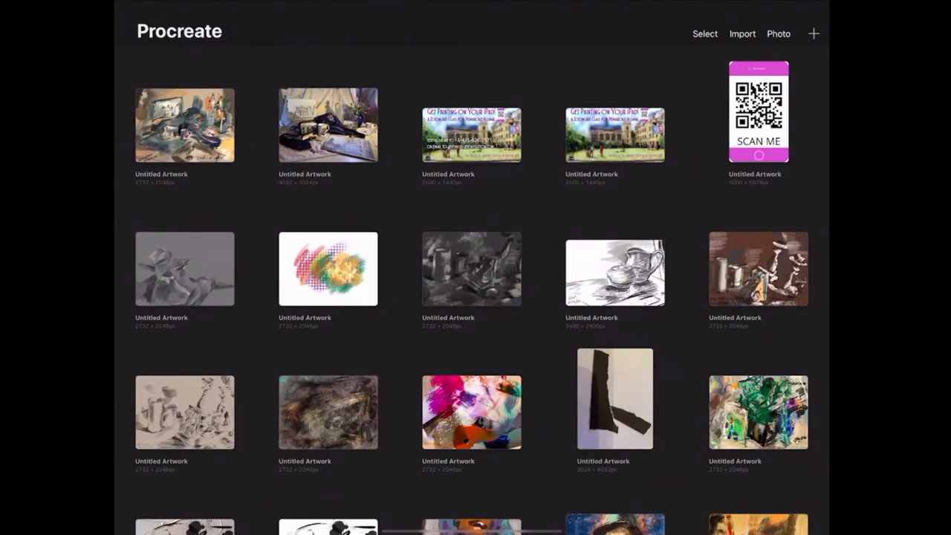
Step: Create a new canvas and set its background colour to a muted green-grey
click(813, 32)
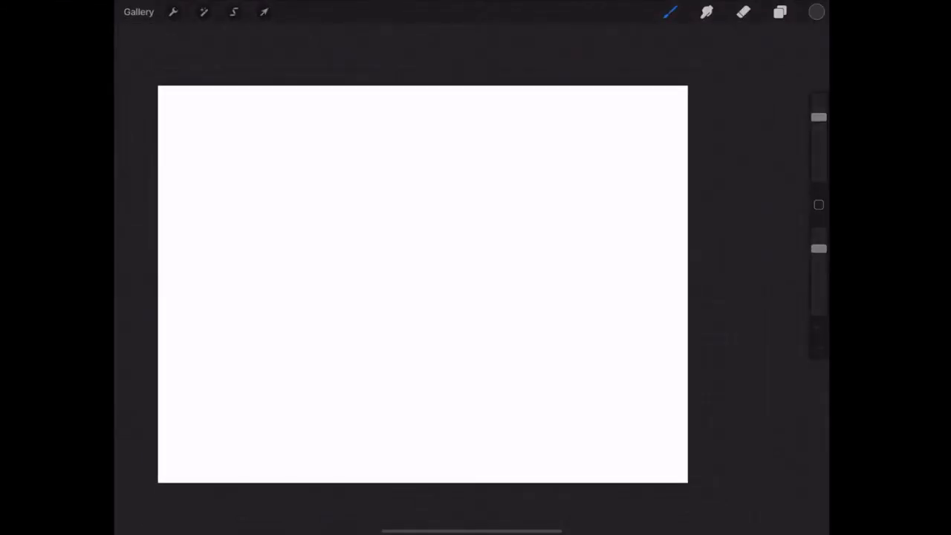
click(778, 12)
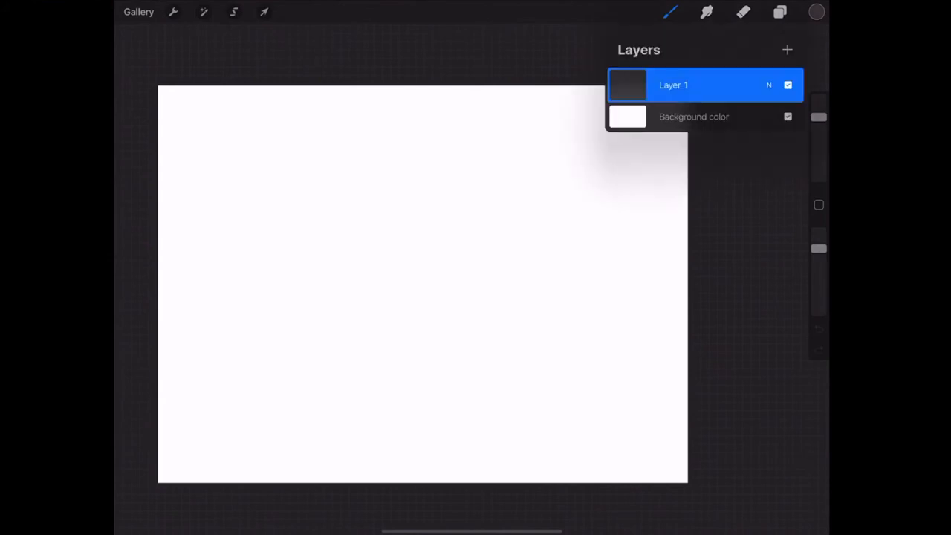
click(627, 116)
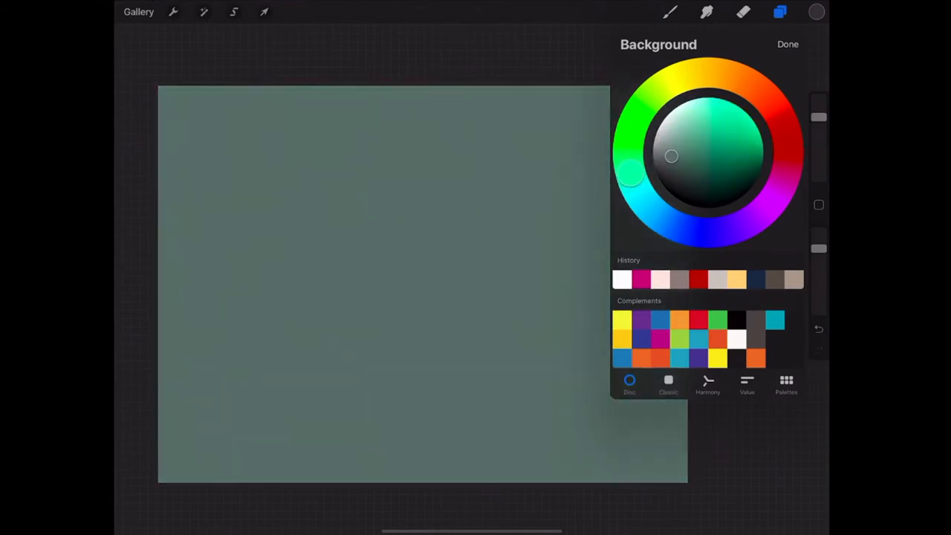
click(788, 44)
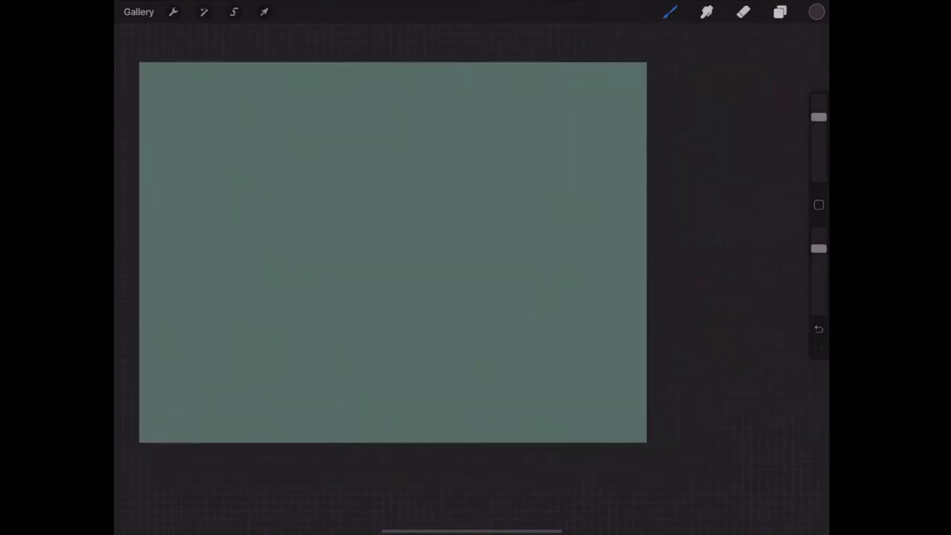
click(668, 12)
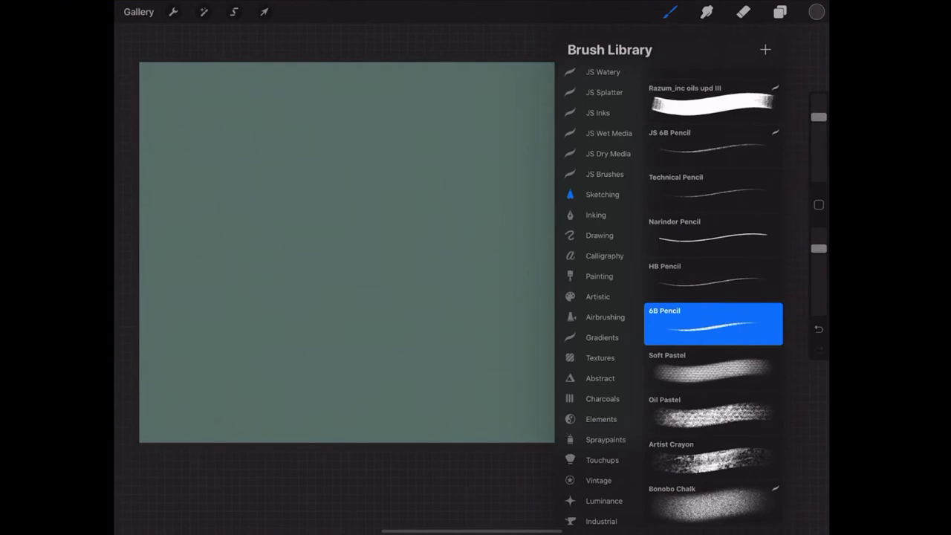
click(779, 12)
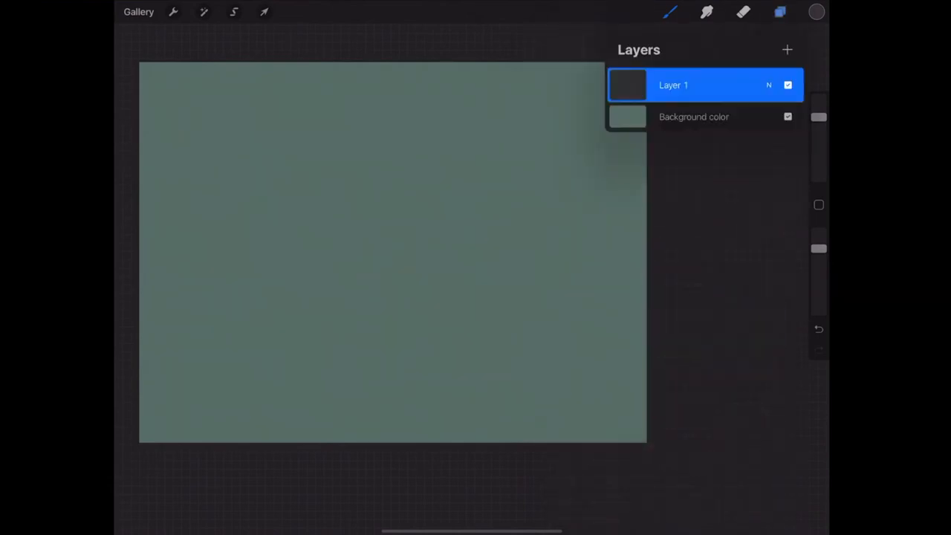
Step: Choose a near-black sketching colour from the Colors panel
click(815, 12)
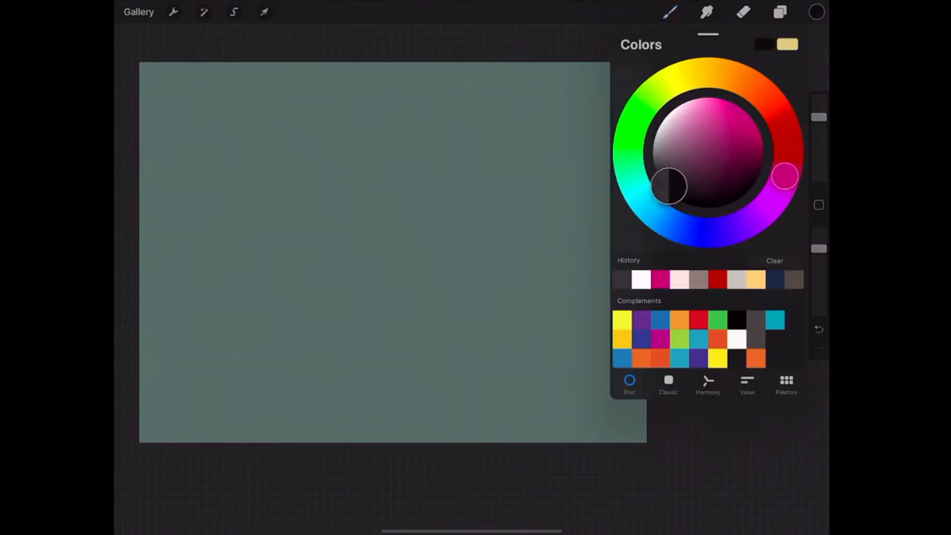
click(816, 12)
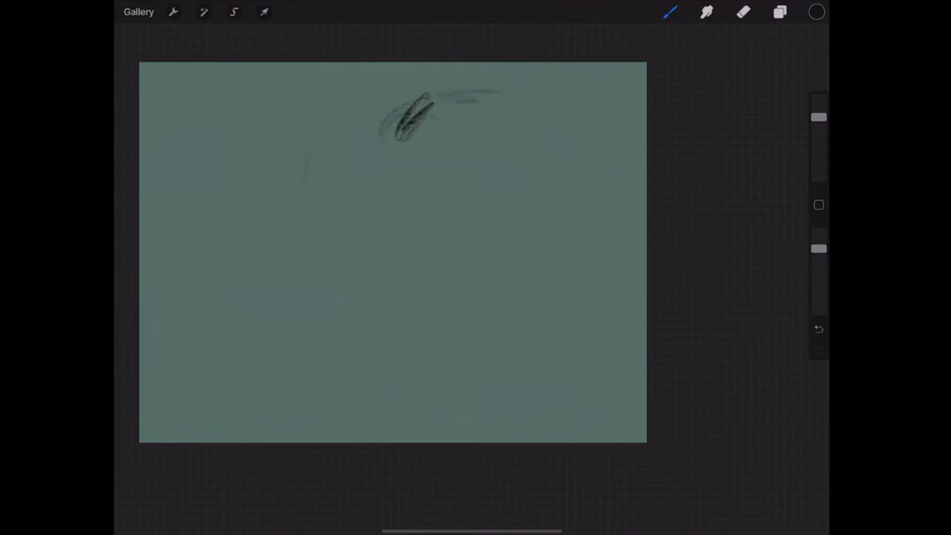
Step: Sketch the hair across the top and sides, the face edges, and the neck and shoulder lines
drag(446, 96, 602, 148)
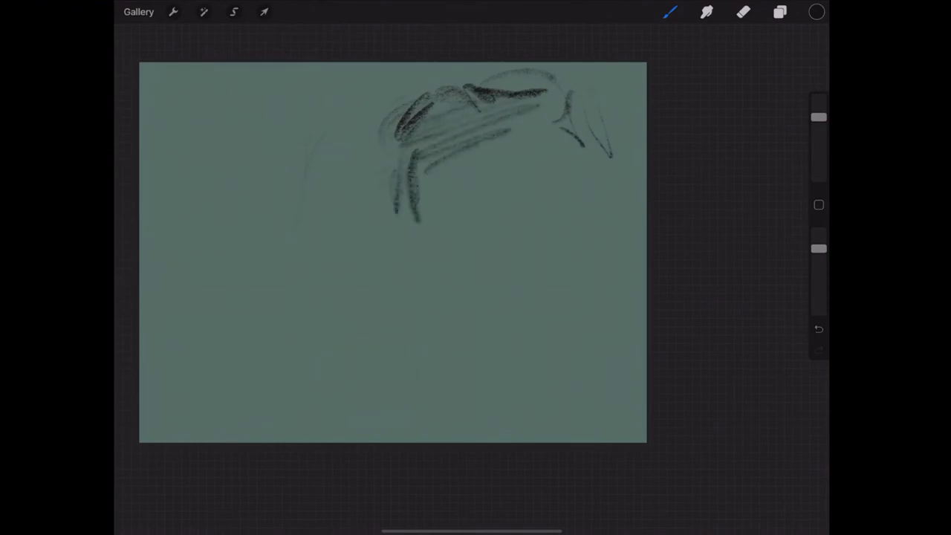
drag(587, 156, 572, 238)
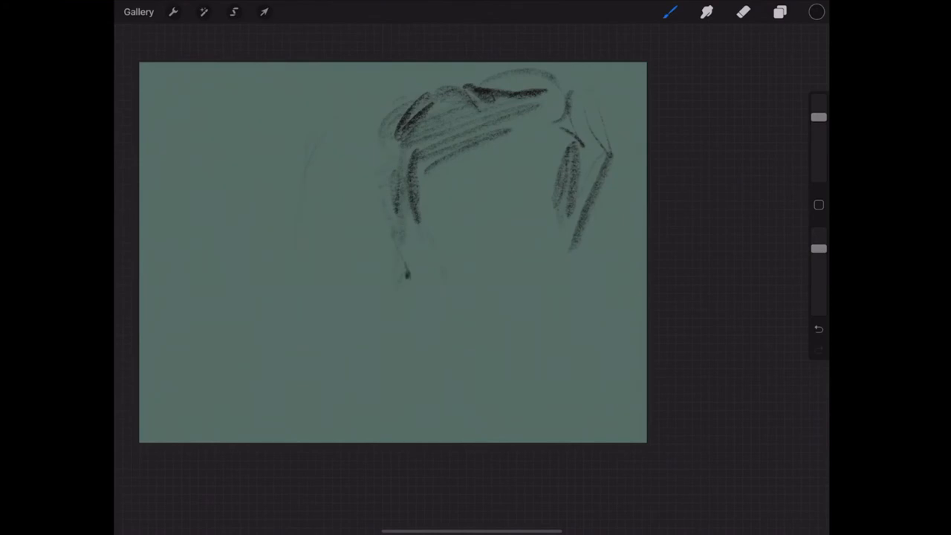
drag(394, 222, 424, 298)
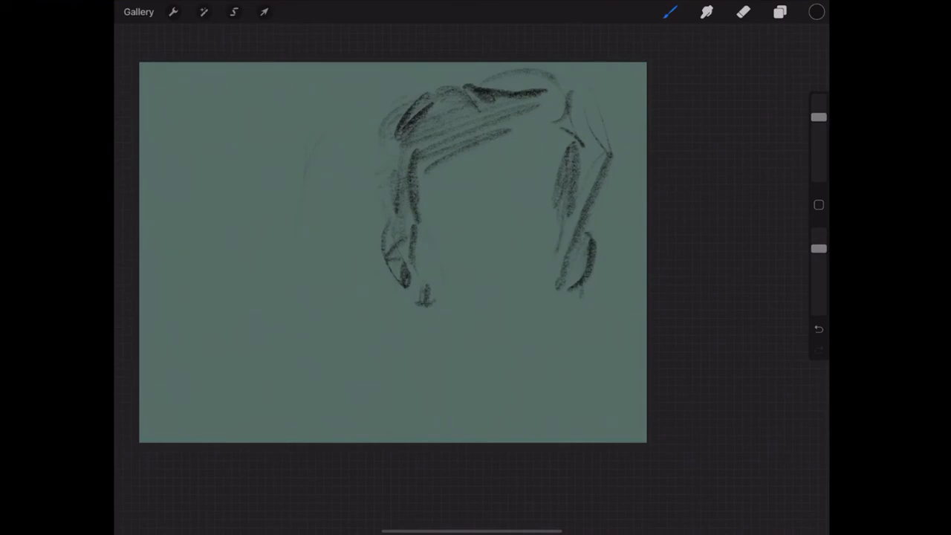
drag(416, 297, 476, 379)
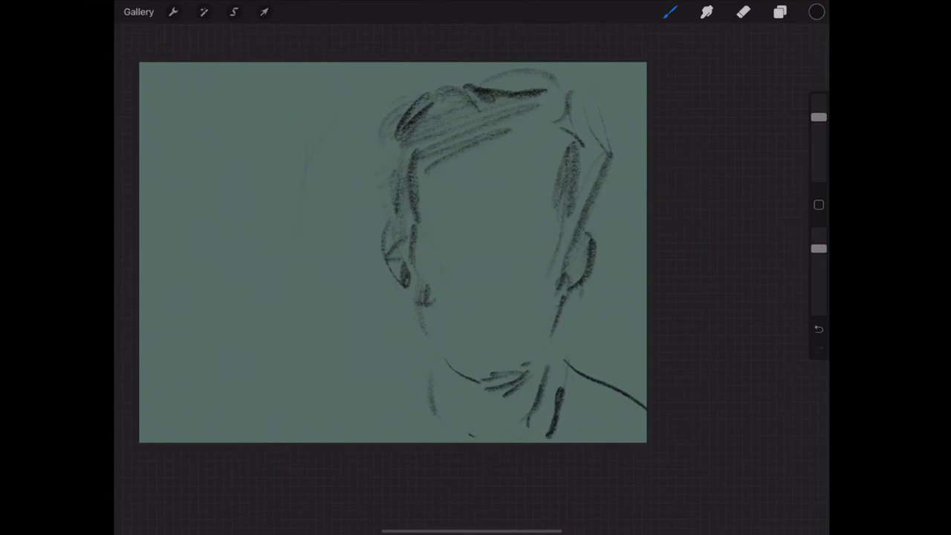
Step: Sketch the left shoulder, a long upper-left diagonal, a top-left frame shape and lower-left curves
drag(283, 394, 401, 350)
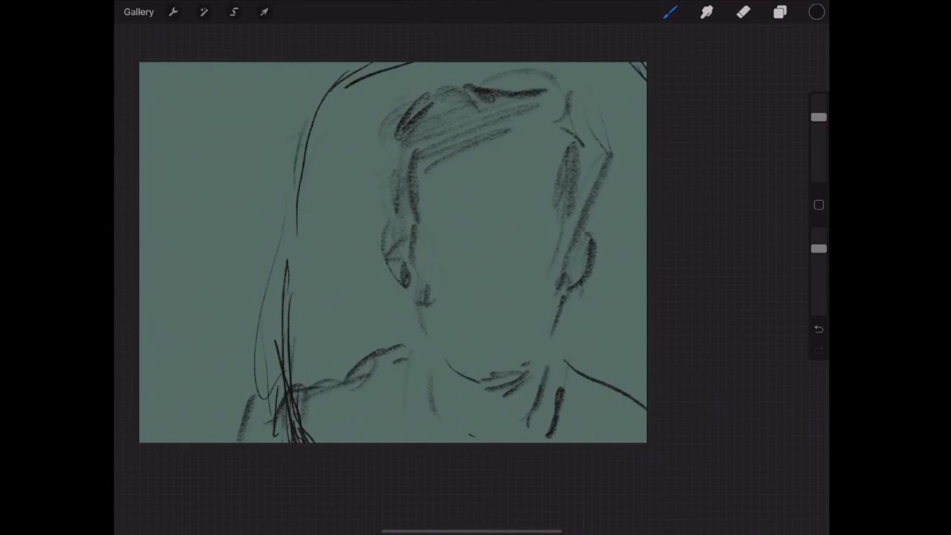
drag(141, 211, 304, 146)
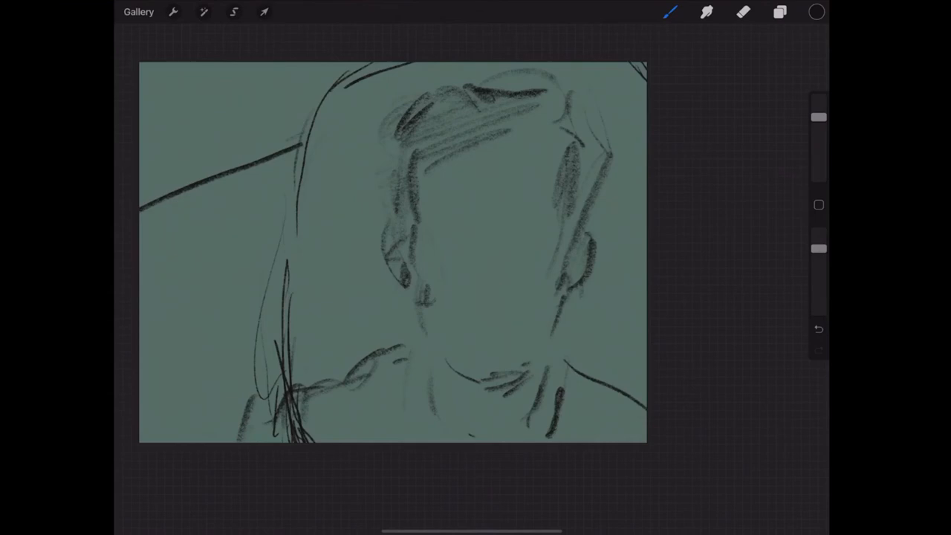
drag(255, 81, 245, 161)
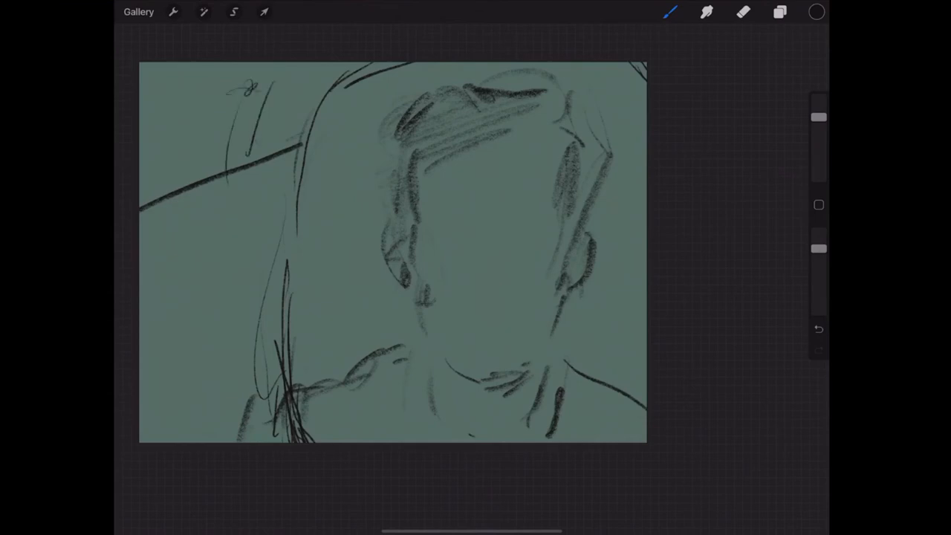
drag(178, 88, 338, 78)
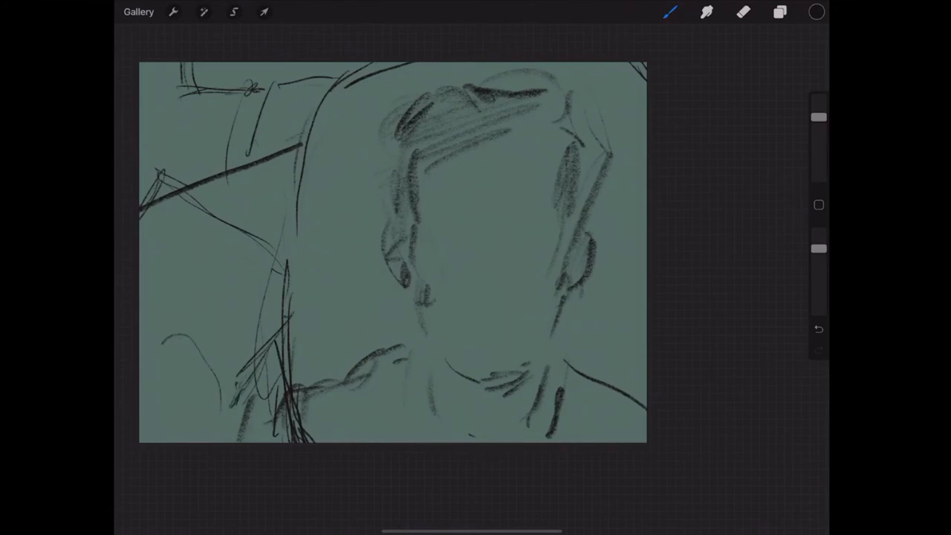
drag(141, 354, 230, 442)
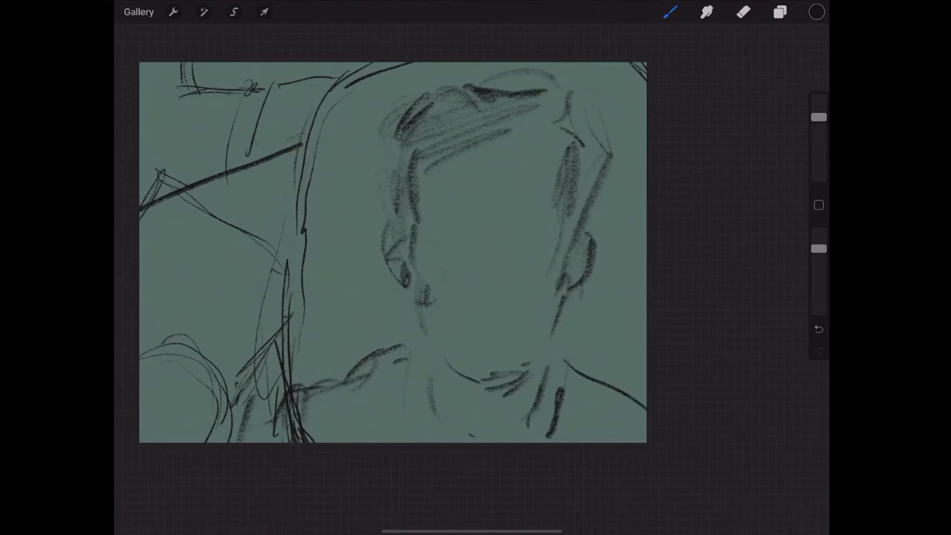
Step: Add Layer 2 above the sketch and choose a painting brush from the Brush Library
click(778, 11)
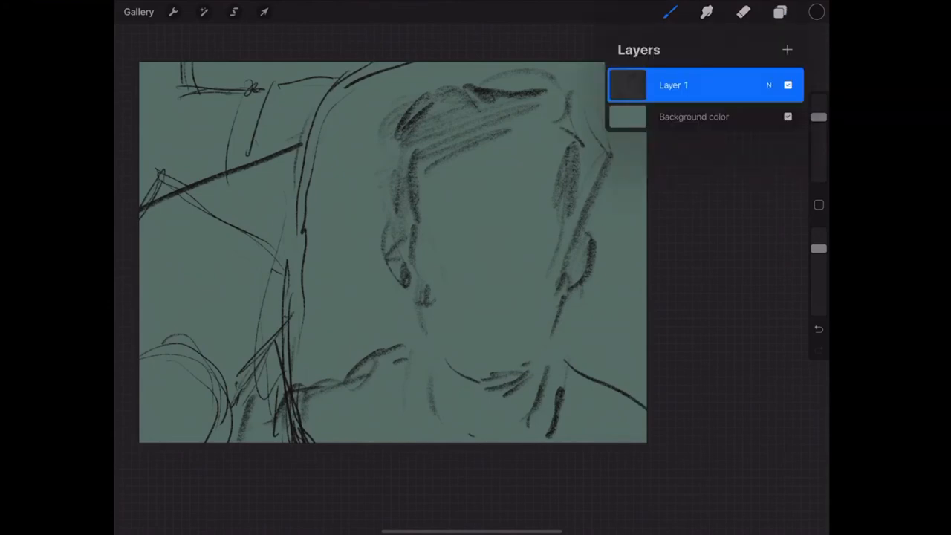
click(788, 49)
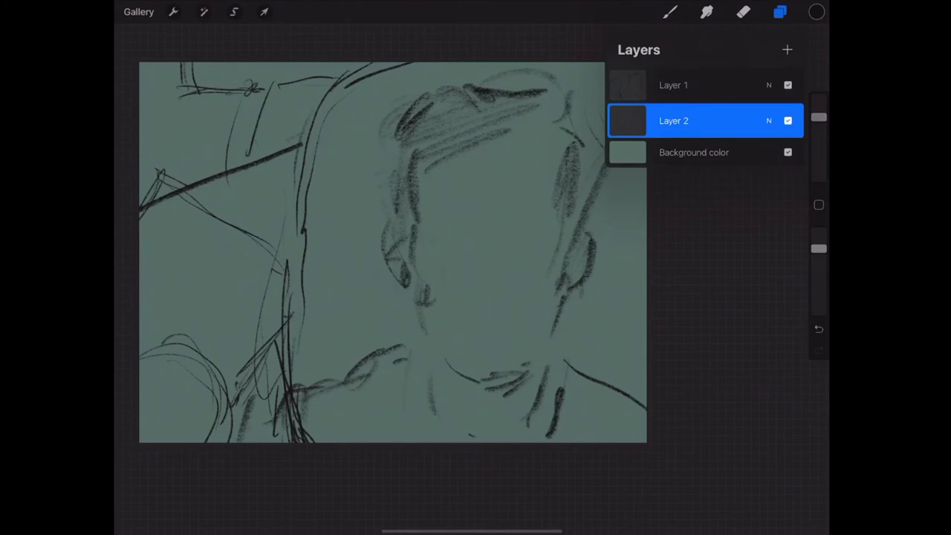
click(668, 12)
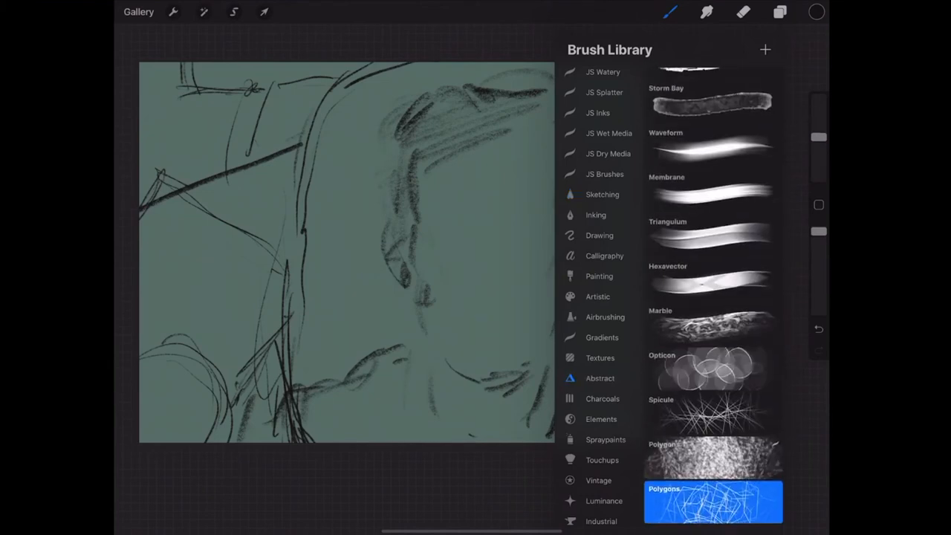
scroll(down, 3)
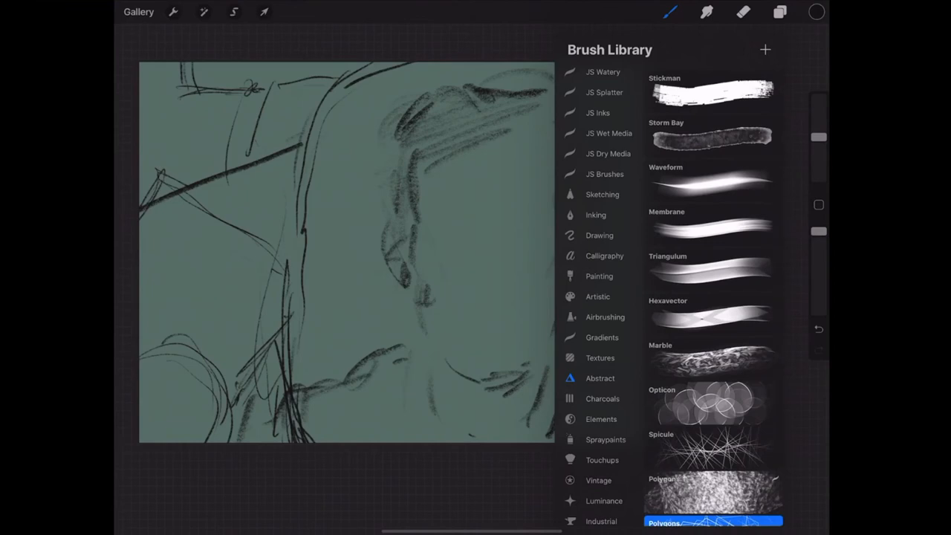
click(600, 419)
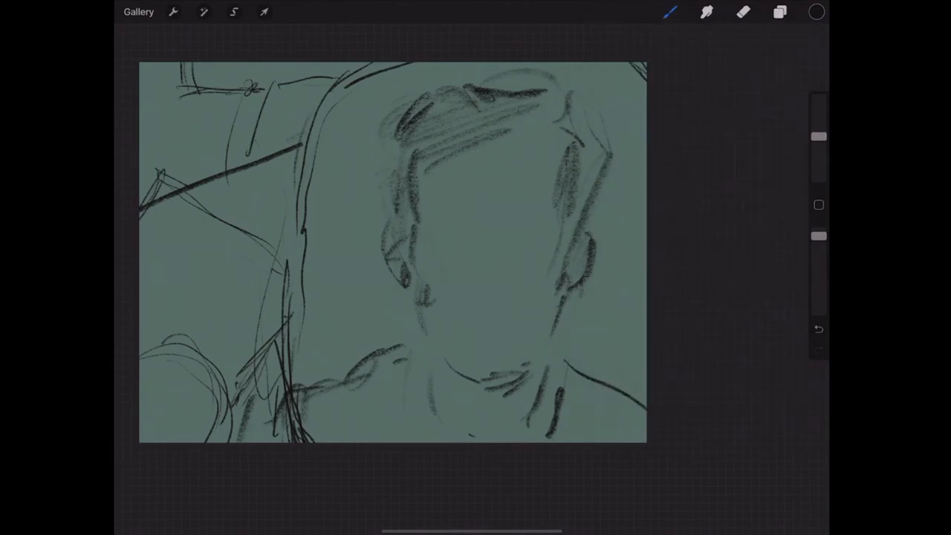
Step: Paint salmon skin over the face, dark hair, a pale glow left of the head and a yellow top-left patch
click(816, 12)
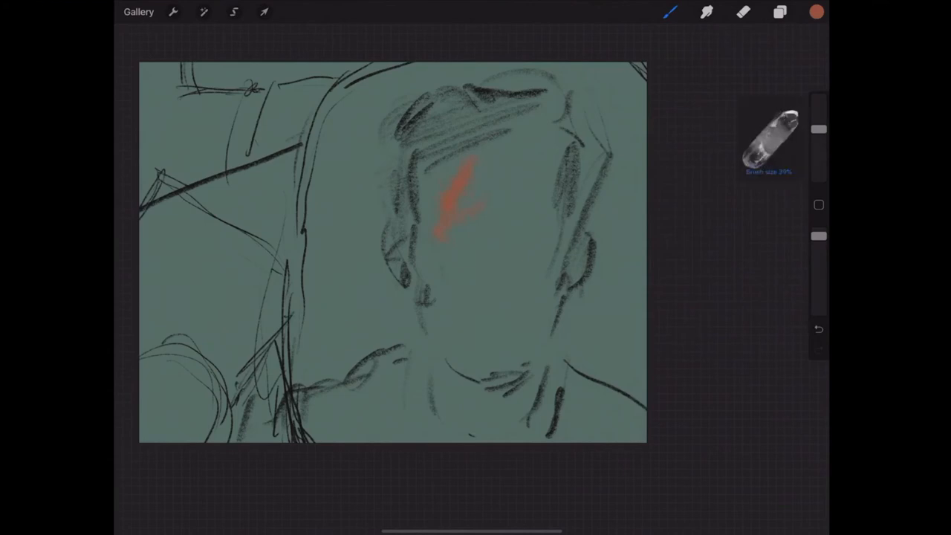
click(816, 12)
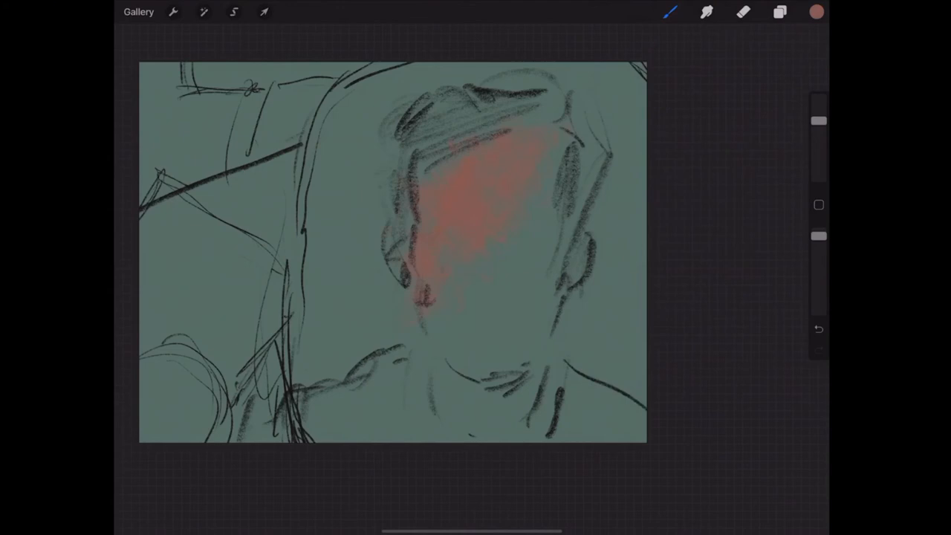
click(815, 12)
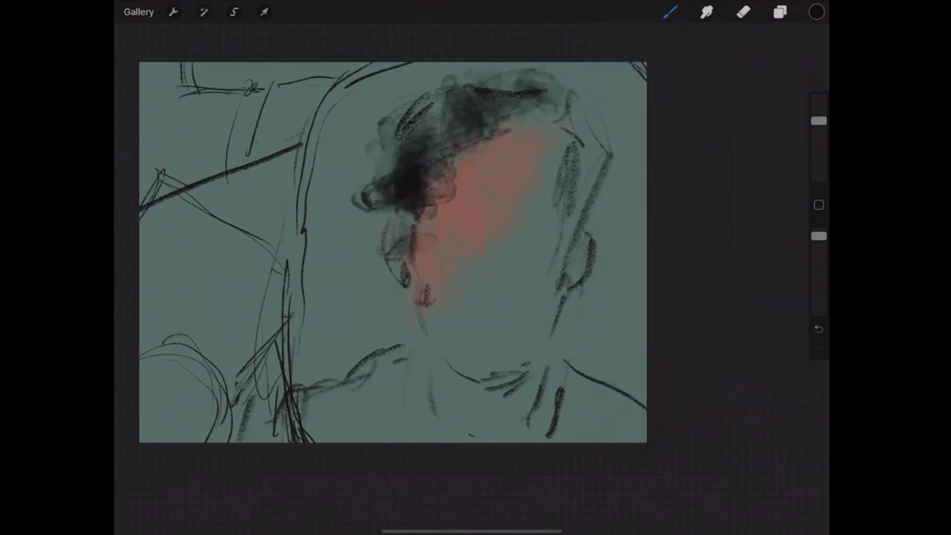
click(816, 12)
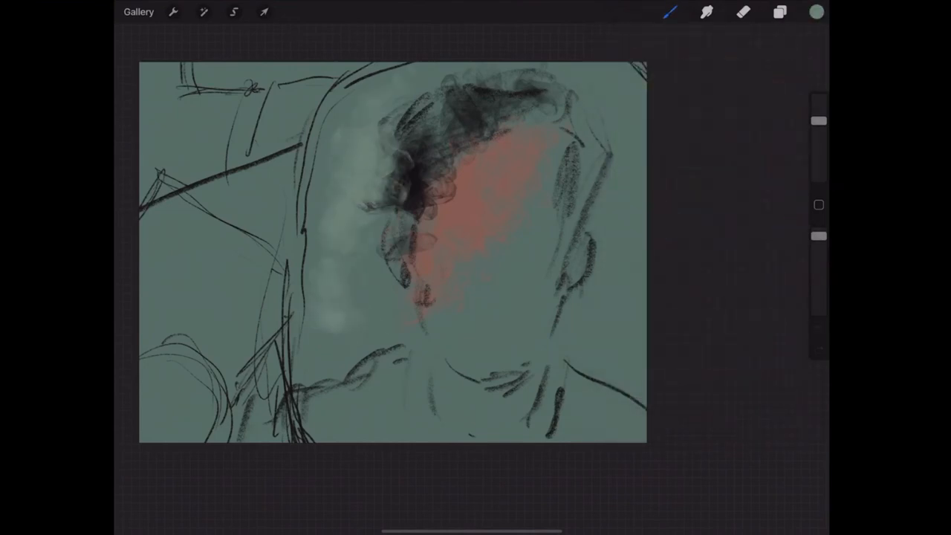
click(816, 12)
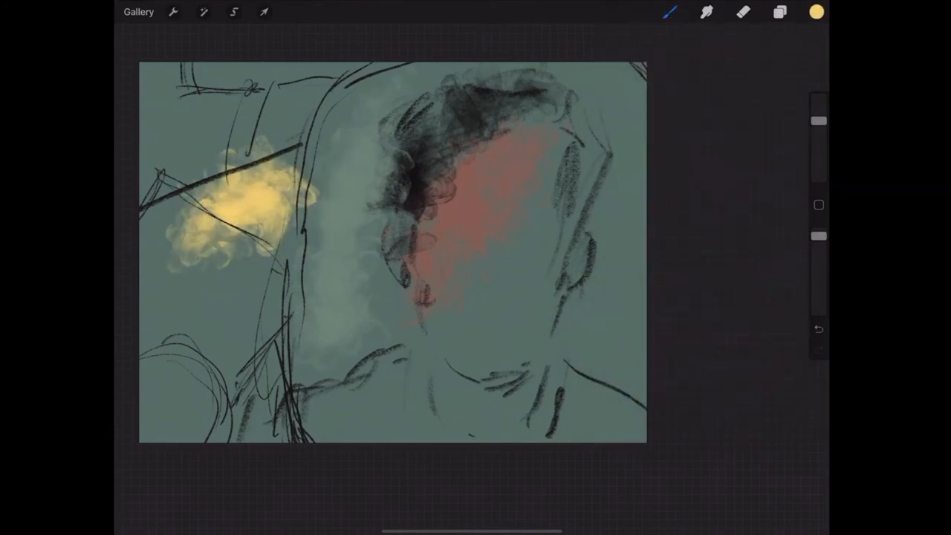
Step: Switch to a rusty red colour for the background patches
click(816, 12)
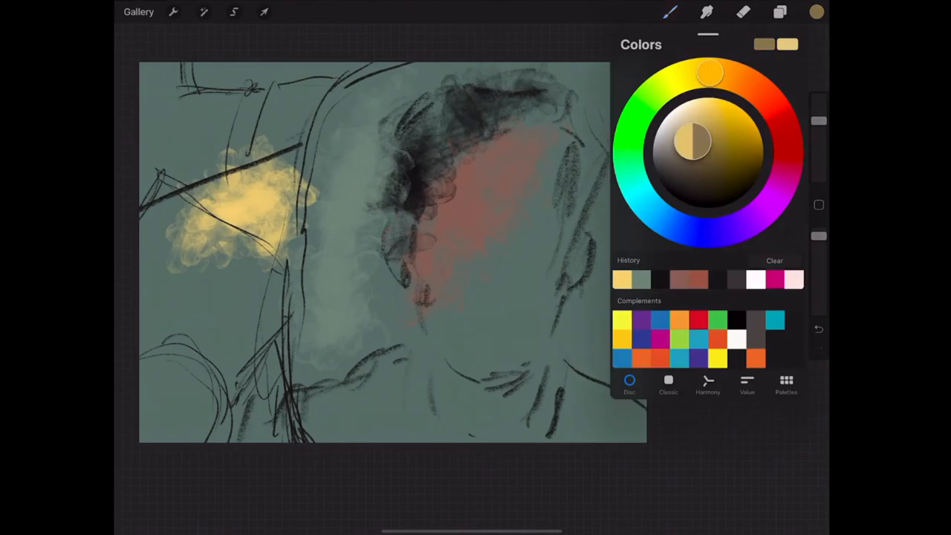
click(669, 12)
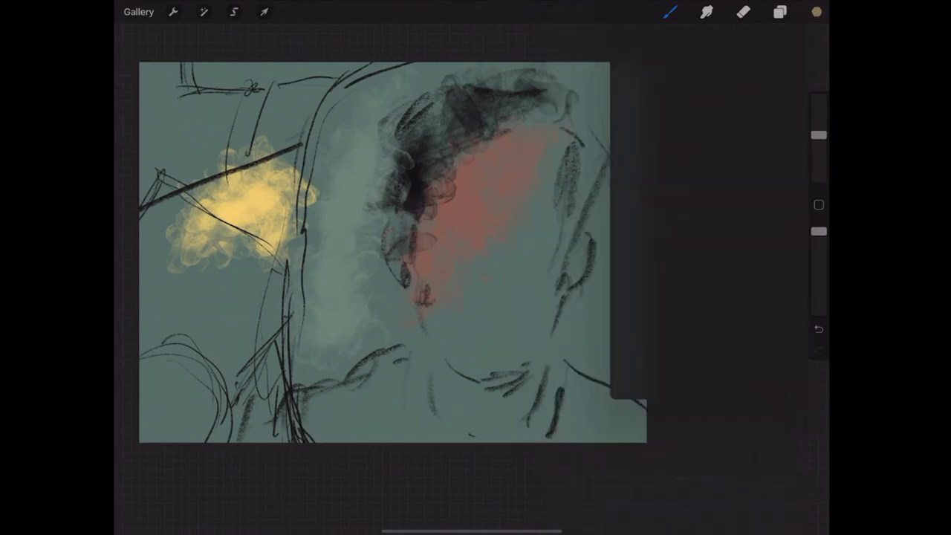
click(816, 11)
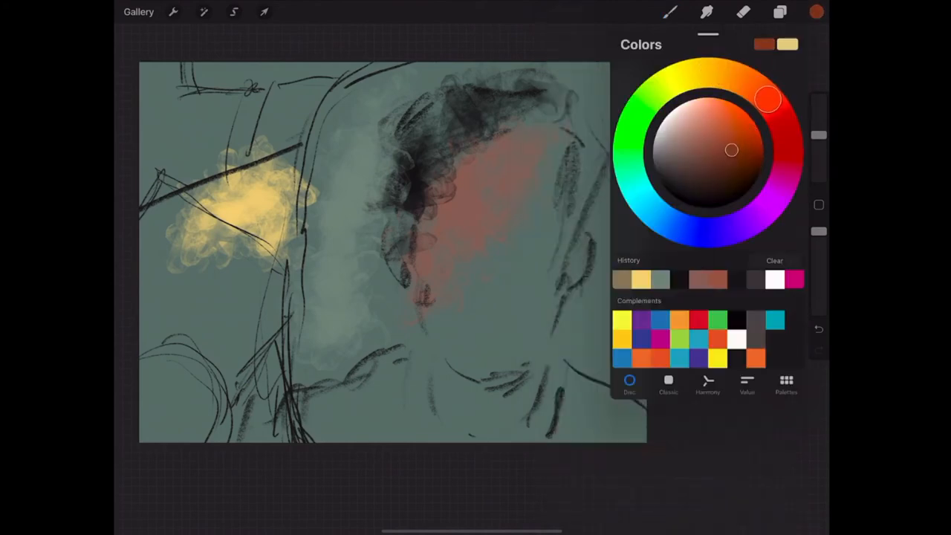
click(668, 12)
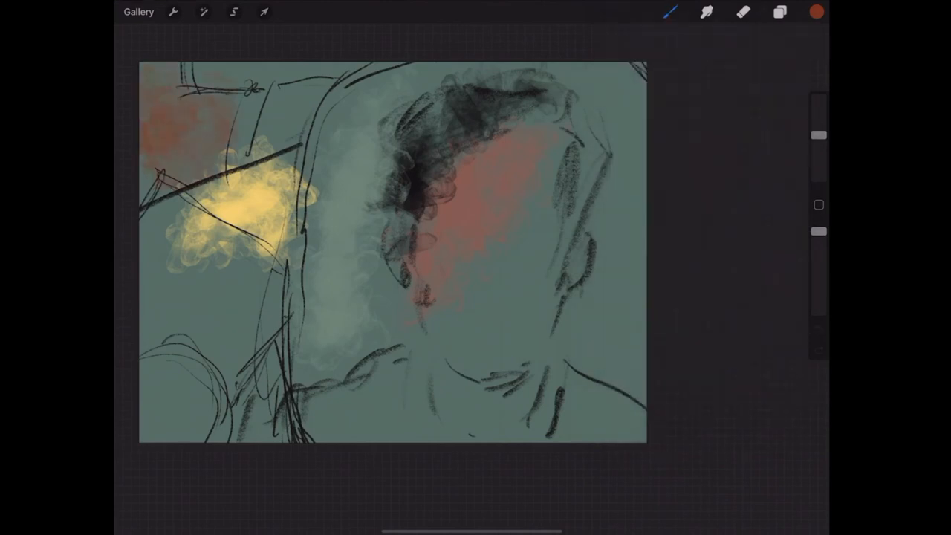
click(668, 12)
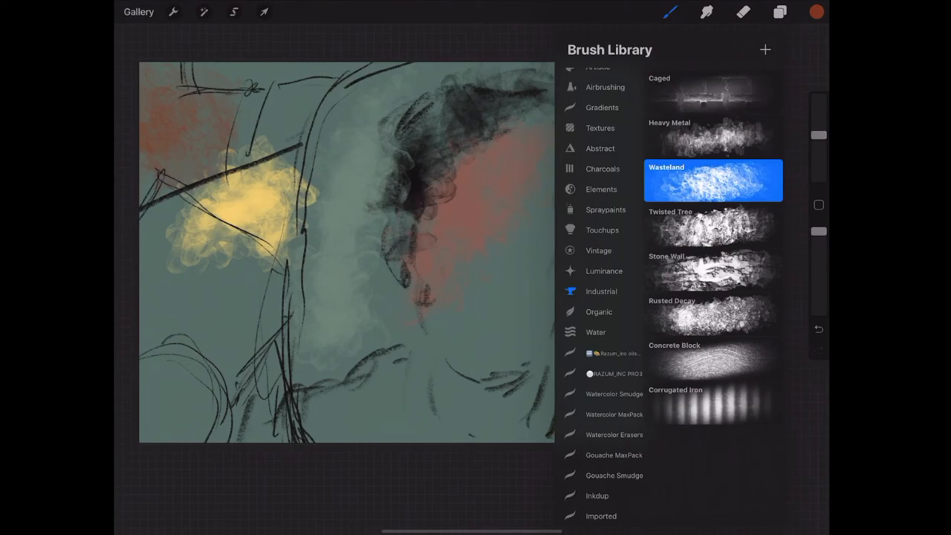
Step: With a gritty textured brush, paint muted green-grey then orange washes along the bottom and lower right
click(600, 189)
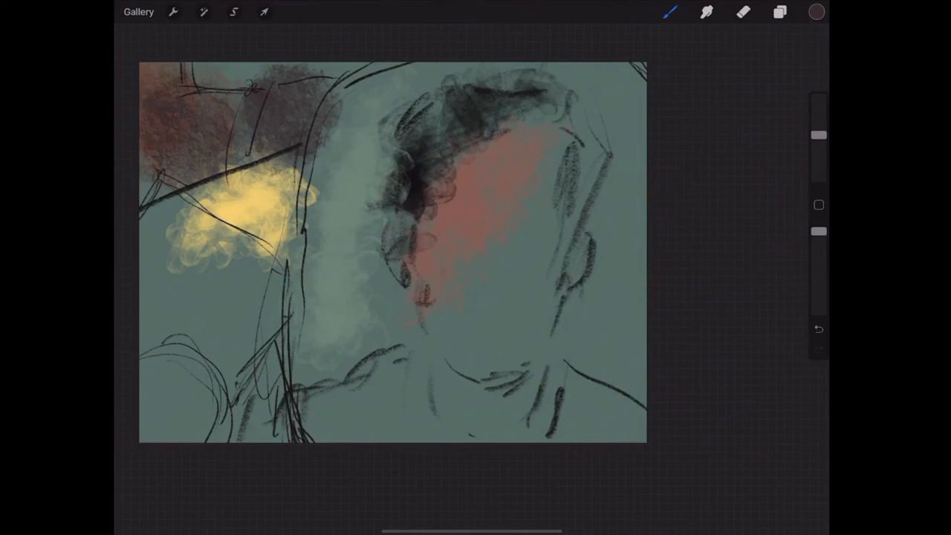
click(816, 12)
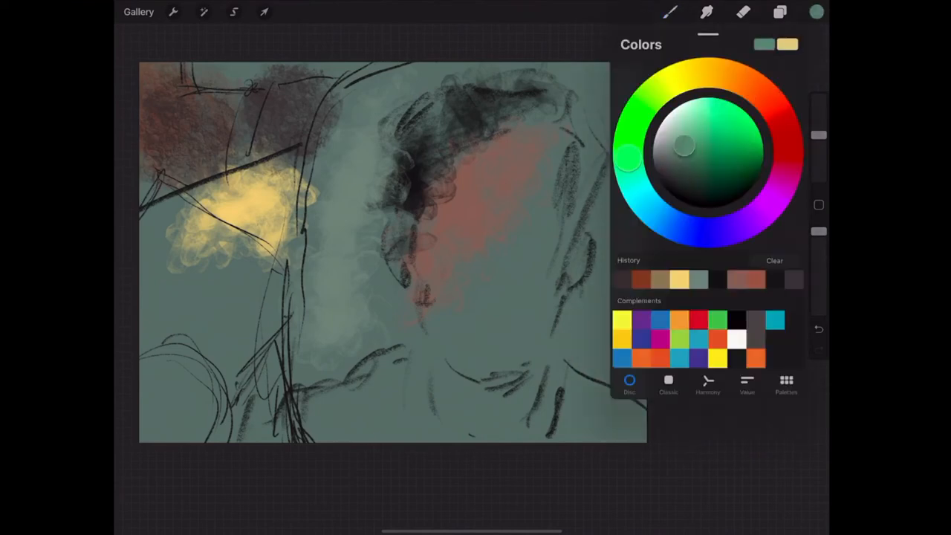
click(816, 12)
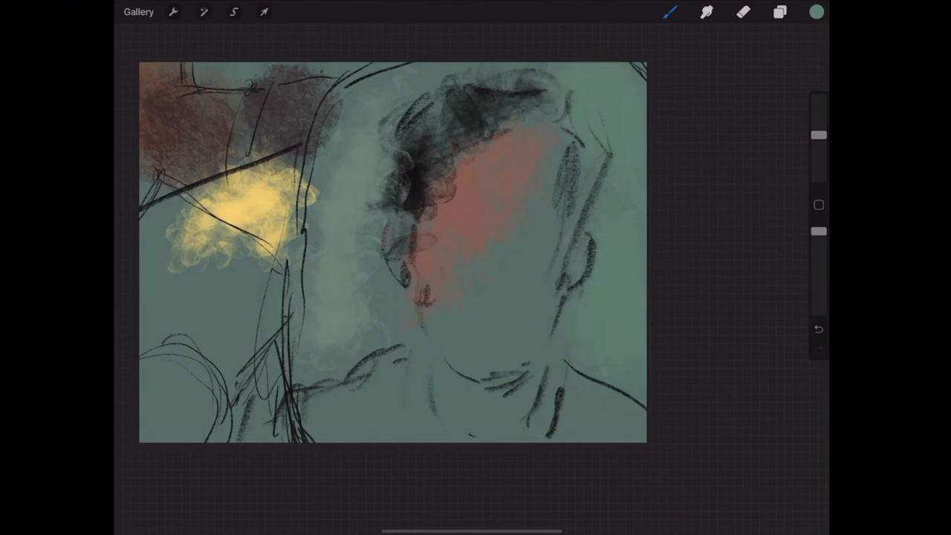
click(816, 12)
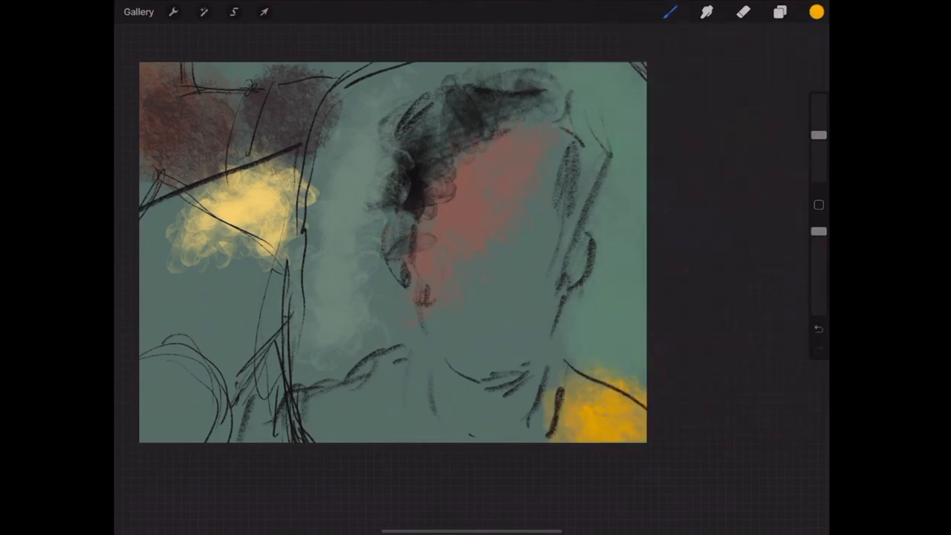
click(816, 12)
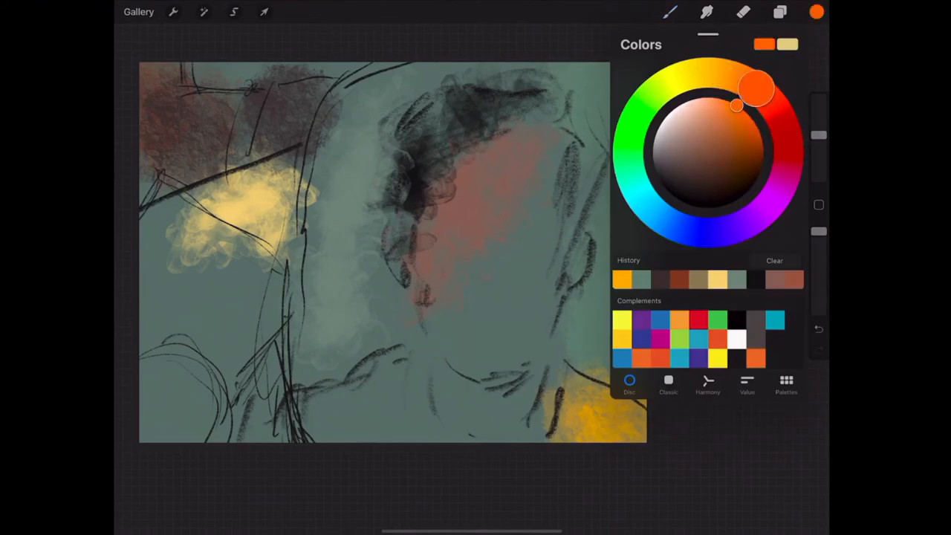
click(816, 12)
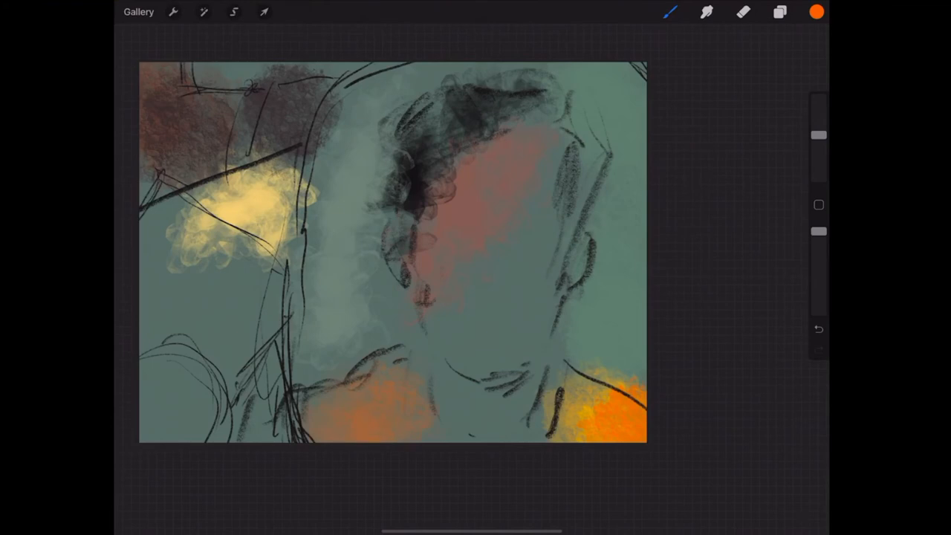
Step: Lighten the neck with a pale tone and build warm texture over the face
click(816, 12)
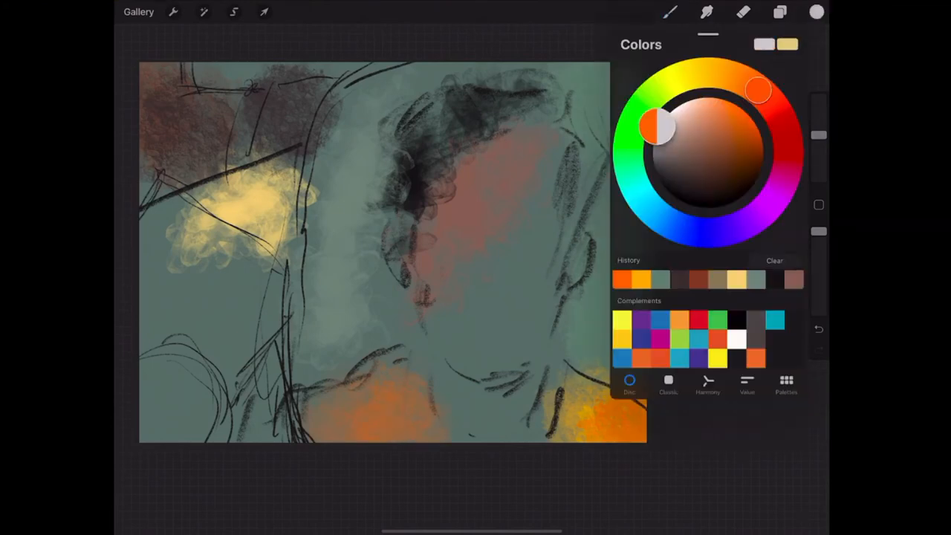
click(816, 12)
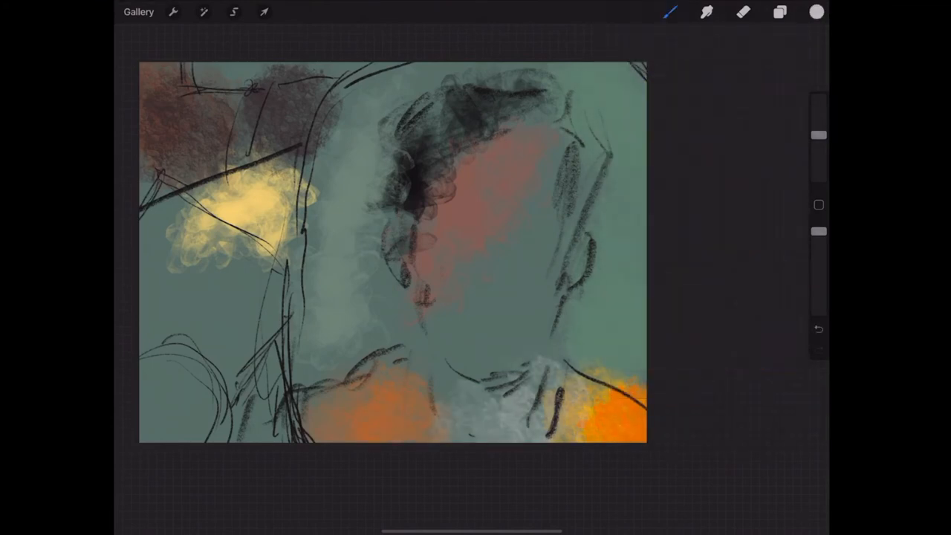
click(816, 12)
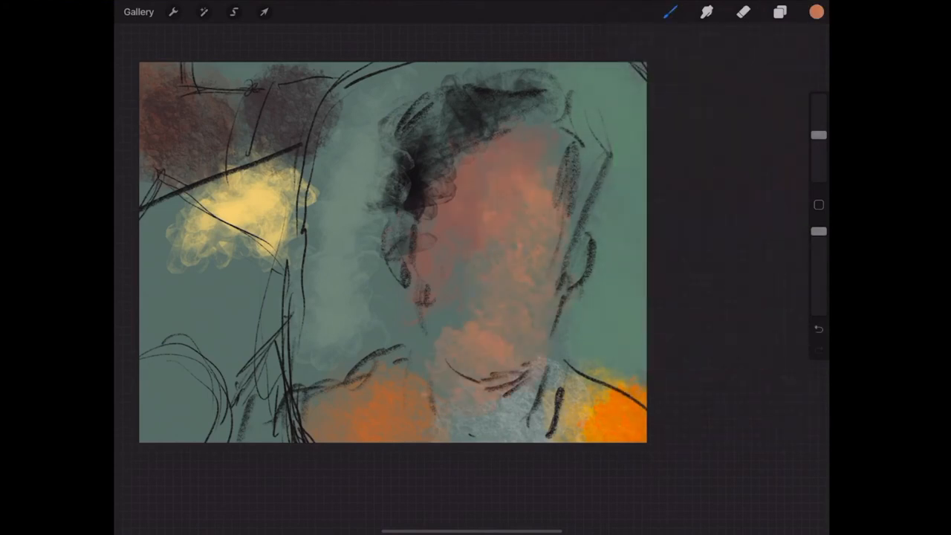
click(815, 12)
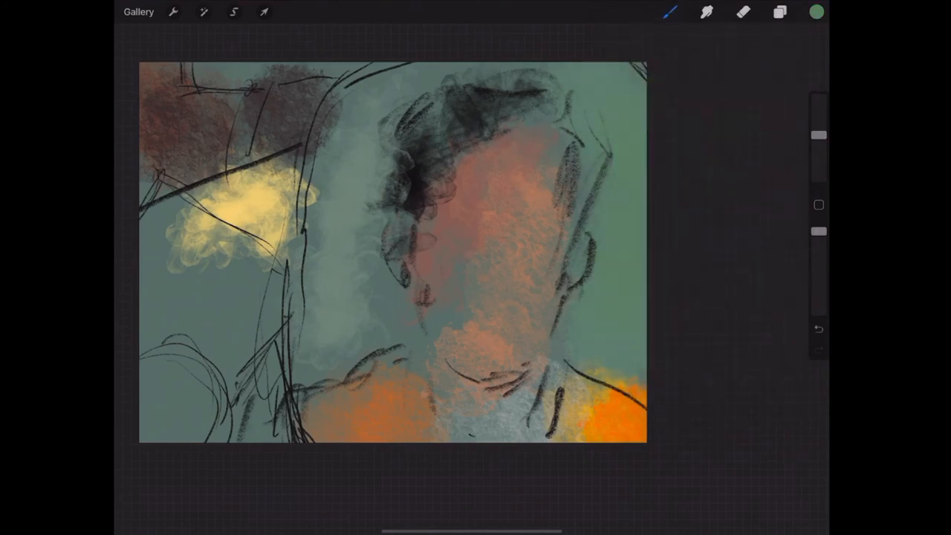
click(816, 12)
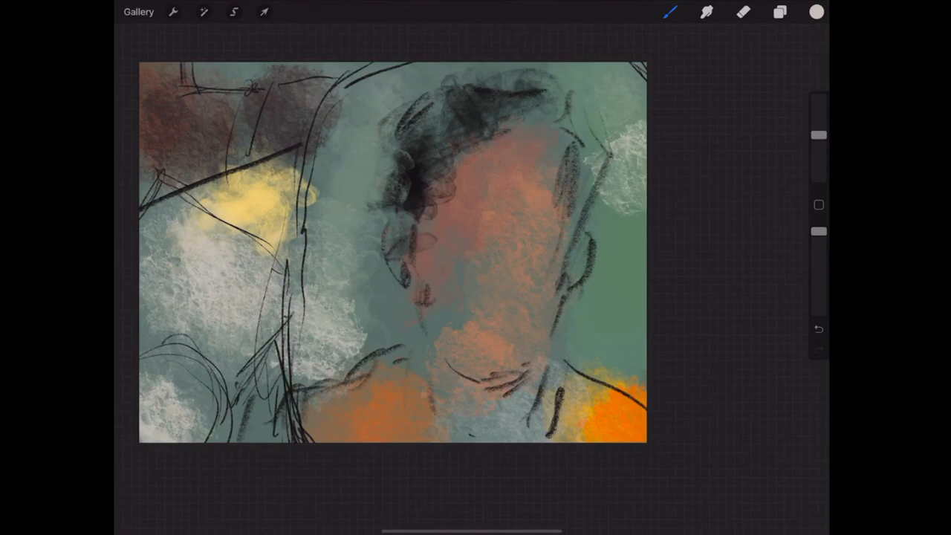
Step: With a rough textured brush, stroke a bright teal line along the left head contour
click(668, 12)
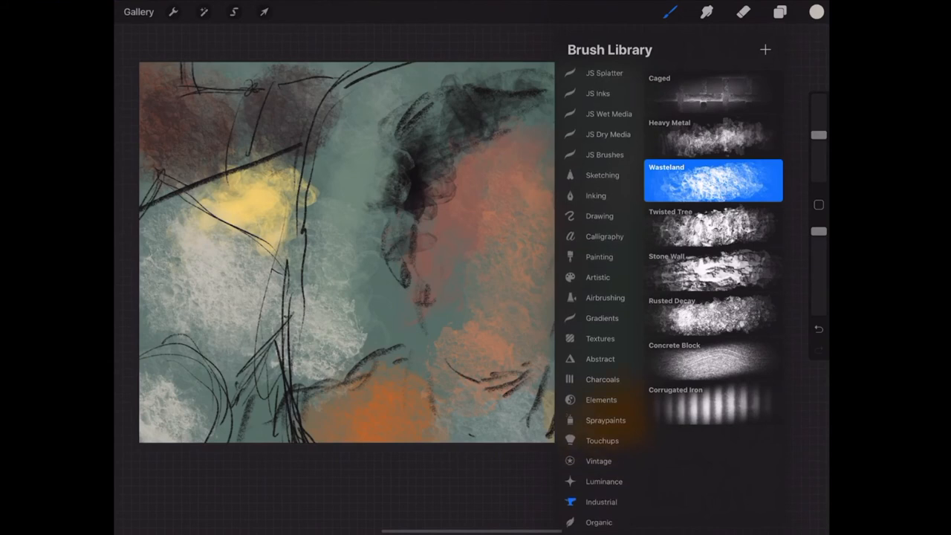
scroll(down, 3)
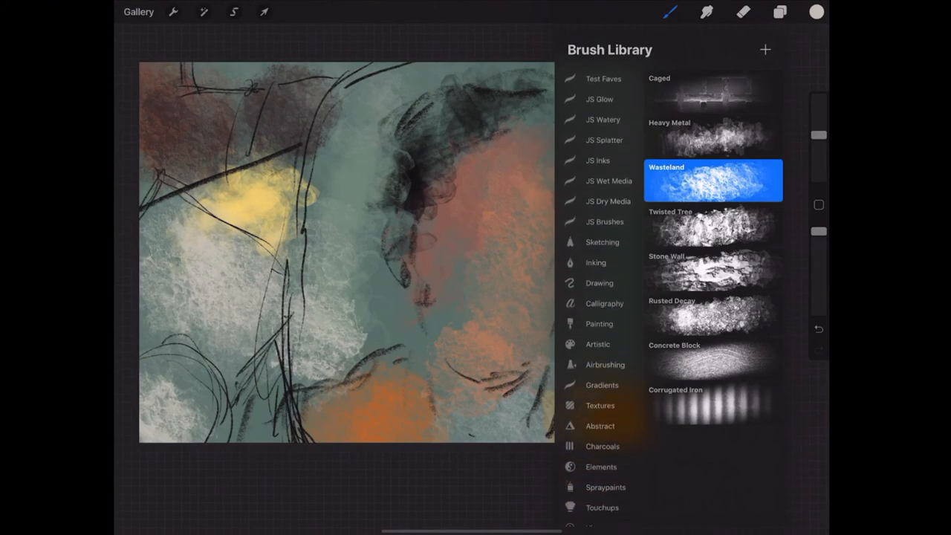
click(602, 241)
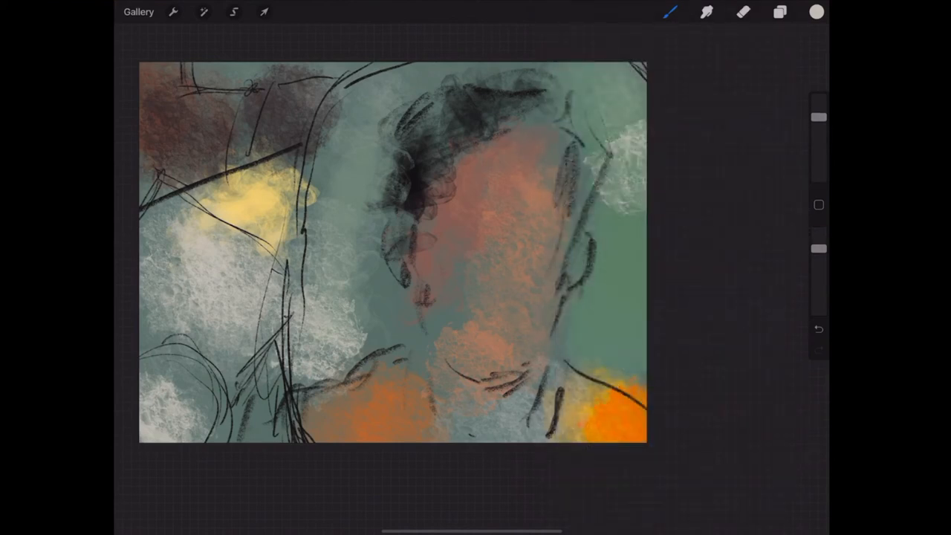
click(816, 11)
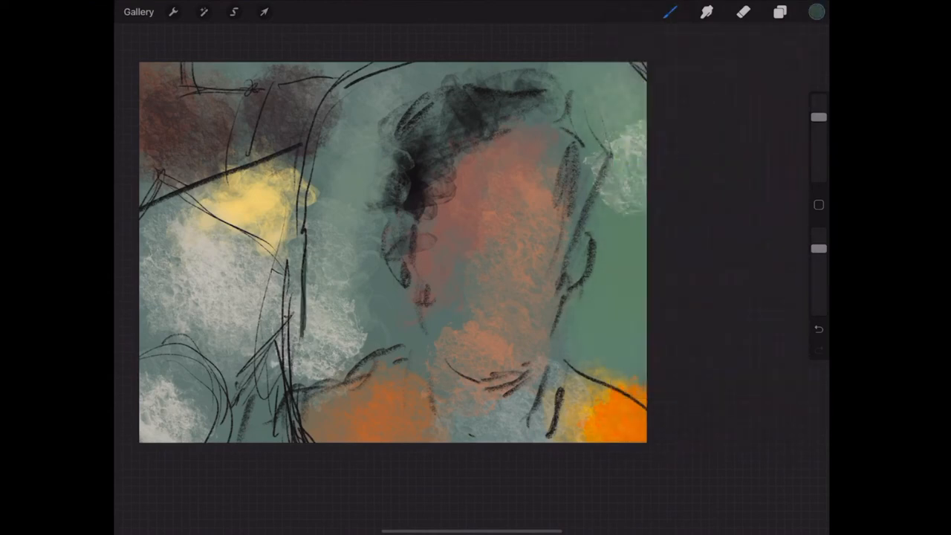
click(816, 12)
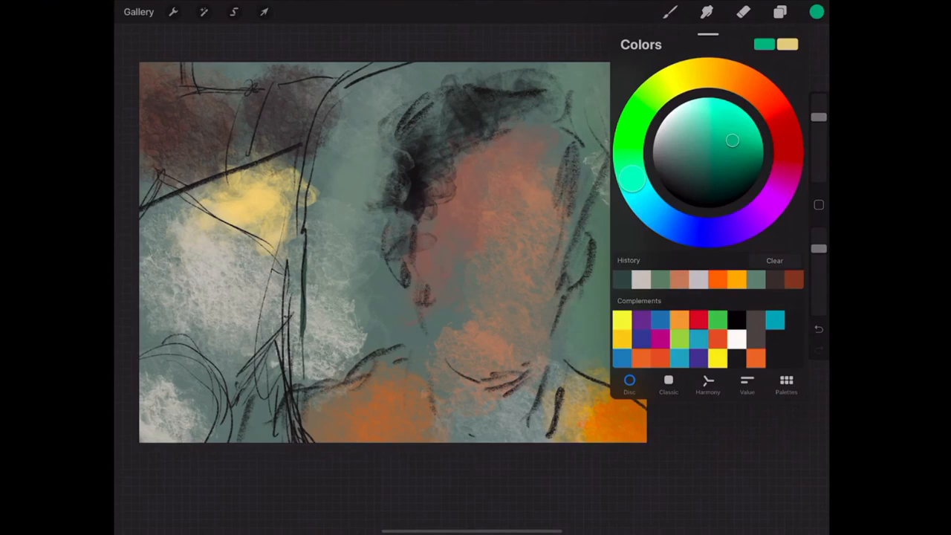
drag(416, 66, 297, 253)
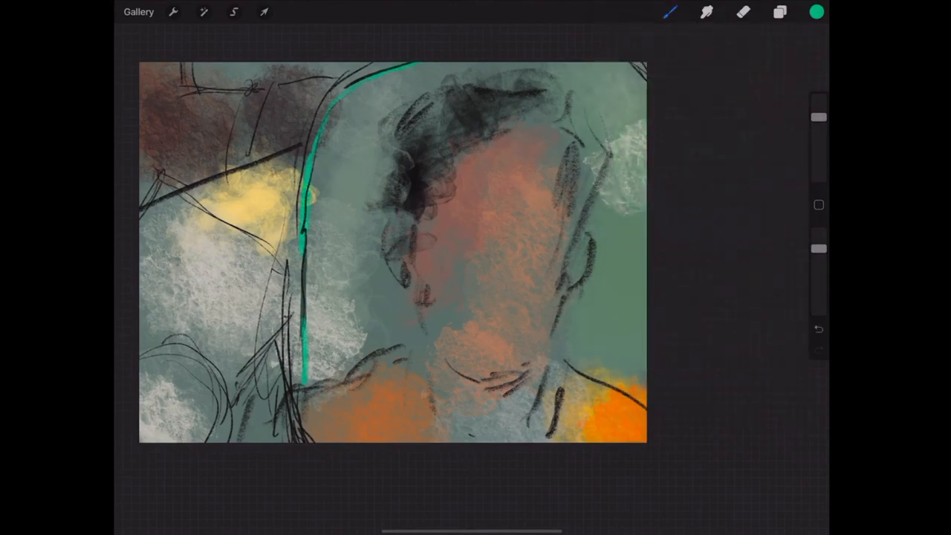
click(816, 12)
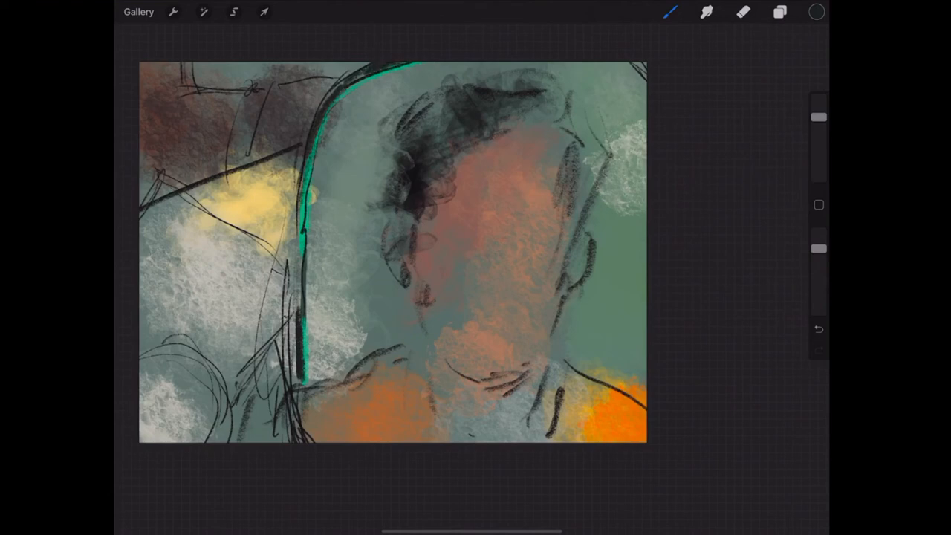
Step: Switch to a warm brownish-orange and paint texture over the face
click(816, 11)
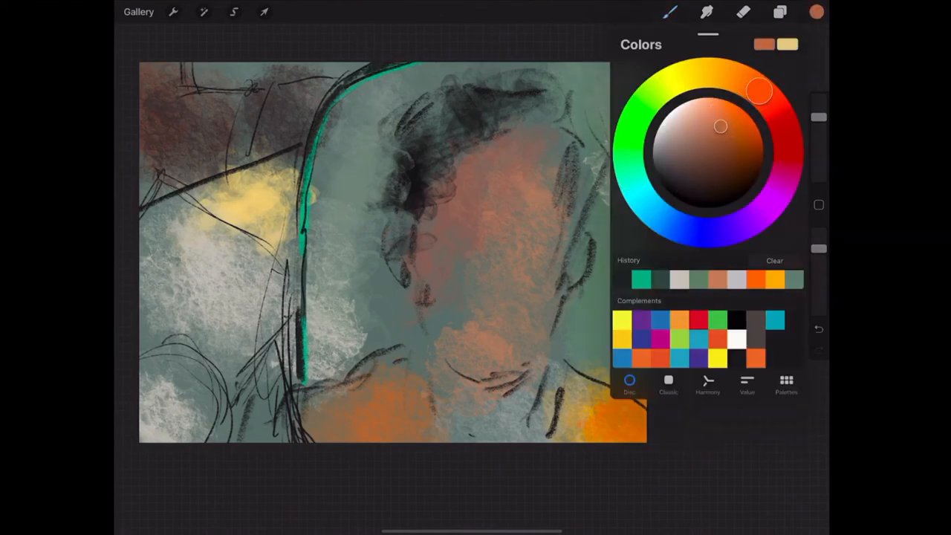
click(816, 12)
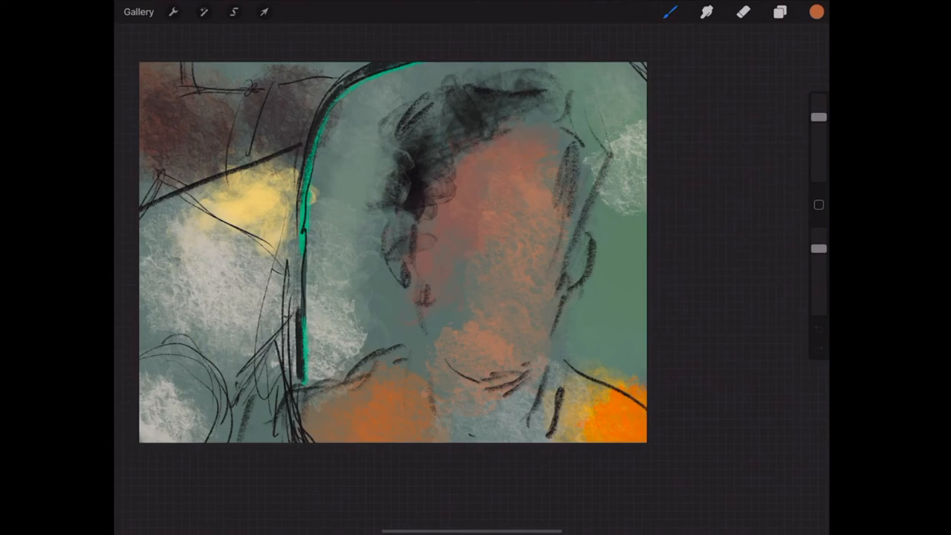
click(815, 12)
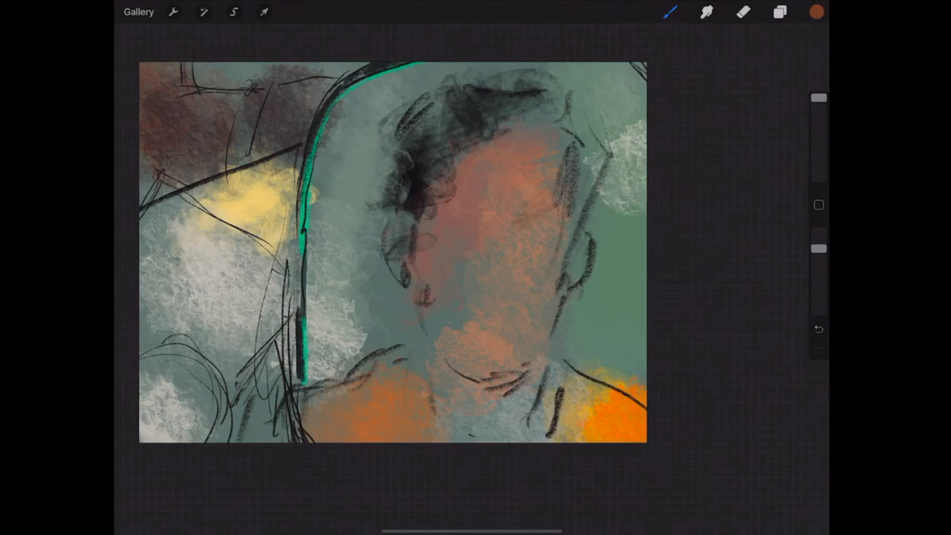
click(779, 12)
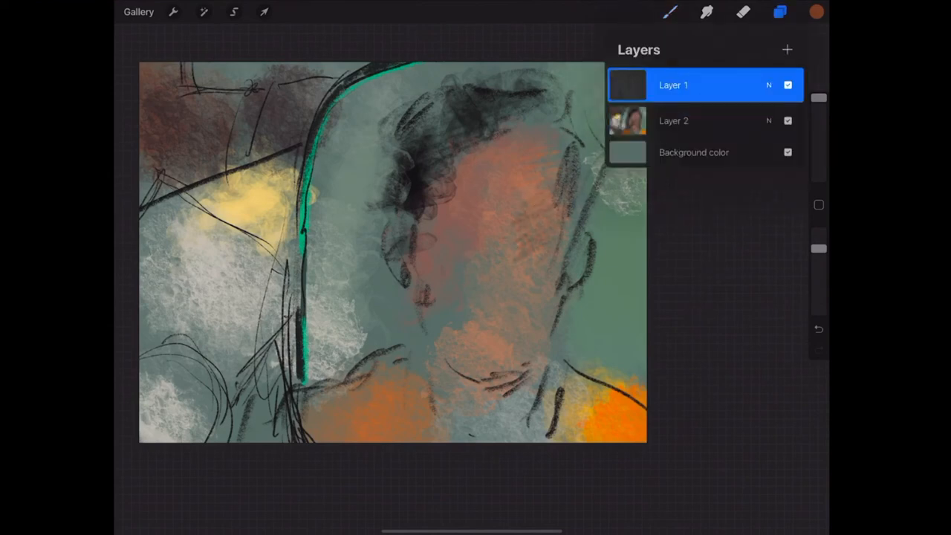
click(778, 12)
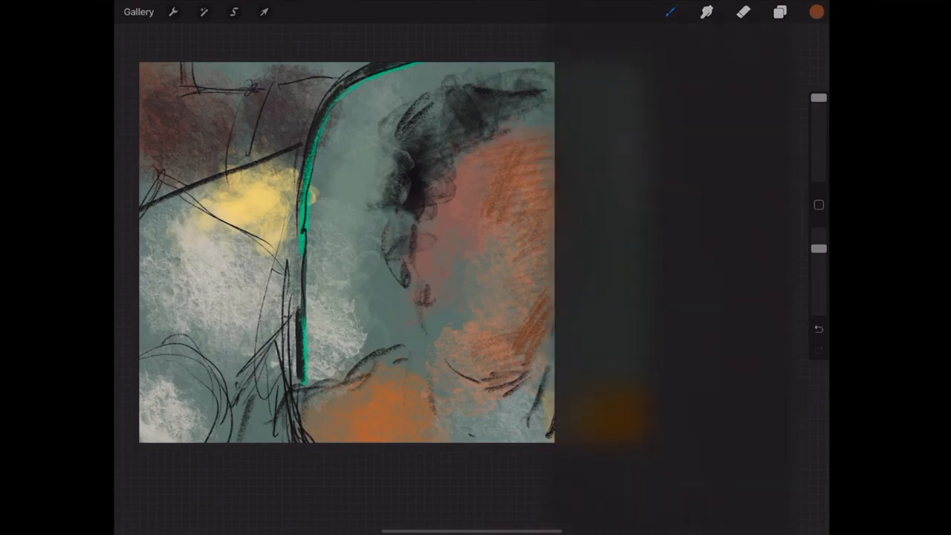
click(669, 12)
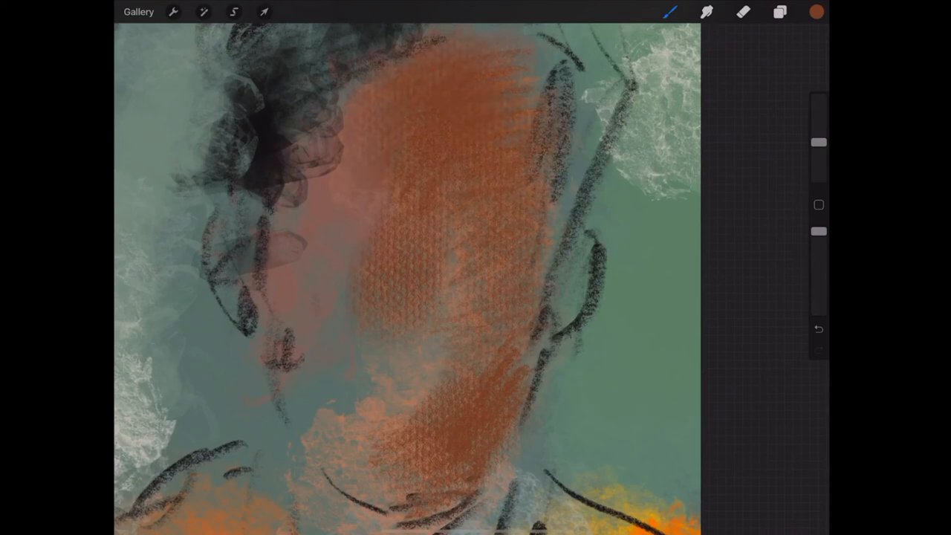
Step: Add a cyan highlight on the cheek and a yellow highlight down the nose
click(815, 12)
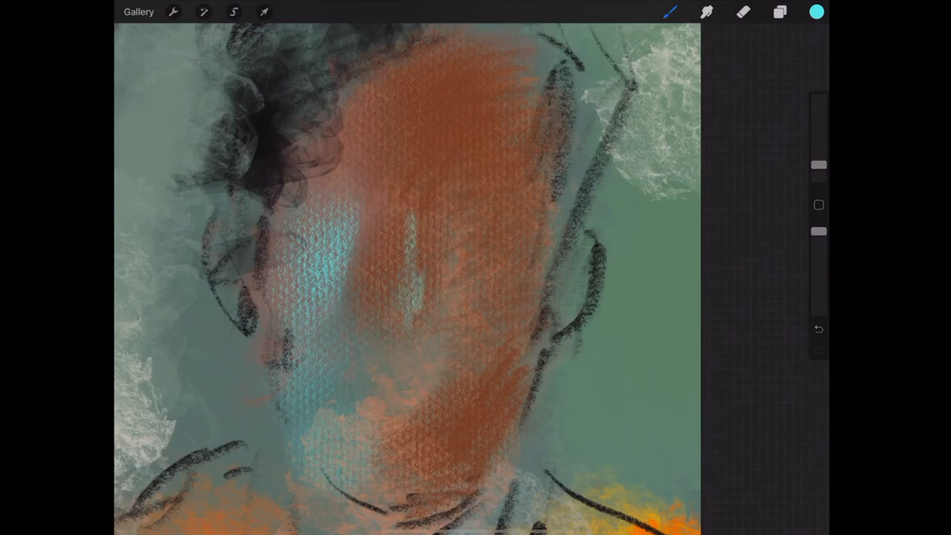
click(816, 12)
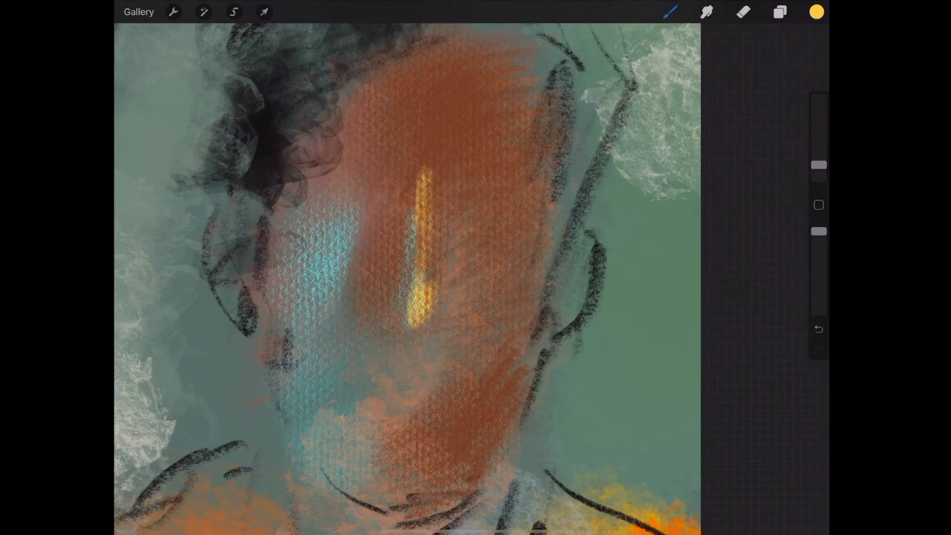
drag(305, 112, 349, 163)
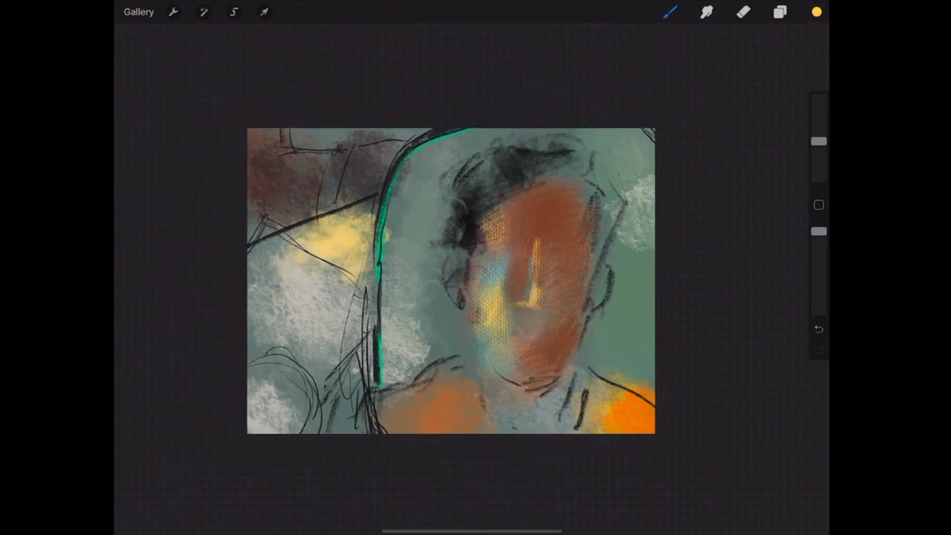
Step: Fill behind the head with textured green and dab purple and blue patches across the jacket
click(816, 12)
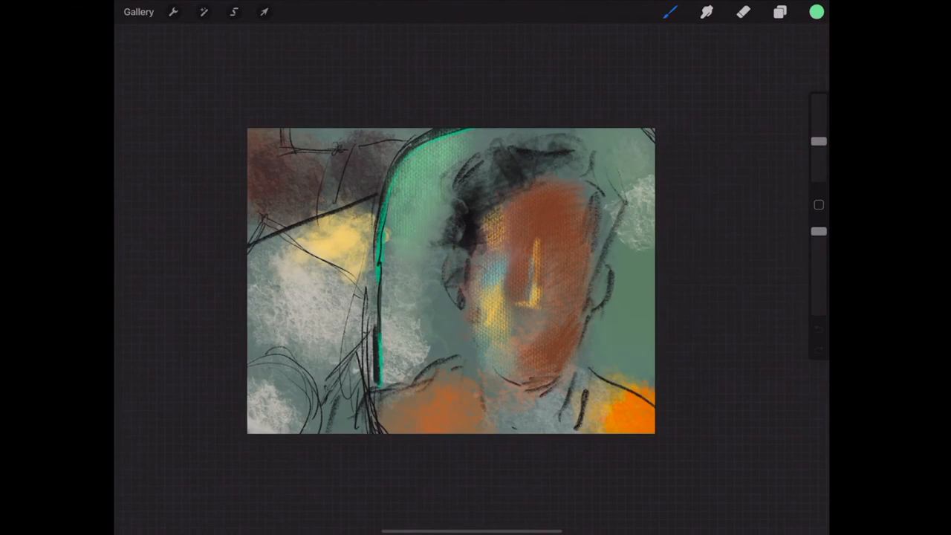
click(815, 12)
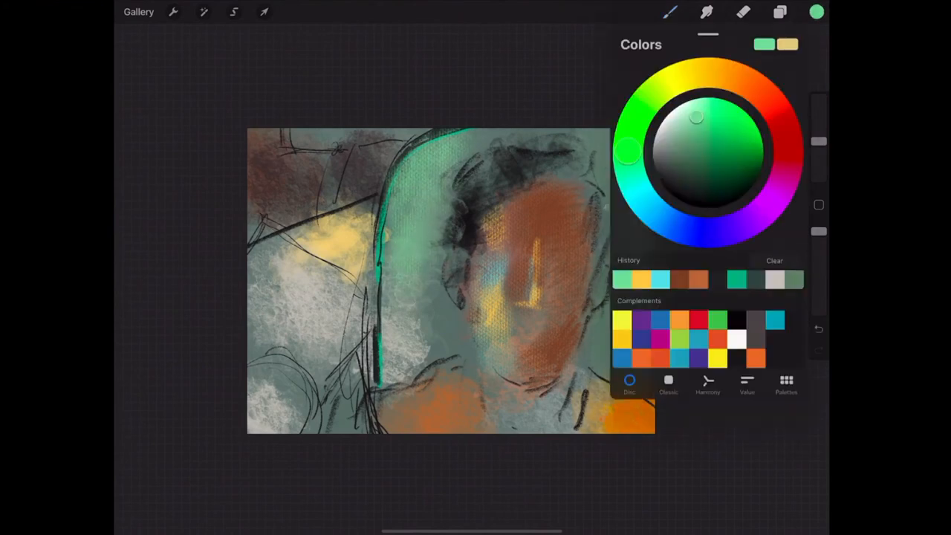
click(749, 84)
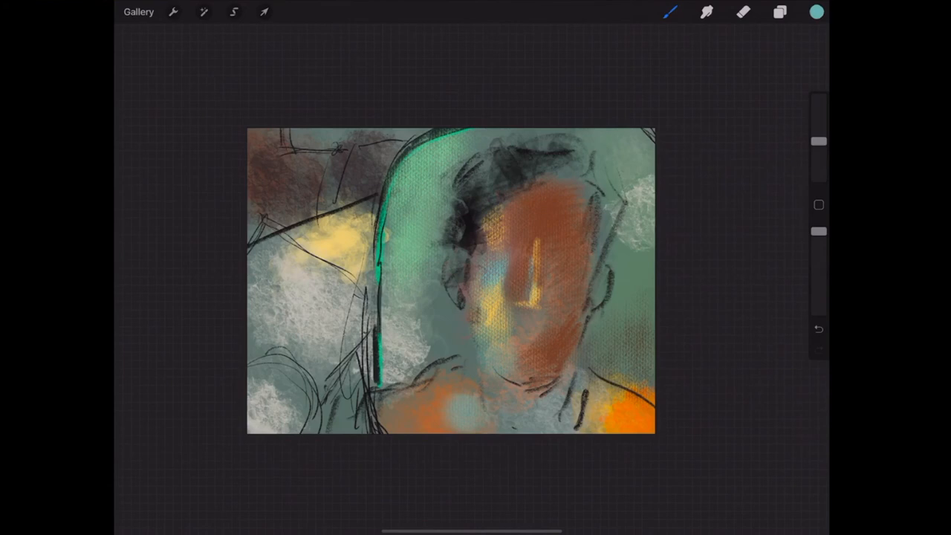
click(815, 12)
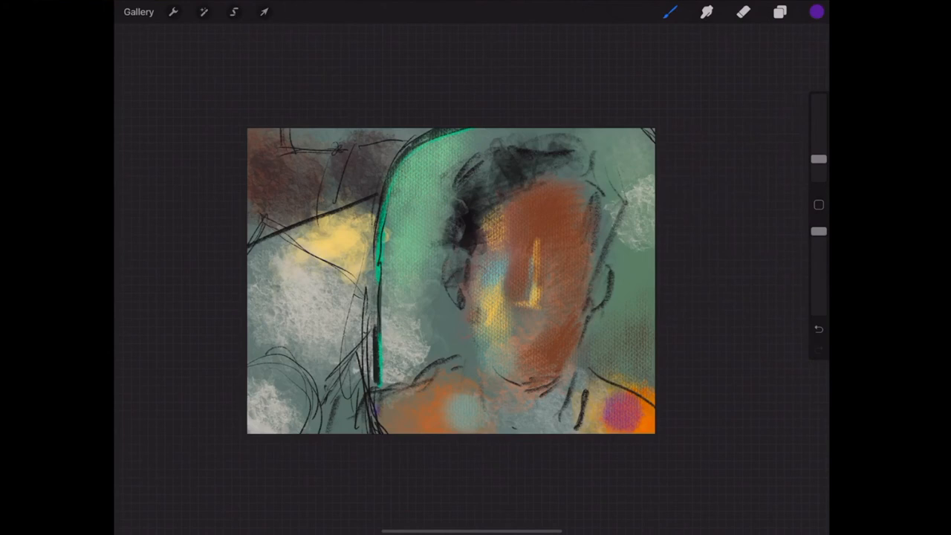
click(389, 409)
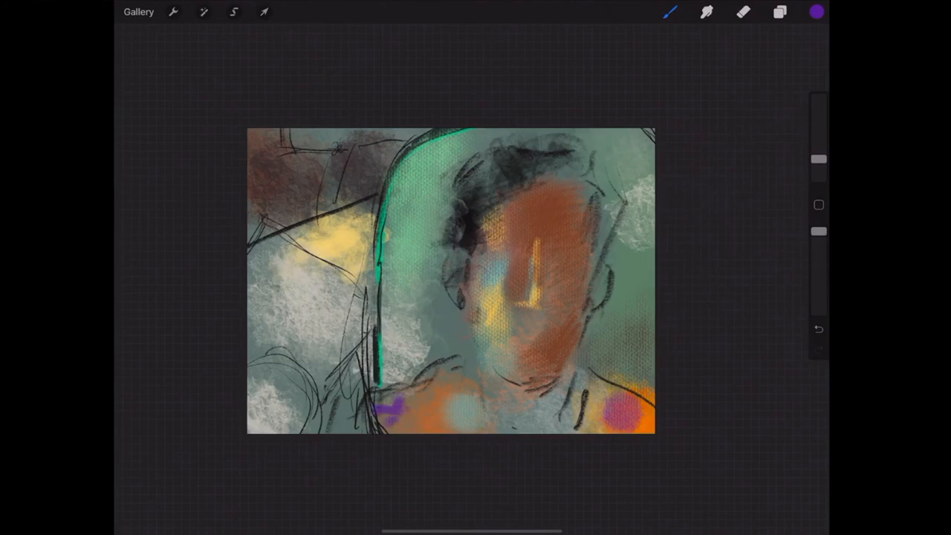
click(816, 11)
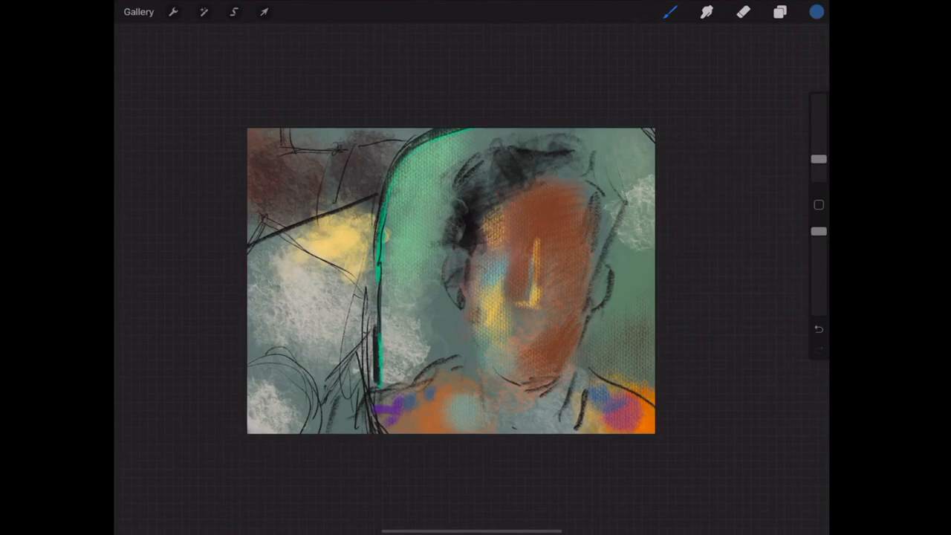
Step: Dab red and magenta onto the jacket and lighten its texture near the right shoulder
click(816, 12)
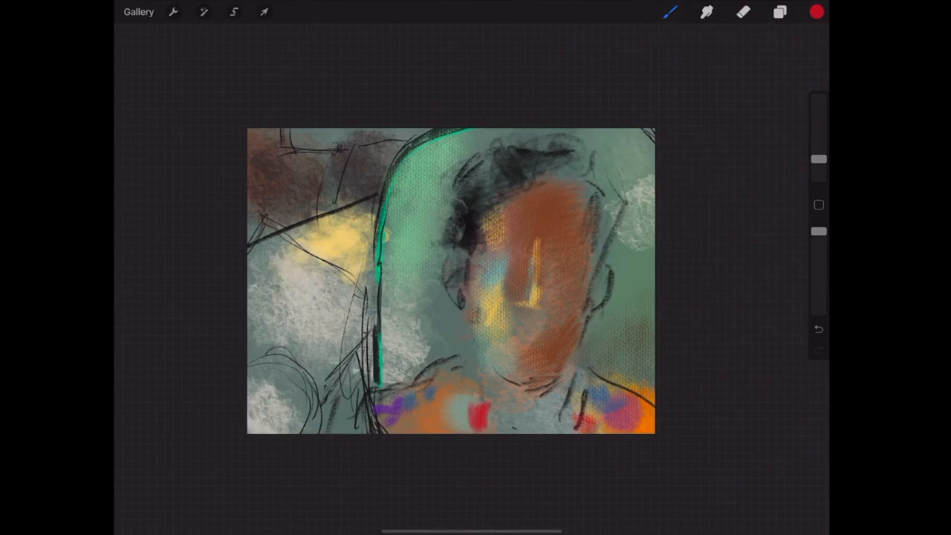
click(816, 12)
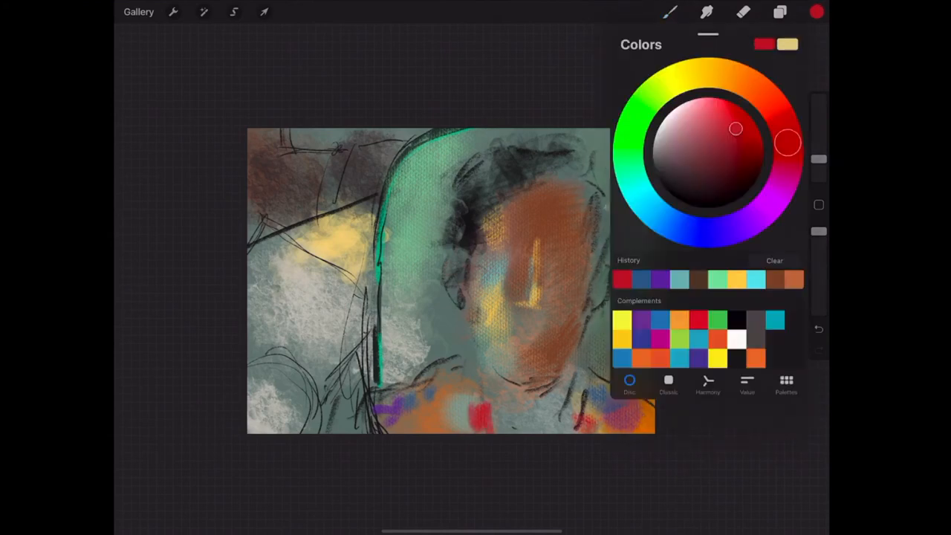
click(816, 11)
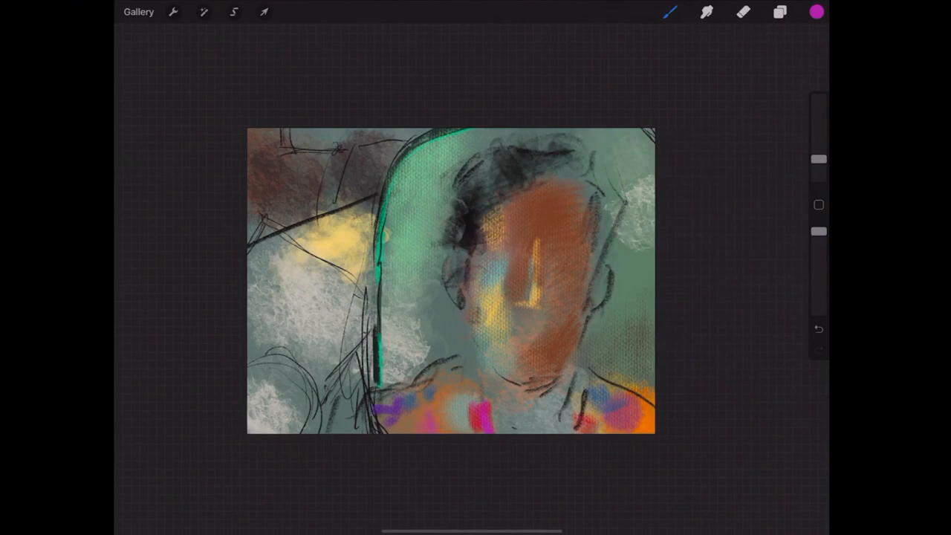
click(816, 12)
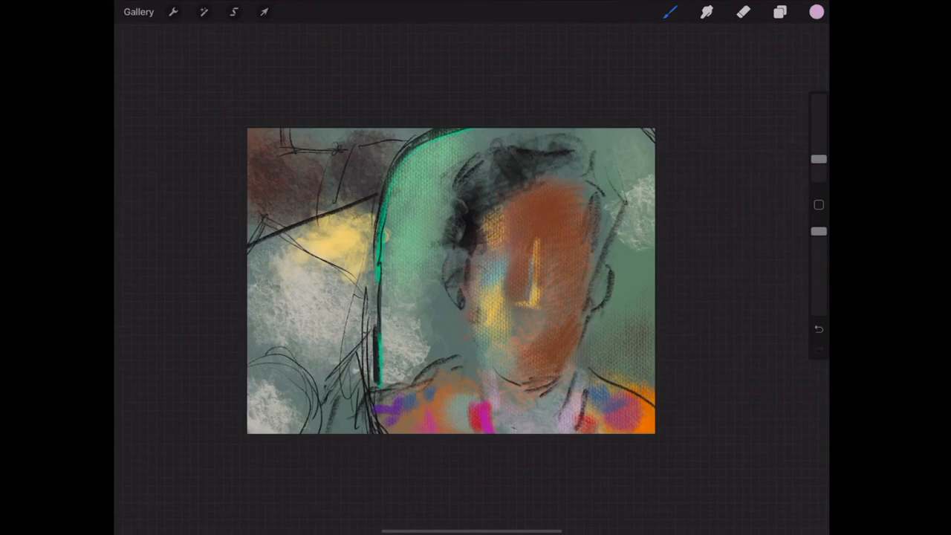
click(815, 12)
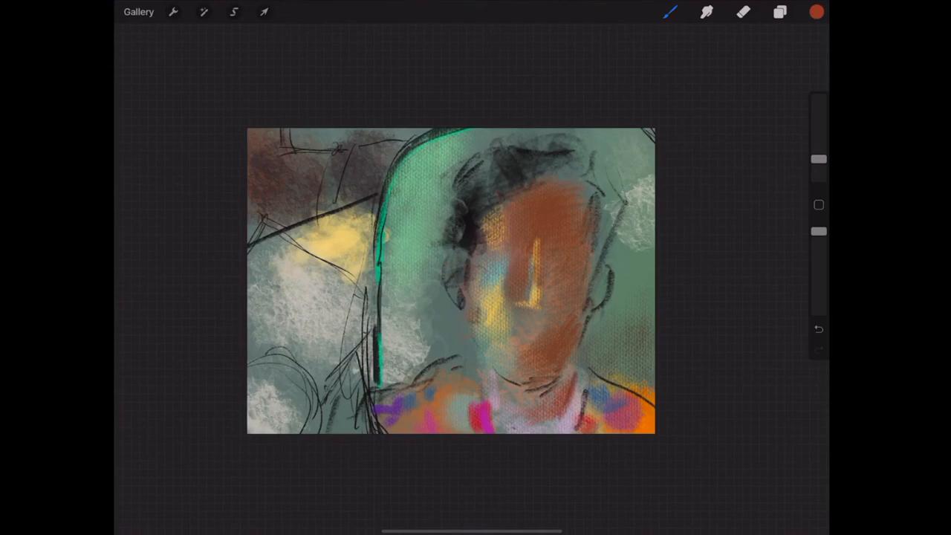
Step: Soften the jacket colours near the neck and right shoulder with light textured strokes
click(779, 12)
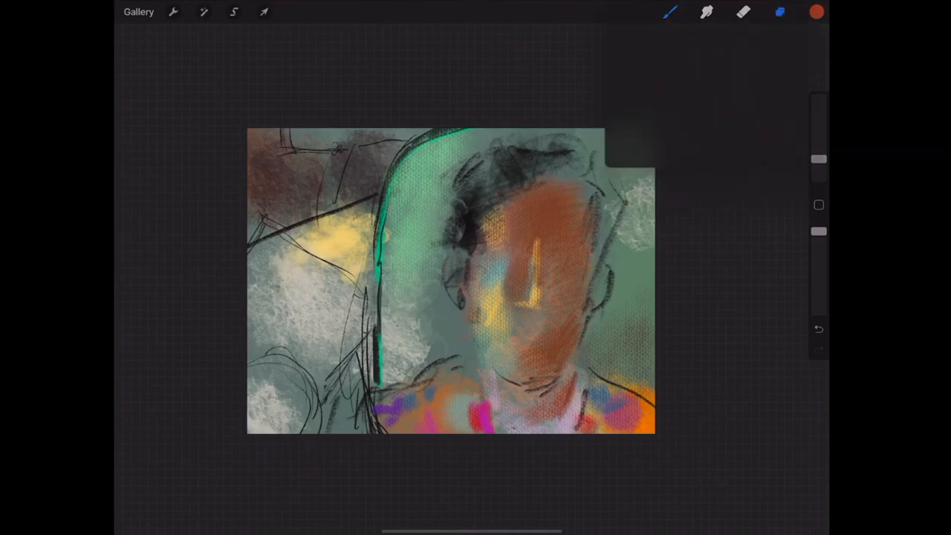
Step: Add Layer 3 on top and select the Sketching > Soft Pastel brush
click(779, 12)
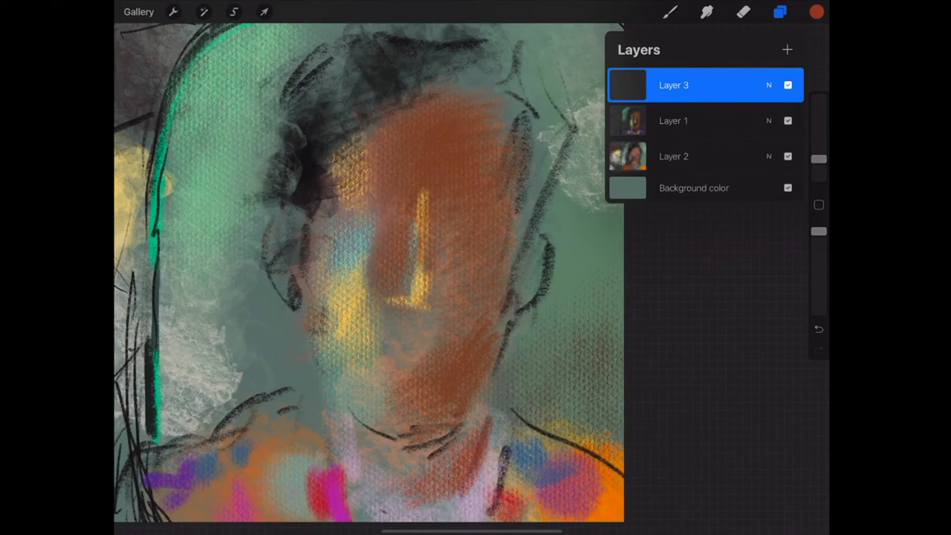
click(778, 12)
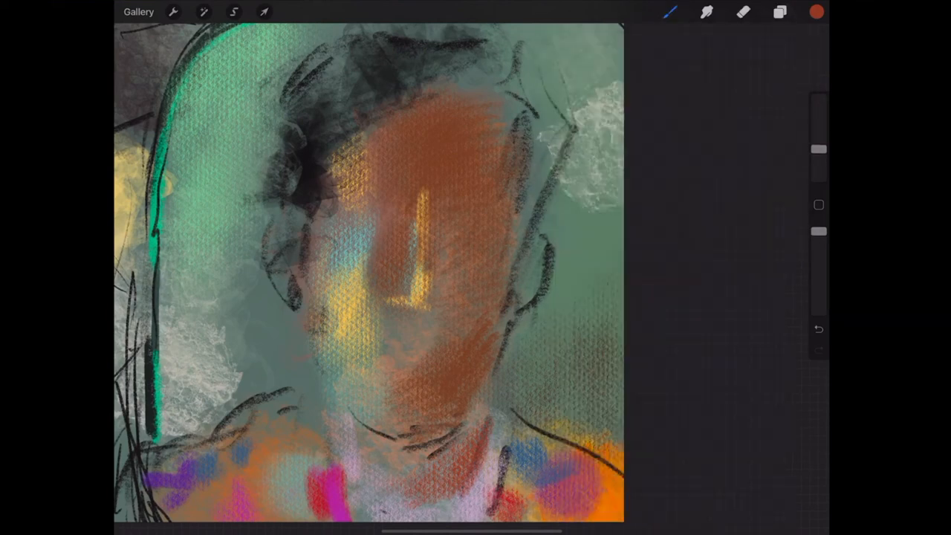
click(669, 12)
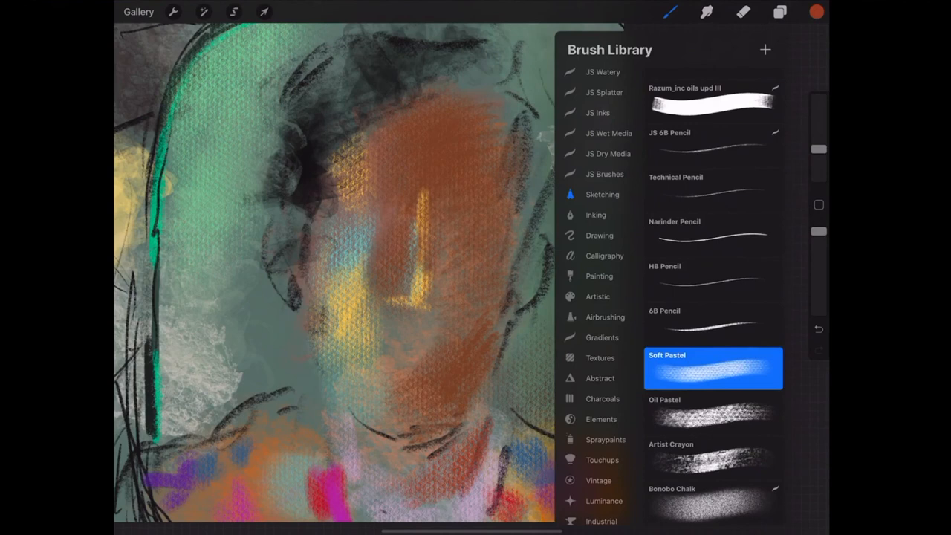
click(711, 234)
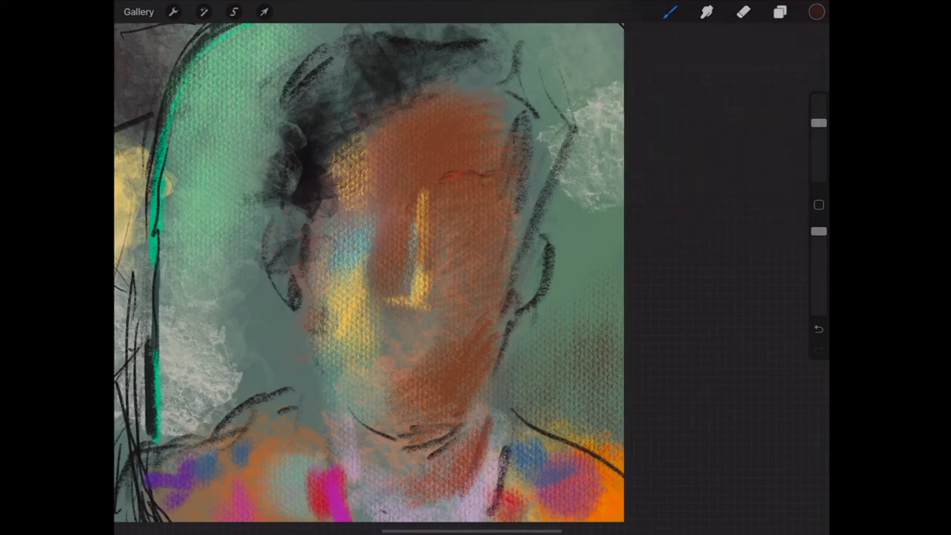
Step: Sketch dark eyebrow and eye lines and a strong line down the nose bridge
drag(446, 178, 483, 179)
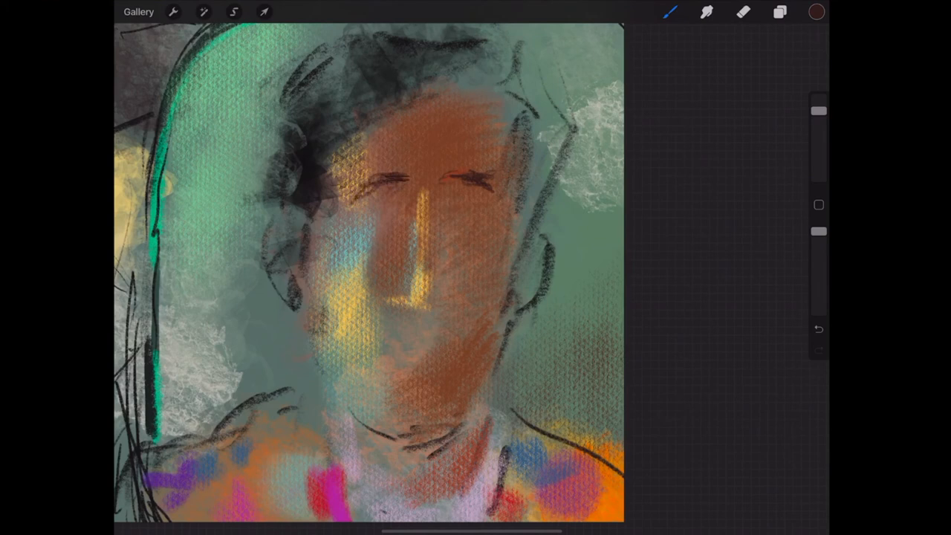
drag(409, 181, 399, 223)
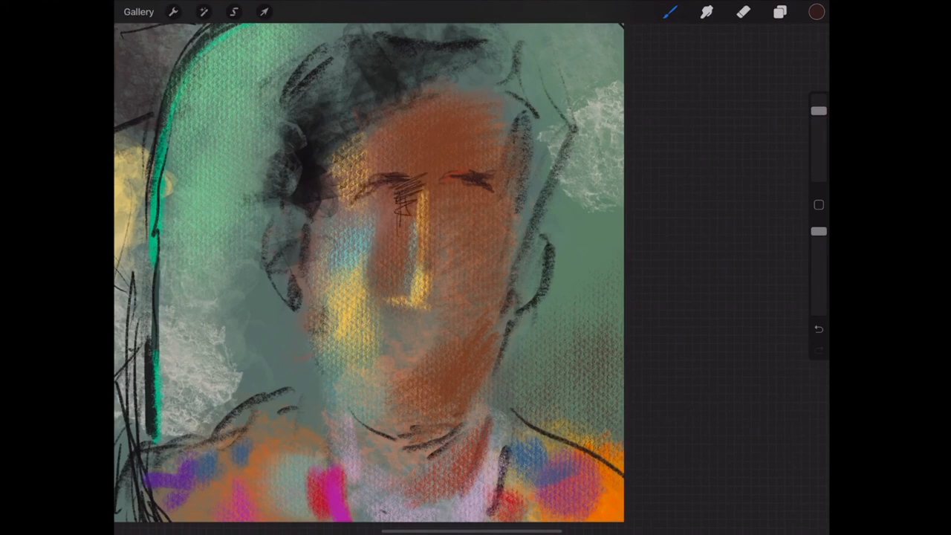
drag(401, 181, 404, 222)
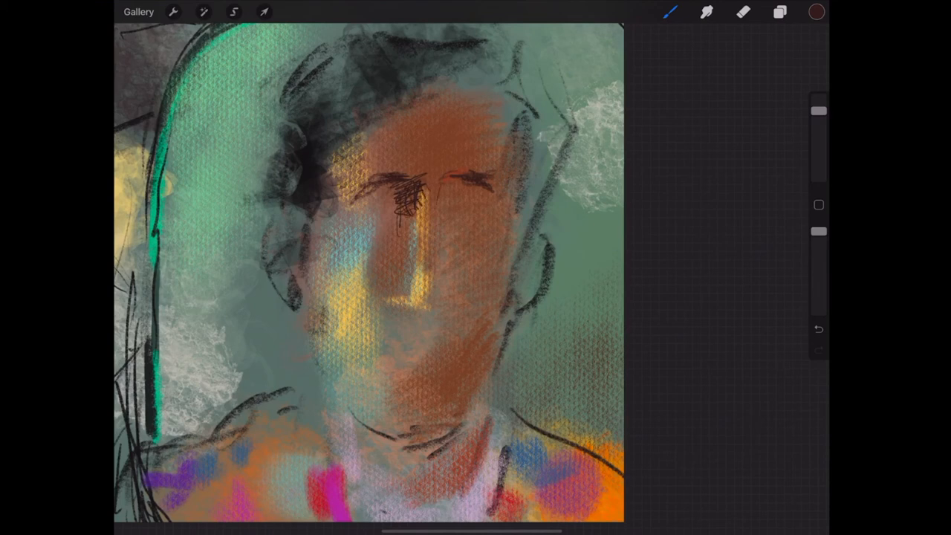
click(669, 12)
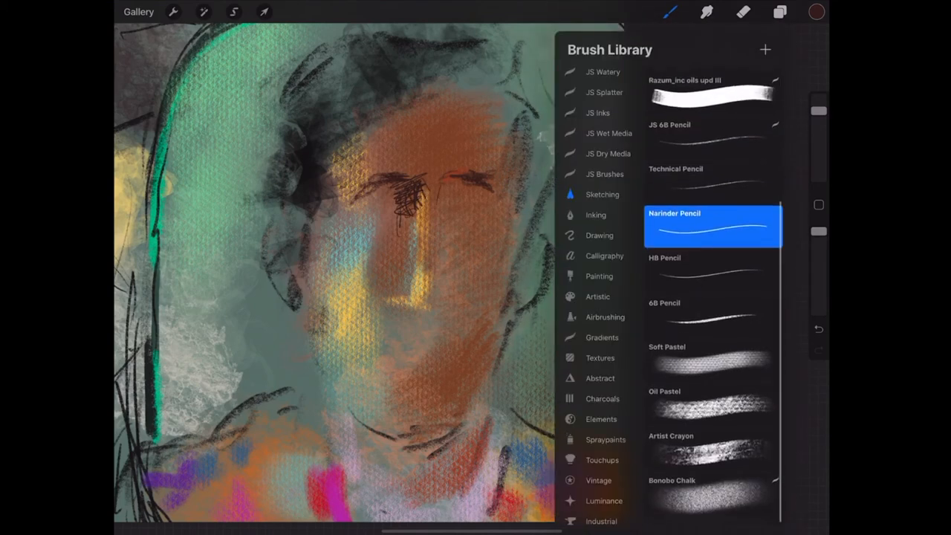
Step: With the Narinder Pencil, draw the eye shapes, dot dark pupils and colour the irises blue
click(711, 414)
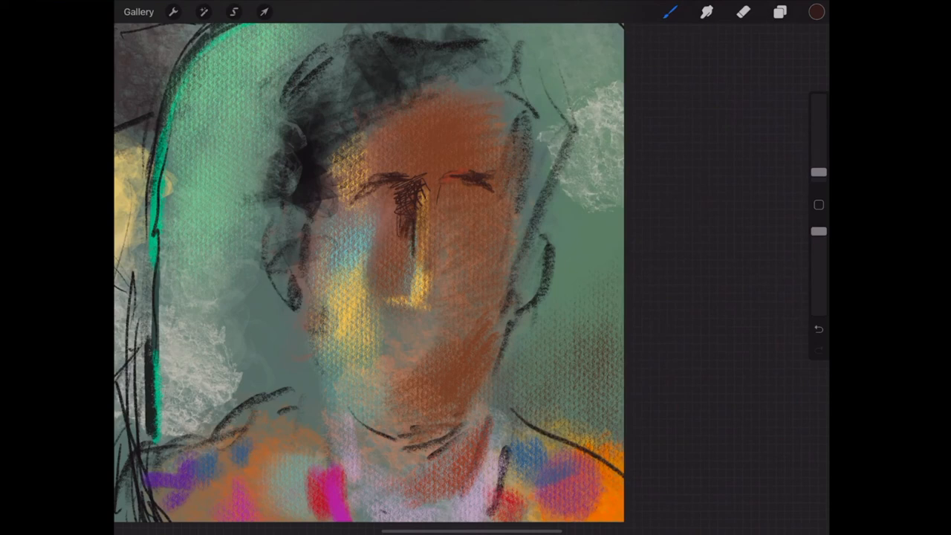
drag(357, 223, 404, 216)
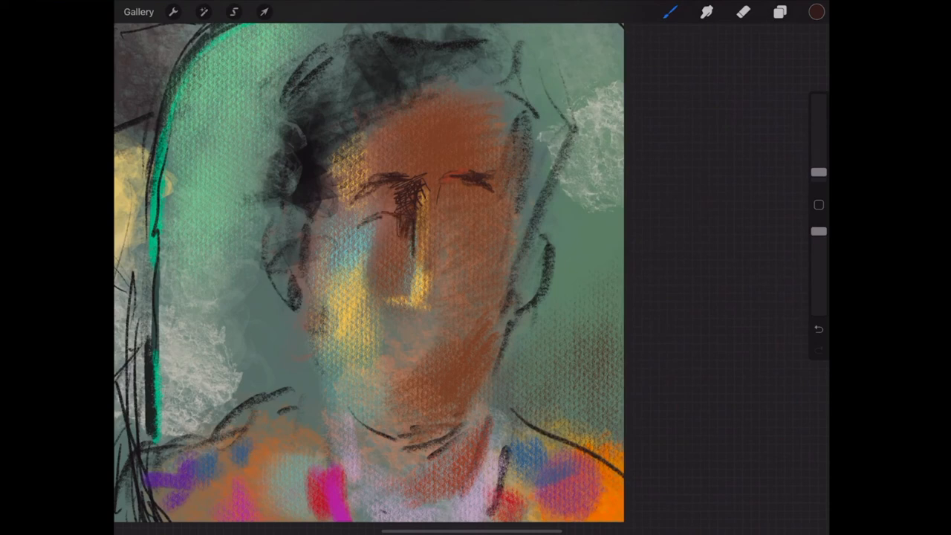
drag(445, 208, 491, 201)
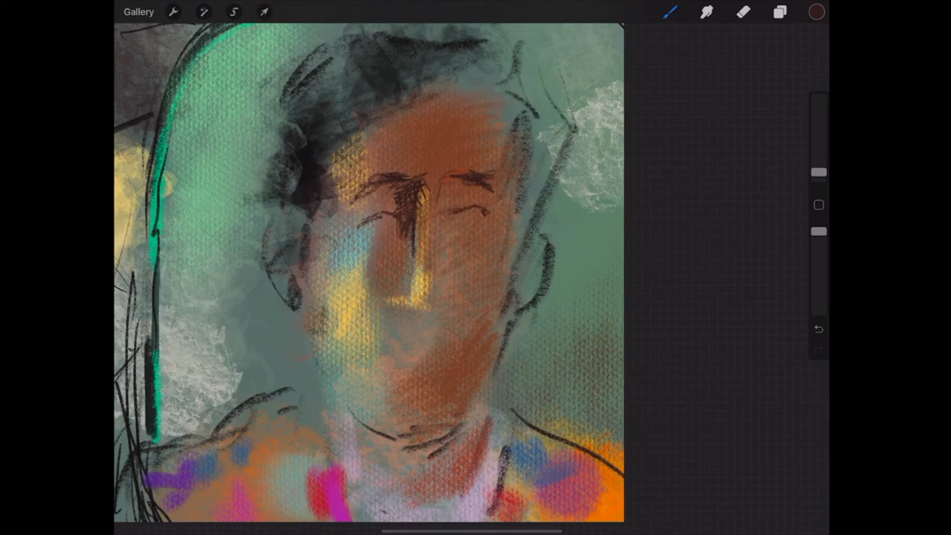
click(816, 11)
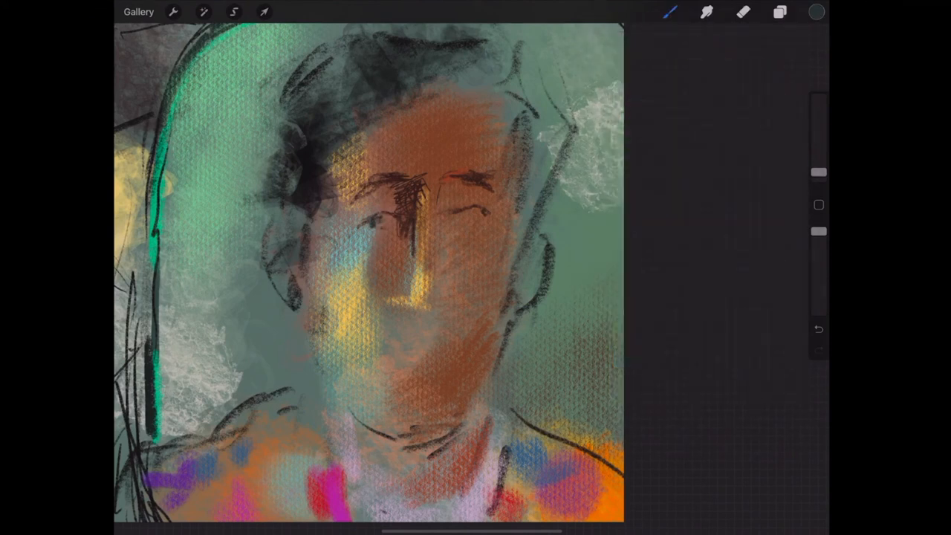
click(816, 12)
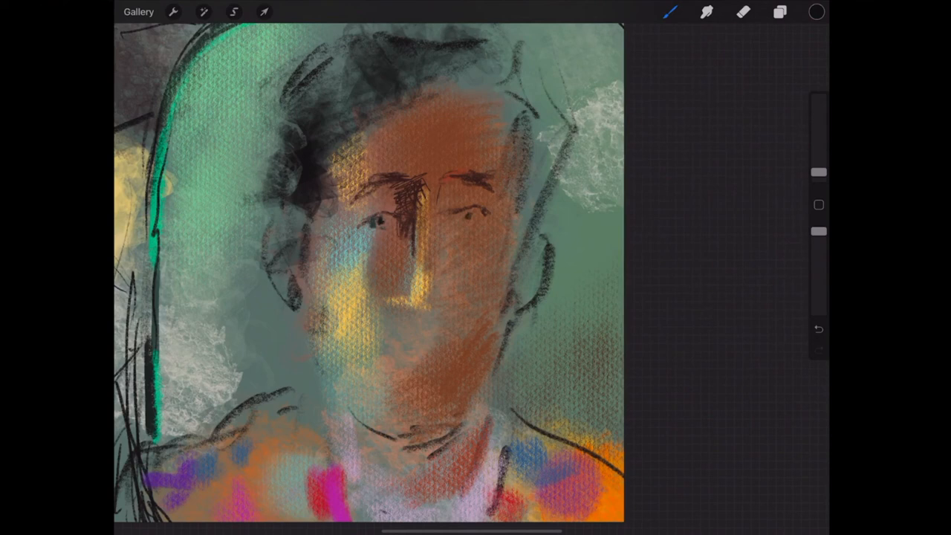
click(814, 12)
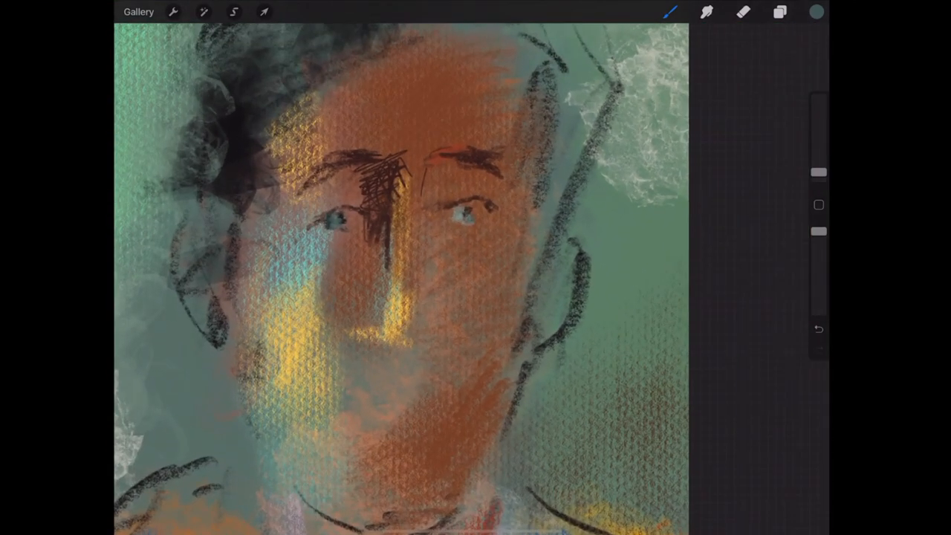
Step: Add pale cream eye highlights, then draw the nostrils and mouth line in dark red
click(816, 12)
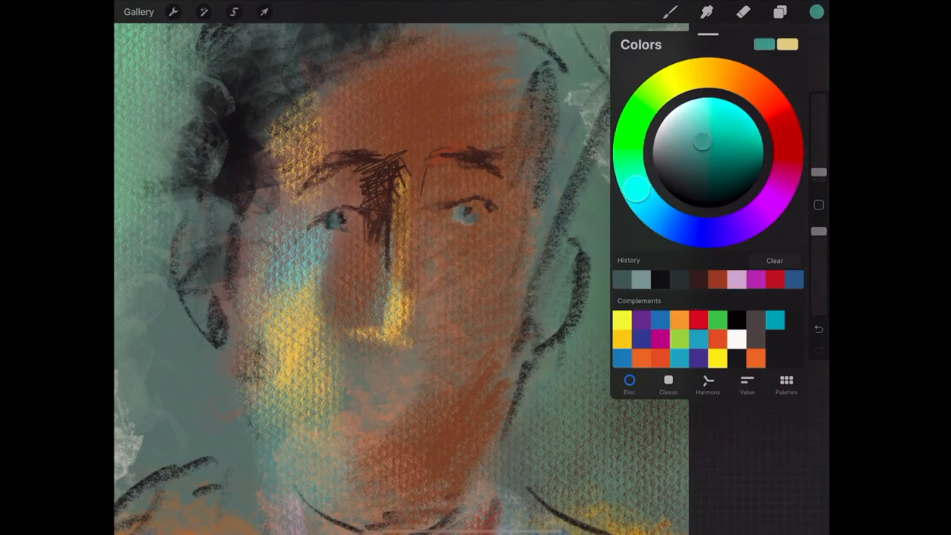
click(816, 12)
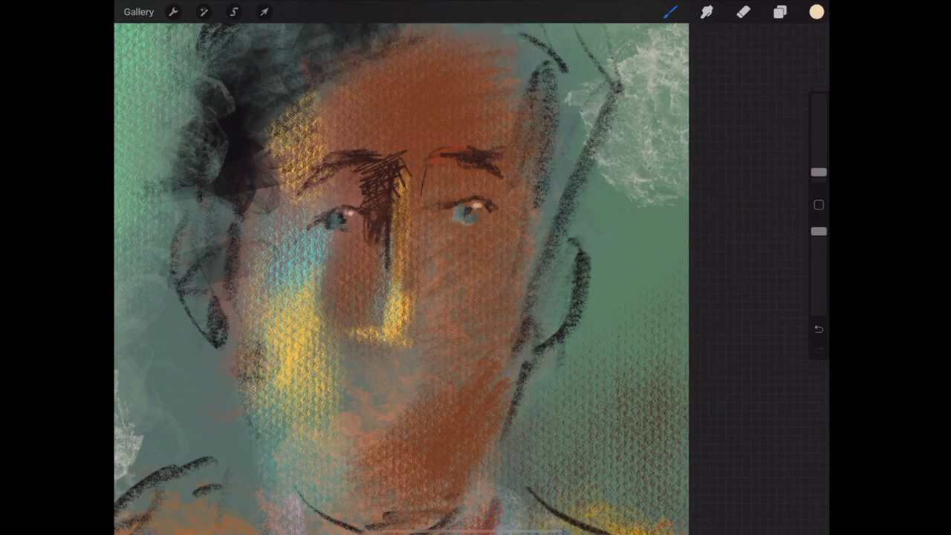
click(816, 12)
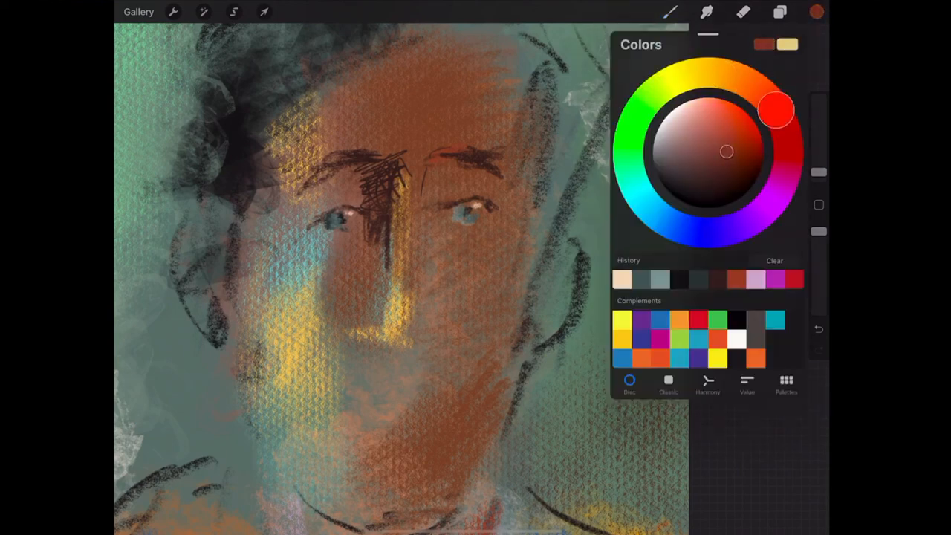
click(815, 11)
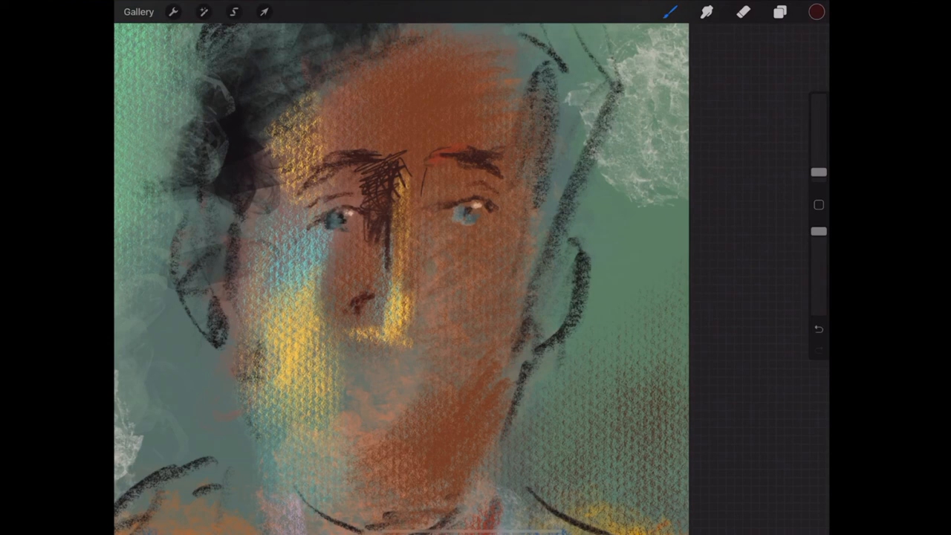
drag(371, 330, 428, 330)
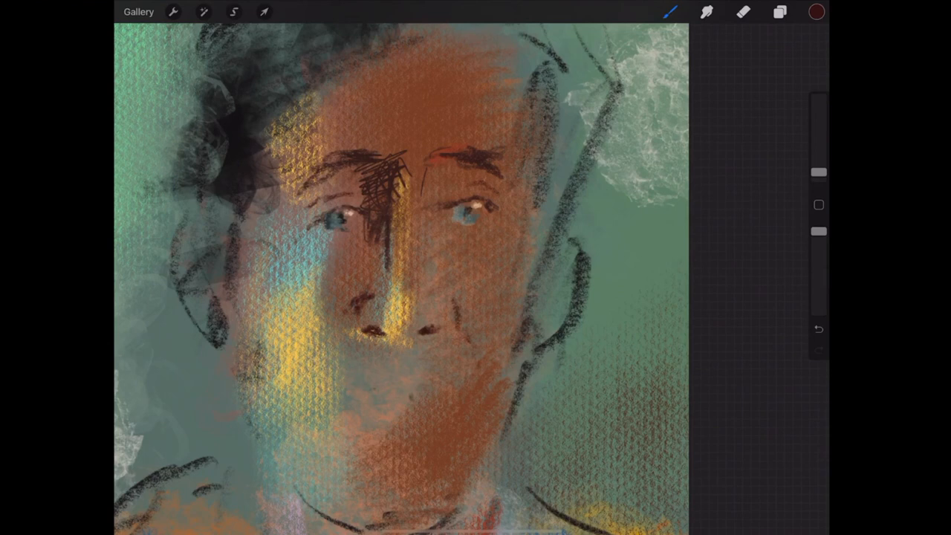
click(816, 12)
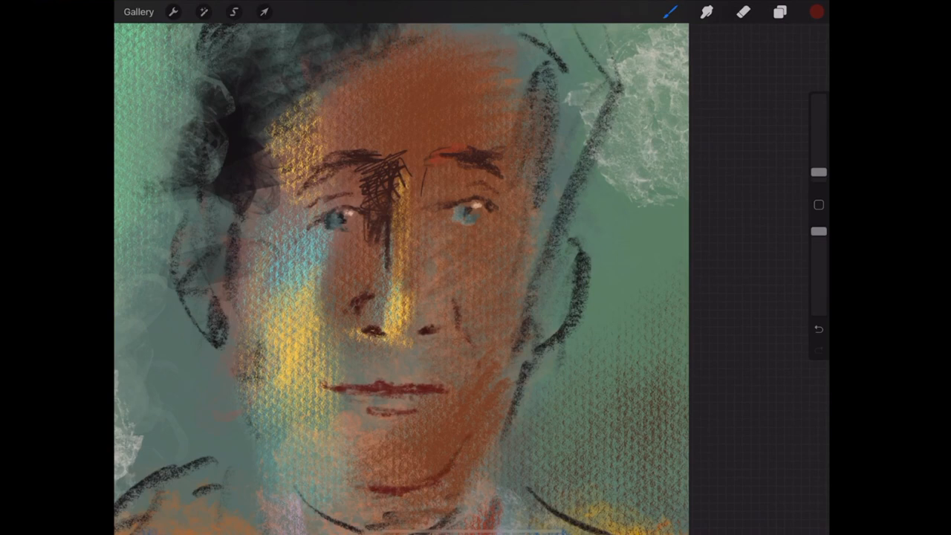
drag(527, 327, 461, 439)
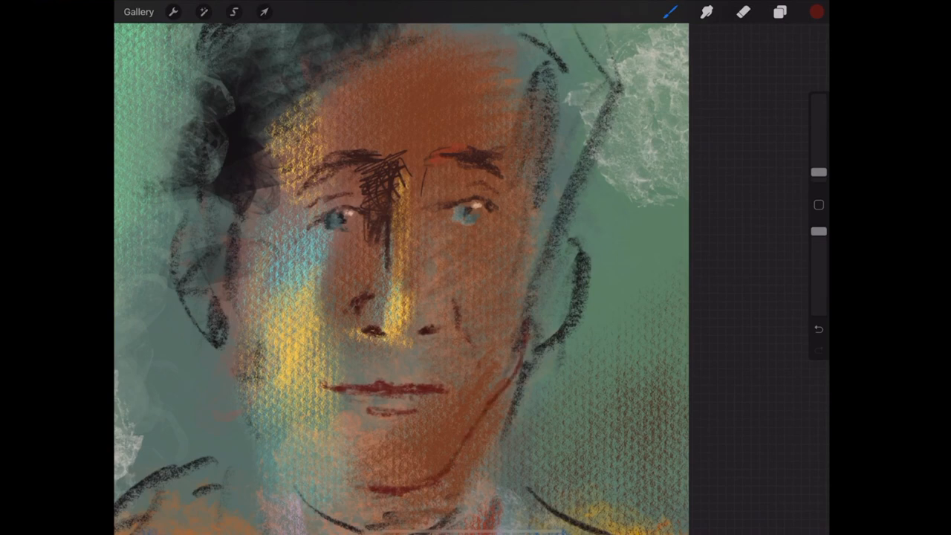
Step: Pick a deep red and scribble loose curly strands into the hair
click(816, 12)
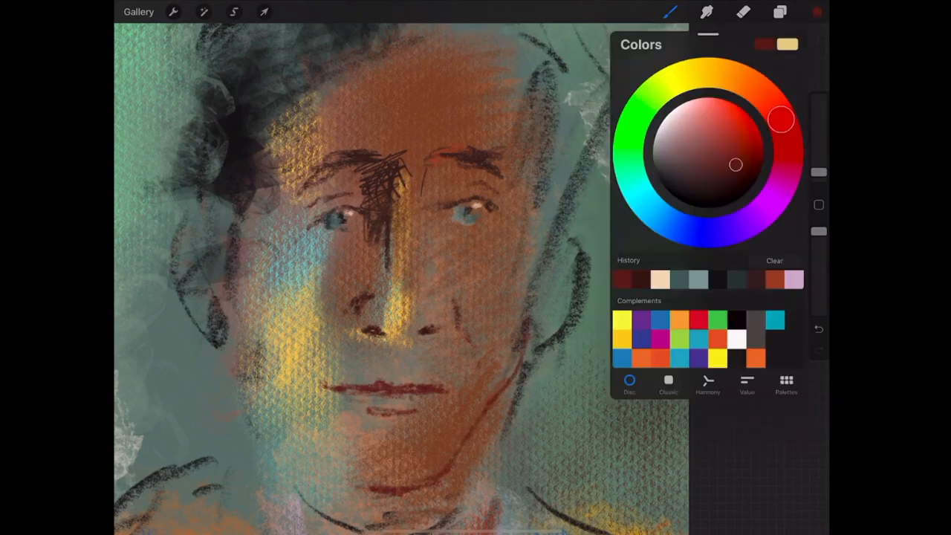
click(815, 12)
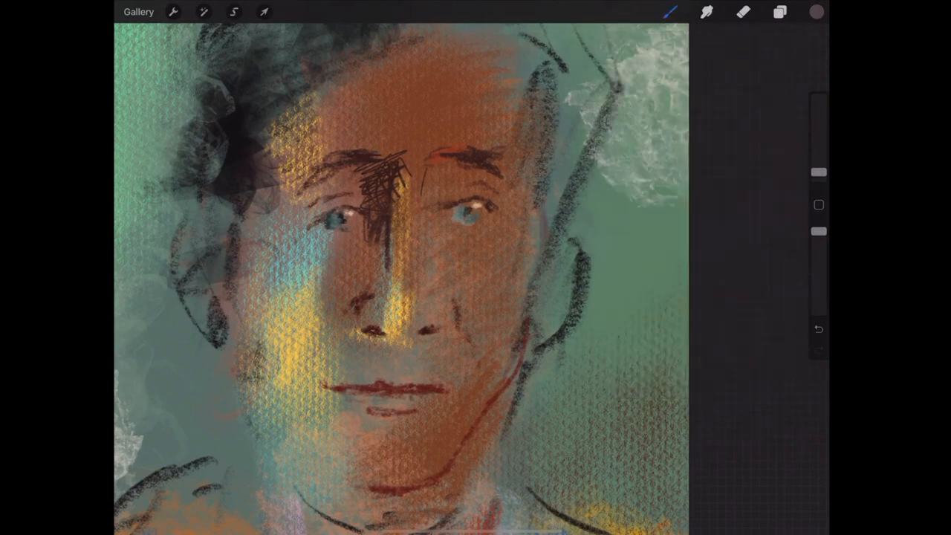
click(816, 12)
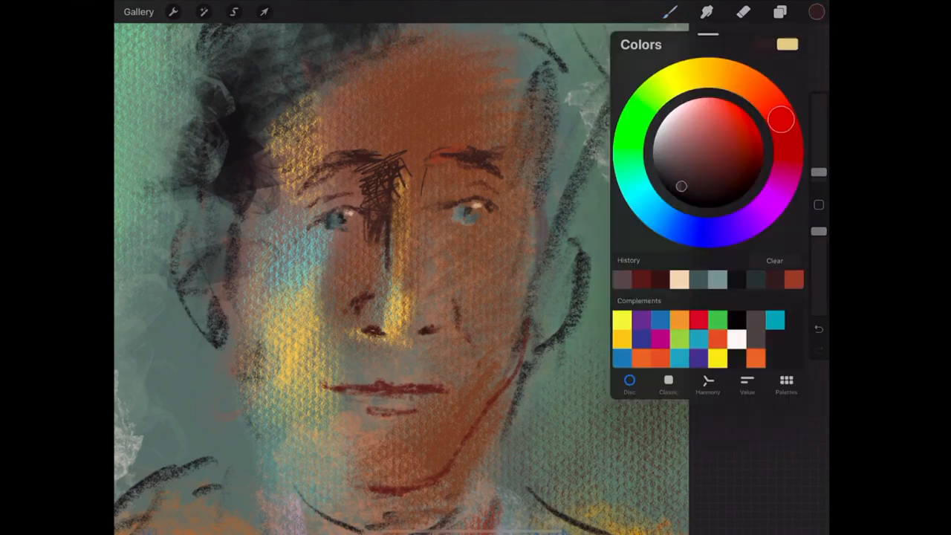
click(816, 12)
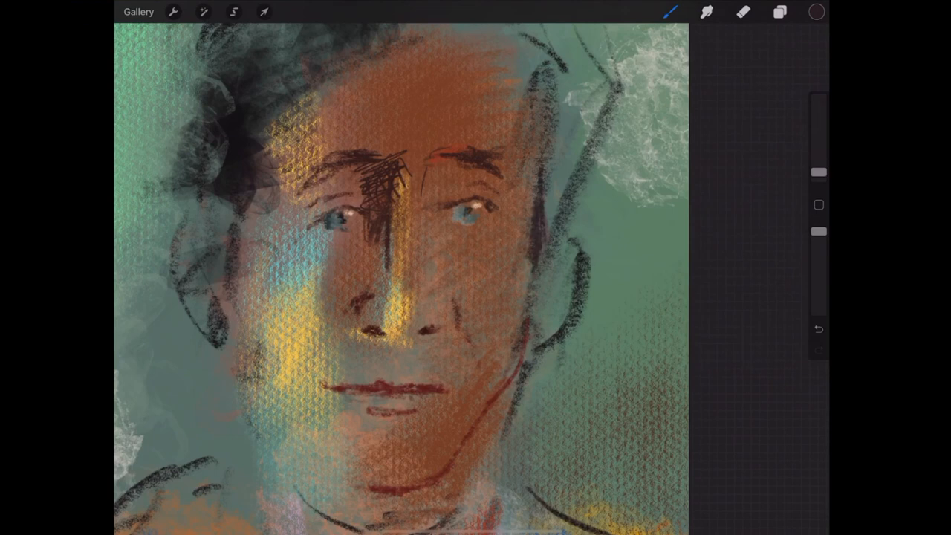
click(527, 149)
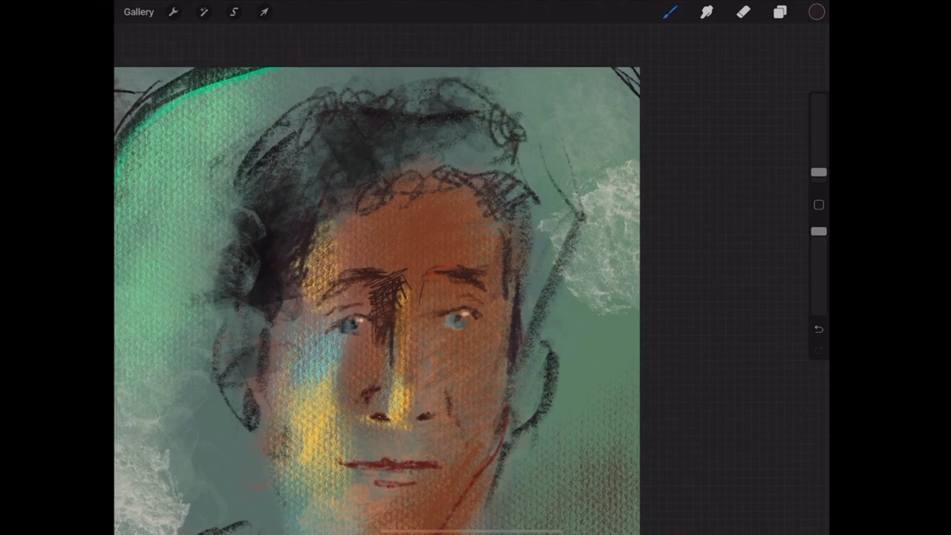
Step: Trace dark contours along the head's right side and switch to a dark brown
drag(505, 149, 550, 181)
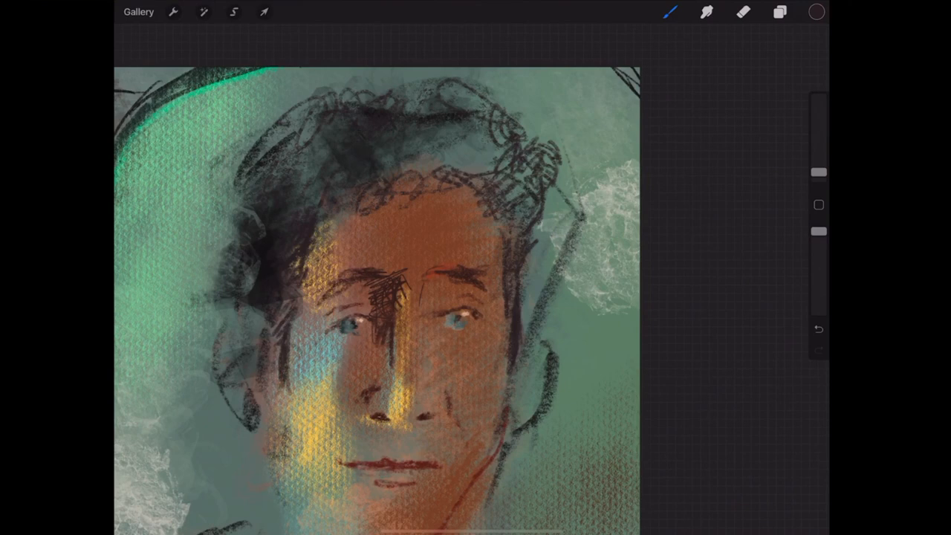
click(815, 12)
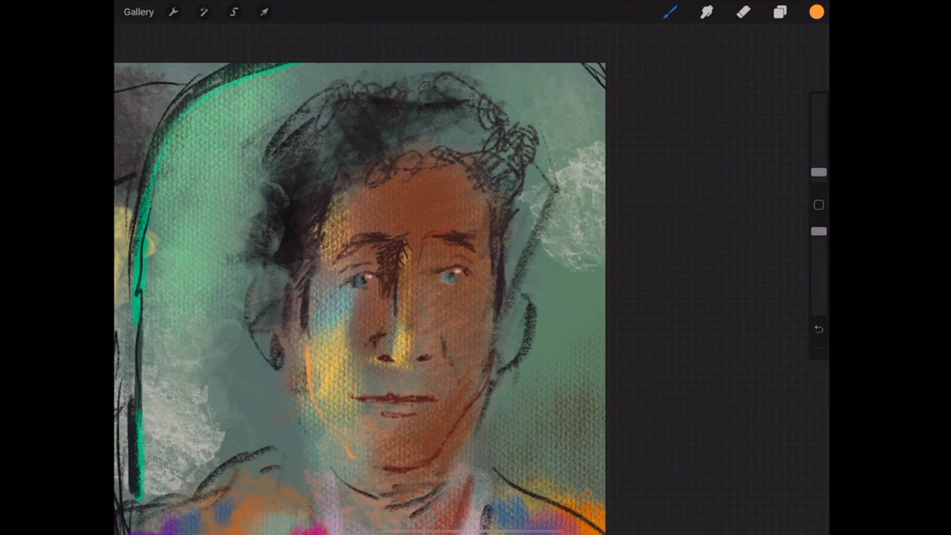
click(818, 12)
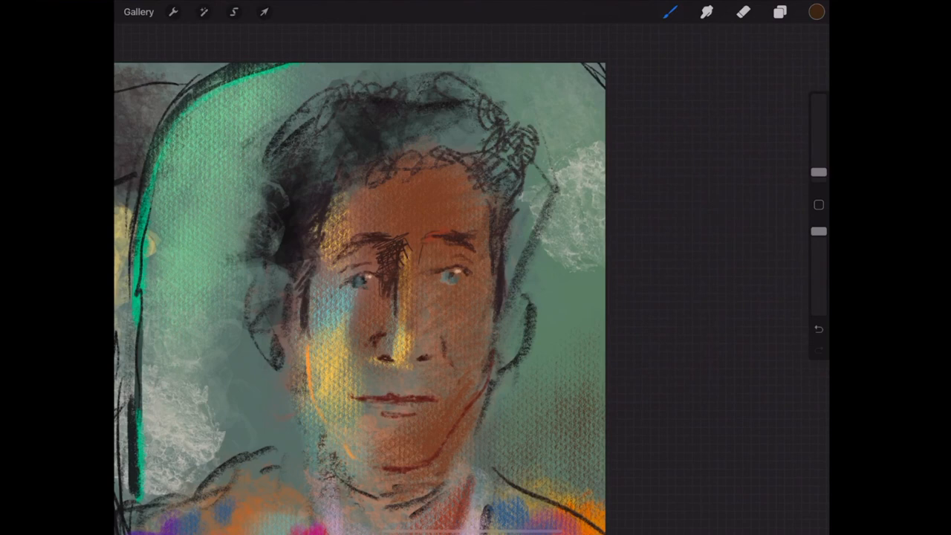
Step: Shade under the chin and neck in dark brown and paint a white shirt collar
click(669, 12)
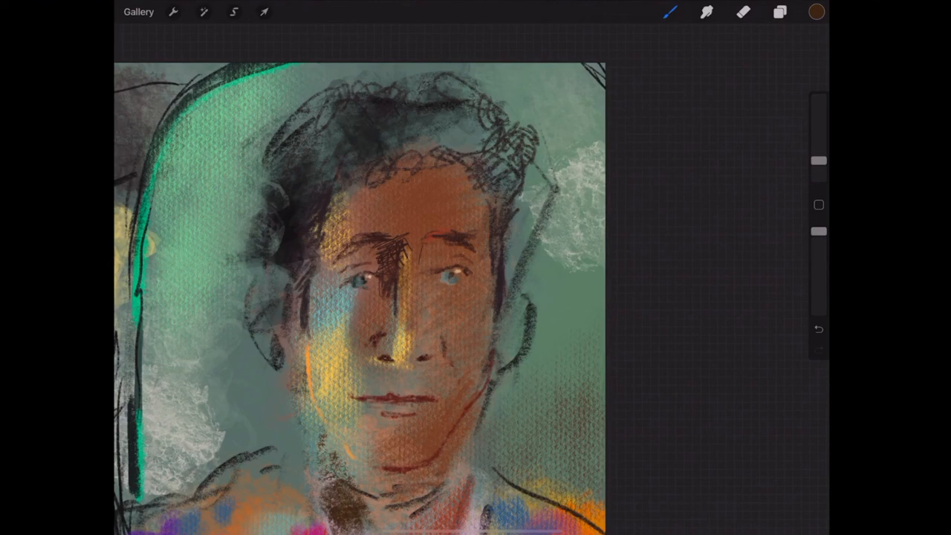
click(816, 12)
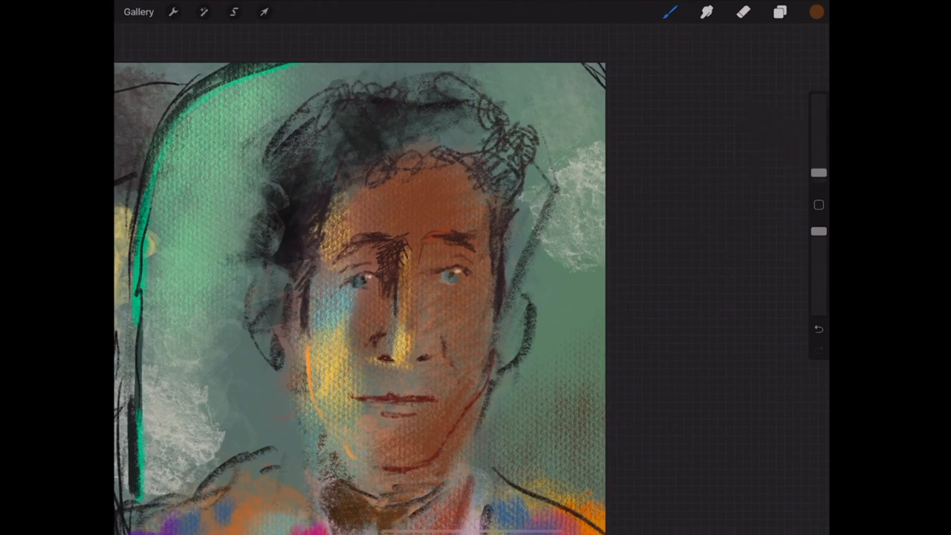
click(817, 12)
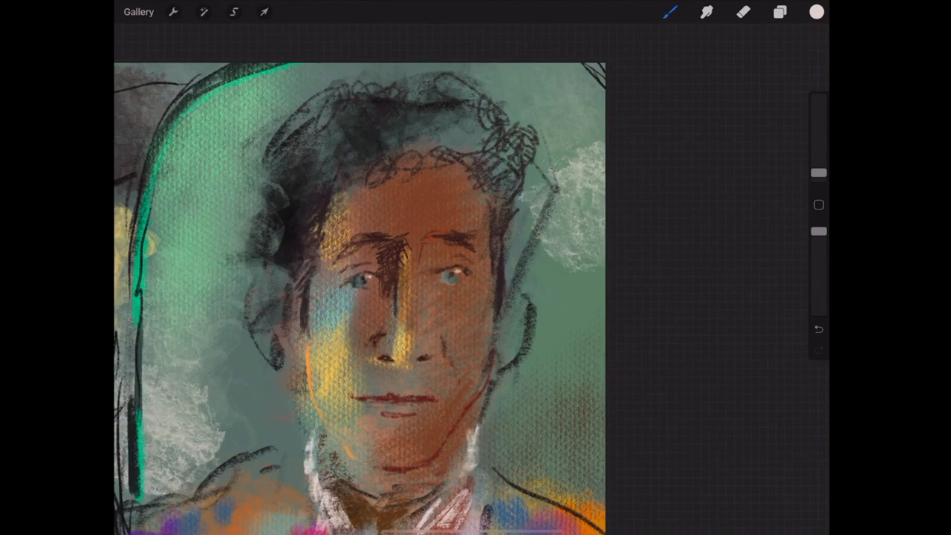
Step: Dab orange and pink across the jacket shoulders, then tidy edges with the eraser
click(815, 12)
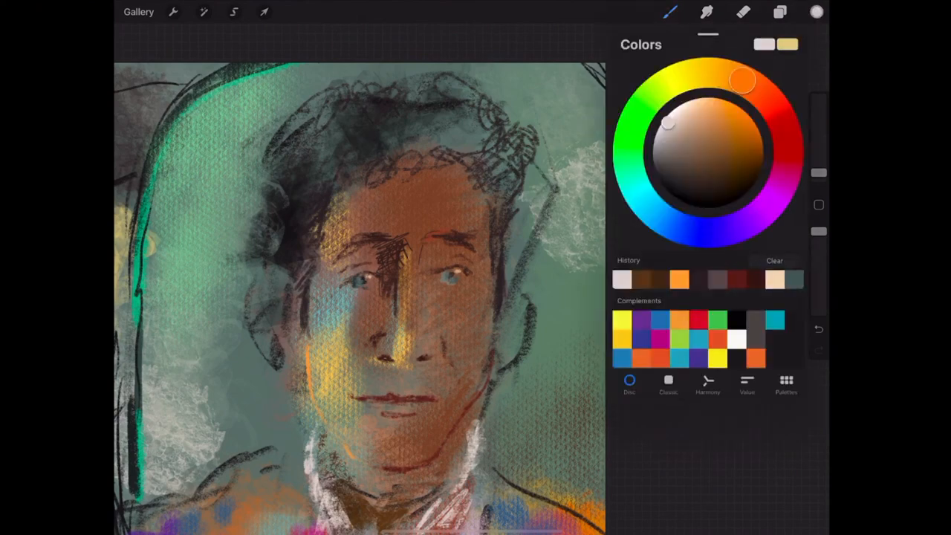
click(817, 12)
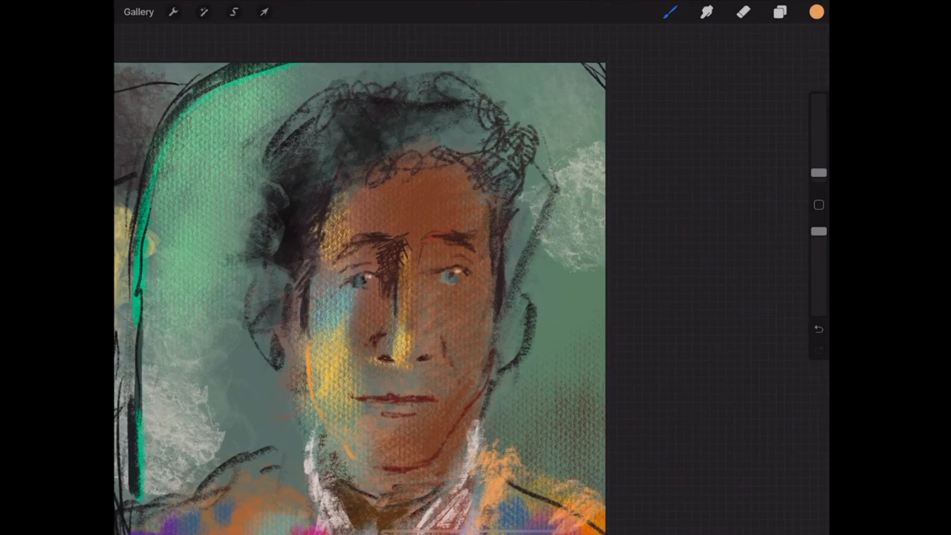
click(816, 12)
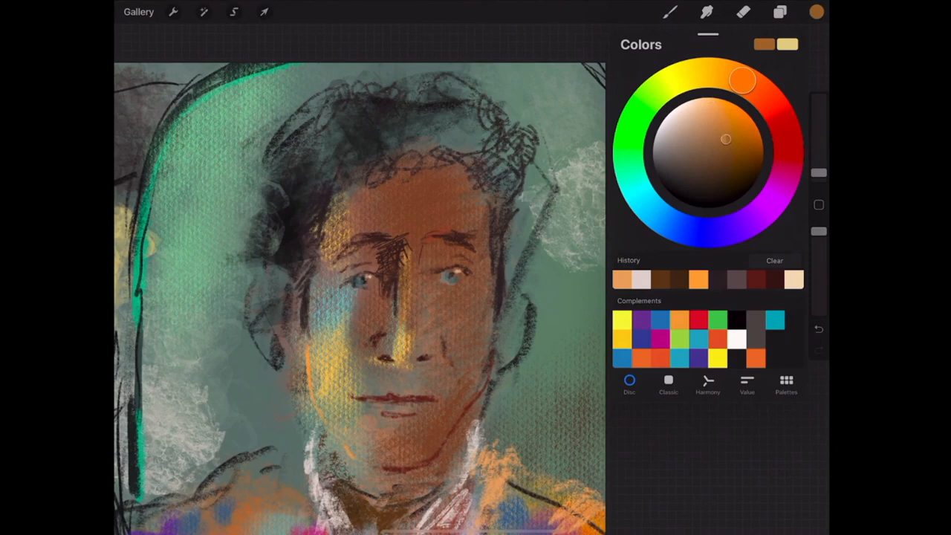
click(816, 11)
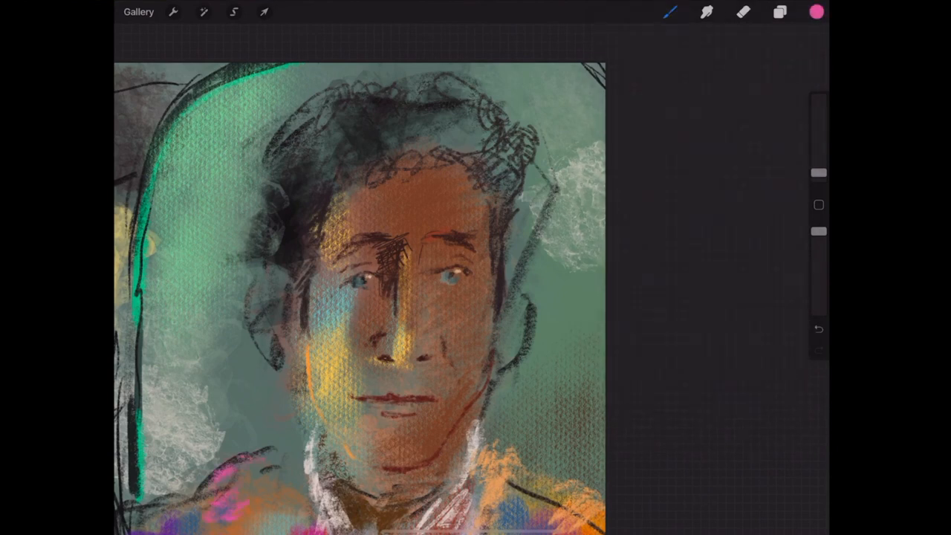
click(814, 12)
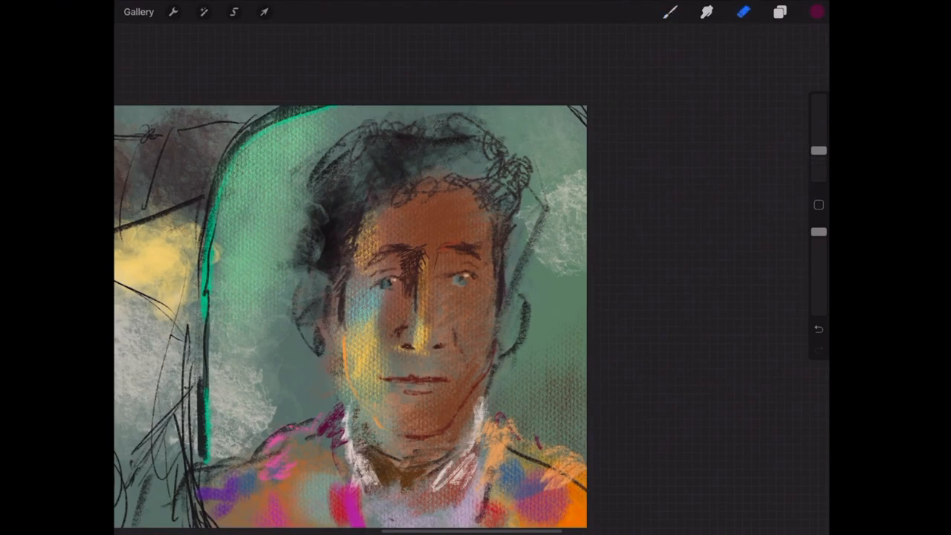
click(778, 12)
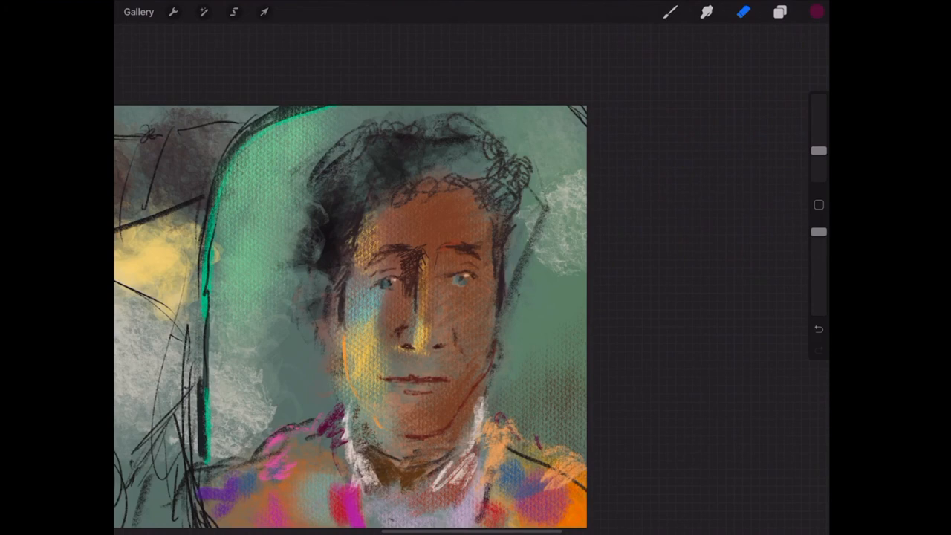
Step: Erase background texture right of the head, choose a layer and pick a pale yellow
drag(535, 193, 513, 297)
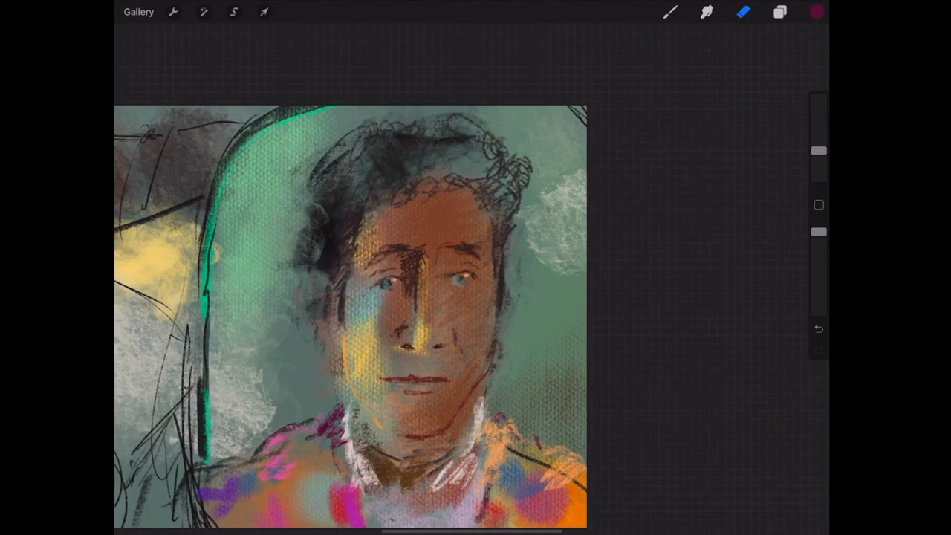
click(779, 12)
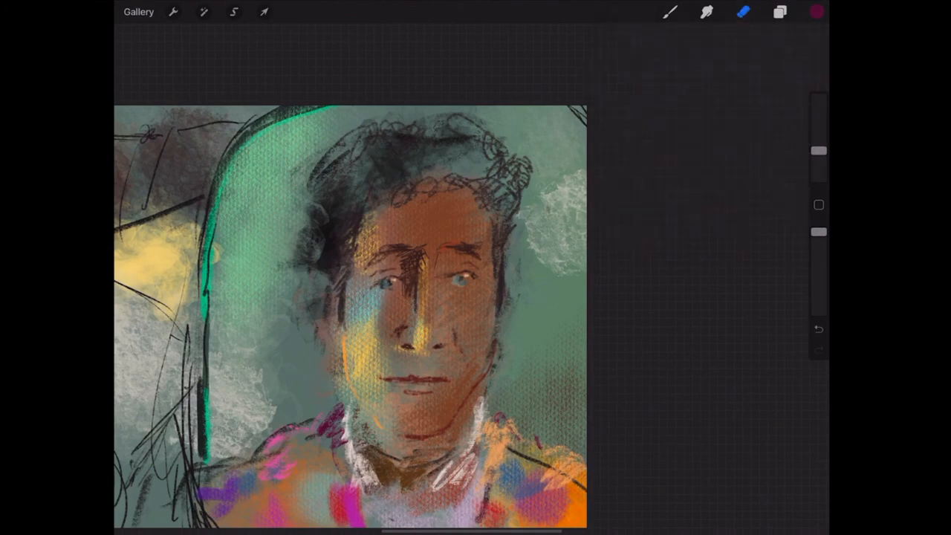
click(778, 12)
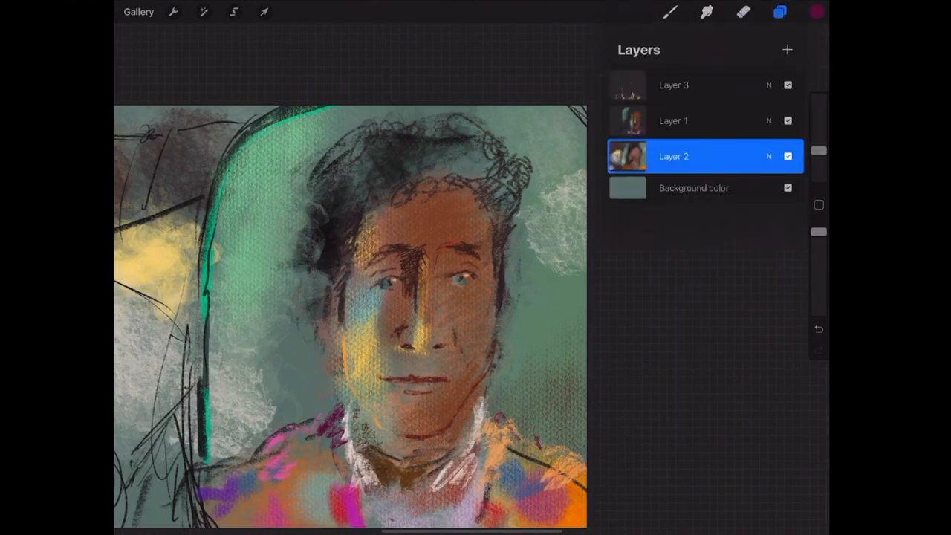
click(743, 12)
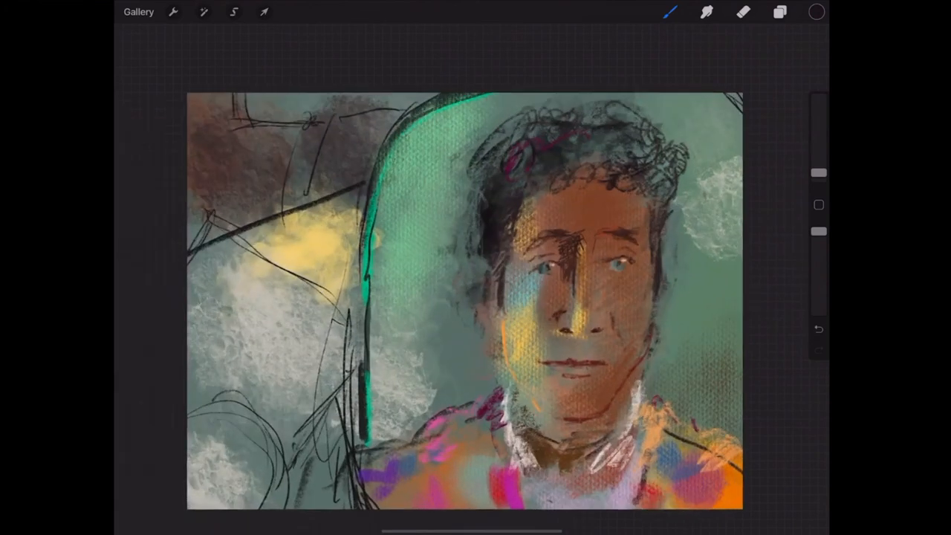
click(814, 12)
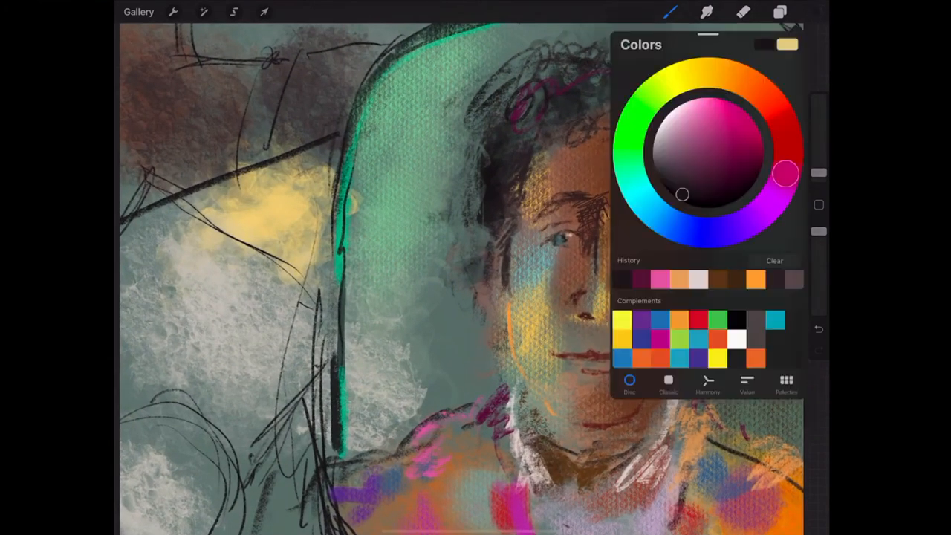
Step: Add a magenta accent to the hair and curve the lips into a slight smile
click(816, 12)
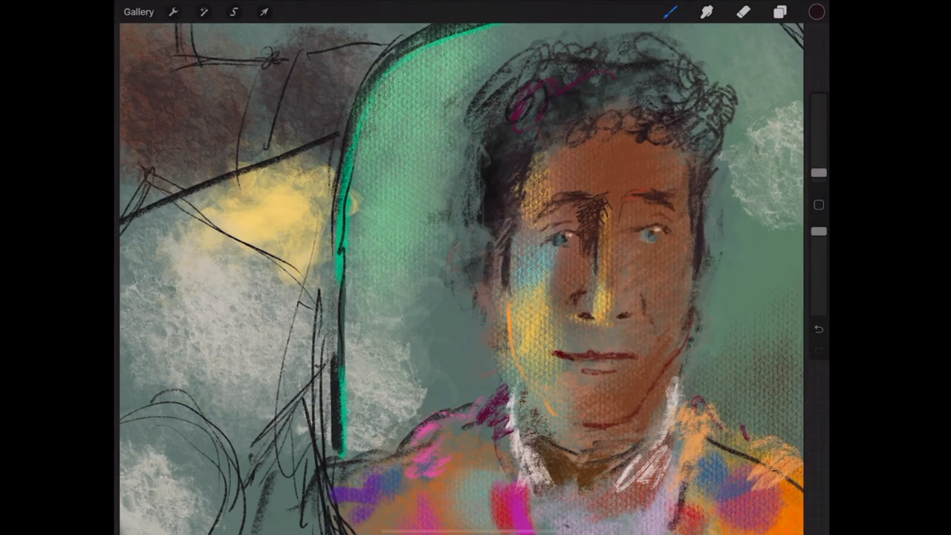
click(816, 12)
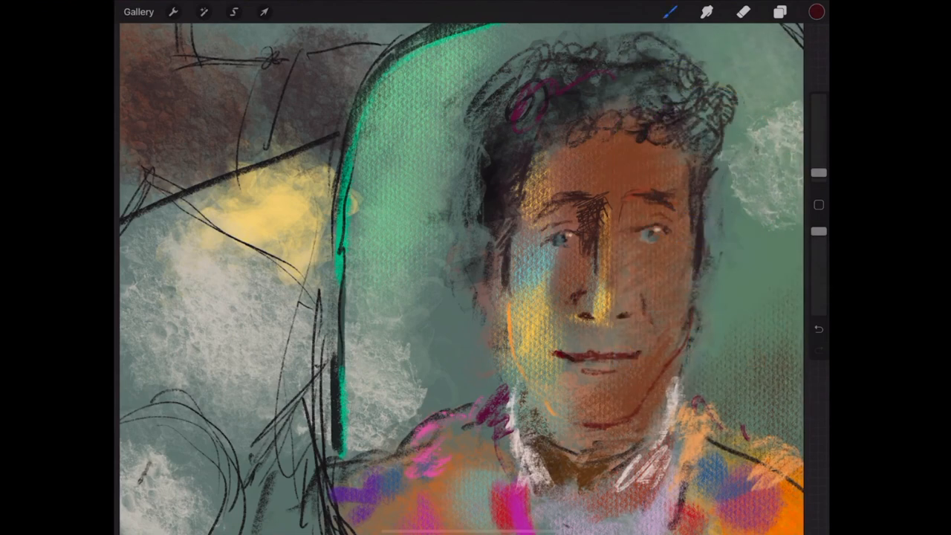
drag(146, 461, 181, 479)
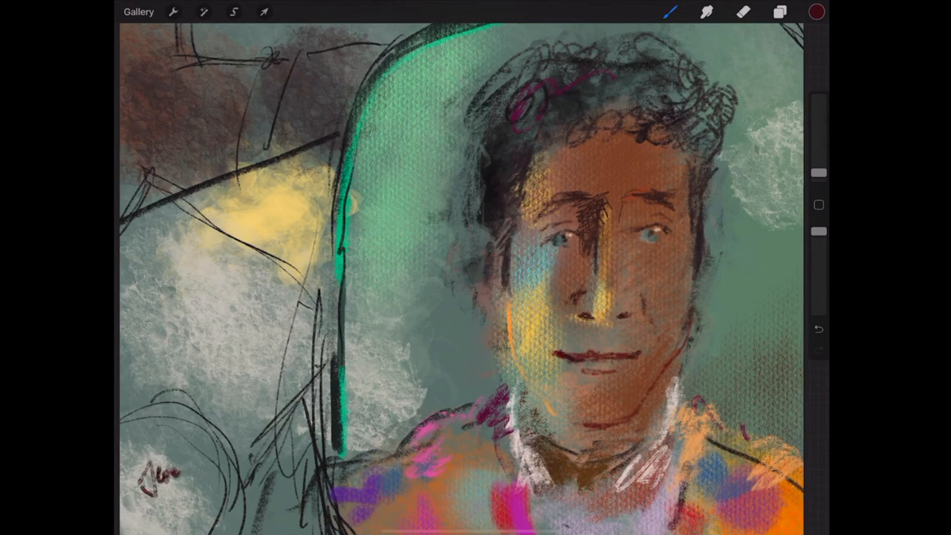
Step: In a dark colour, handwrite the signature and date in the bottom-left corner
click(816, 11)
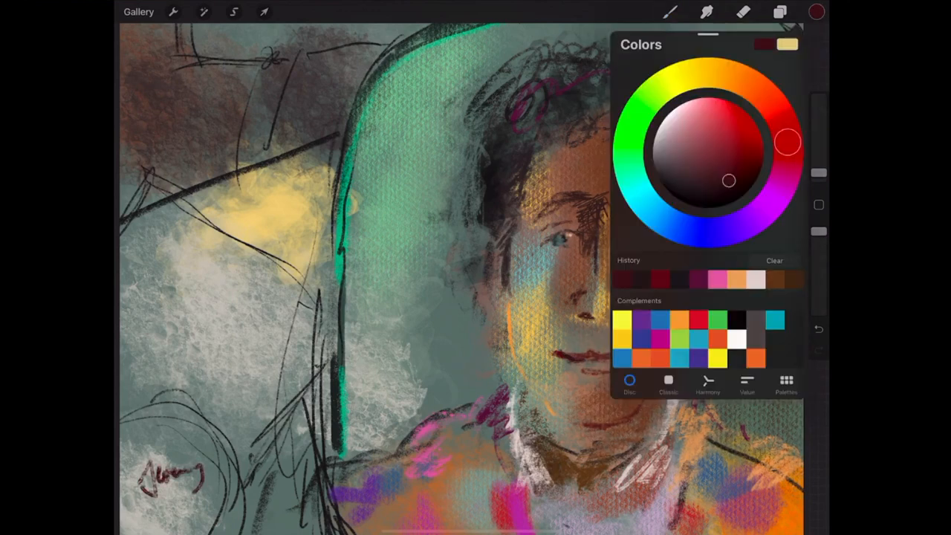
click(816, 12)
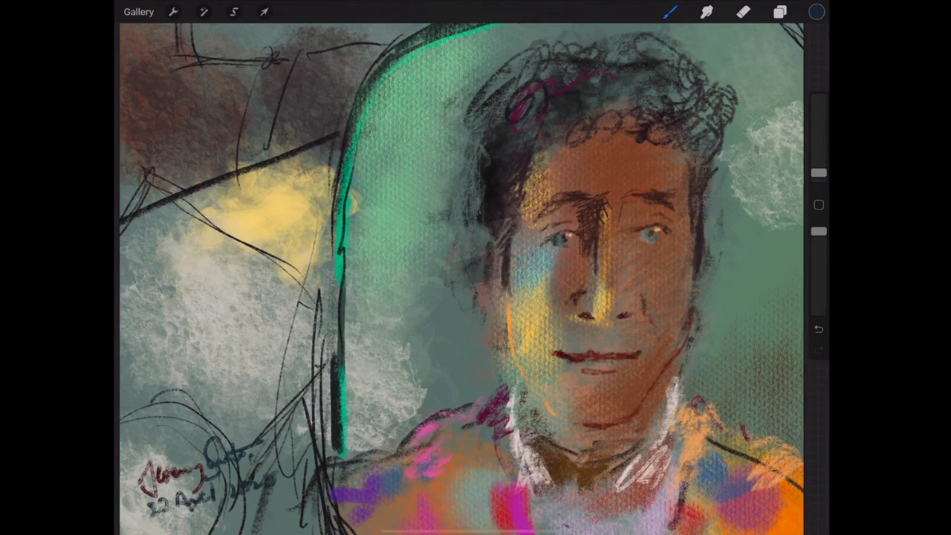
click(172, 12)
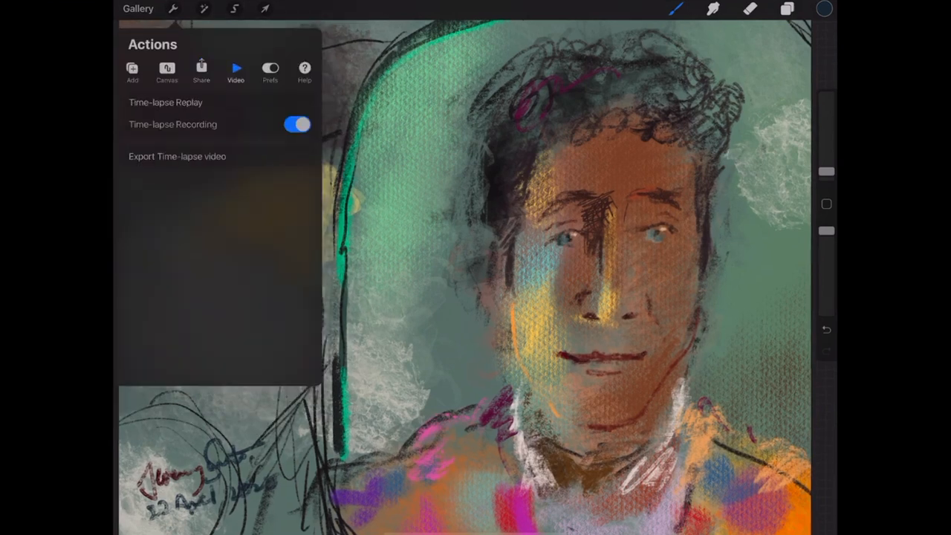
Step: Play the Time-lapse Replay of the portrait, then close it with Done
click(165, 101)
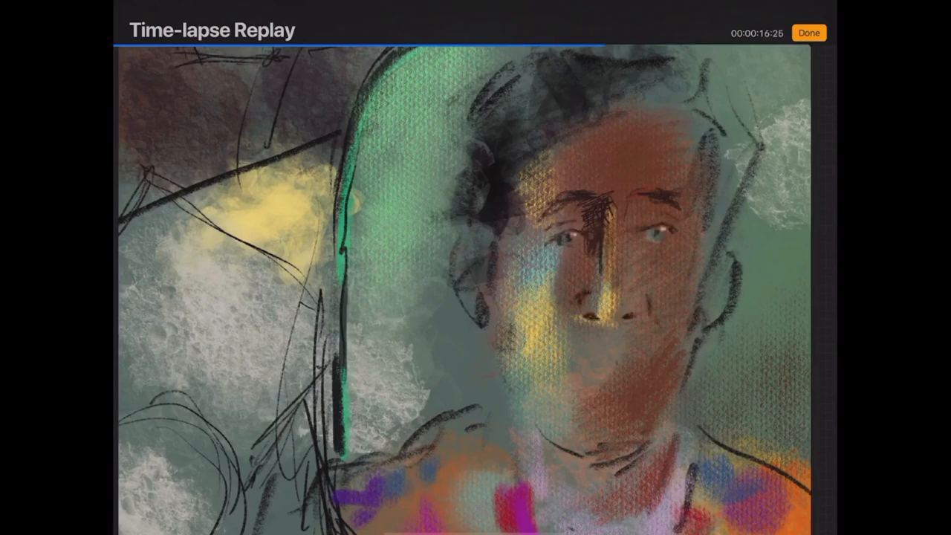
click(808, 33)
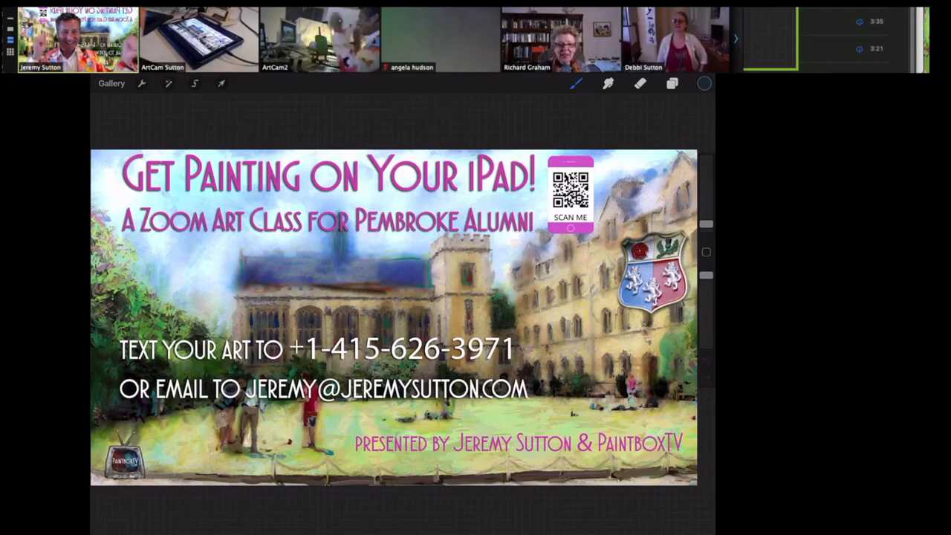